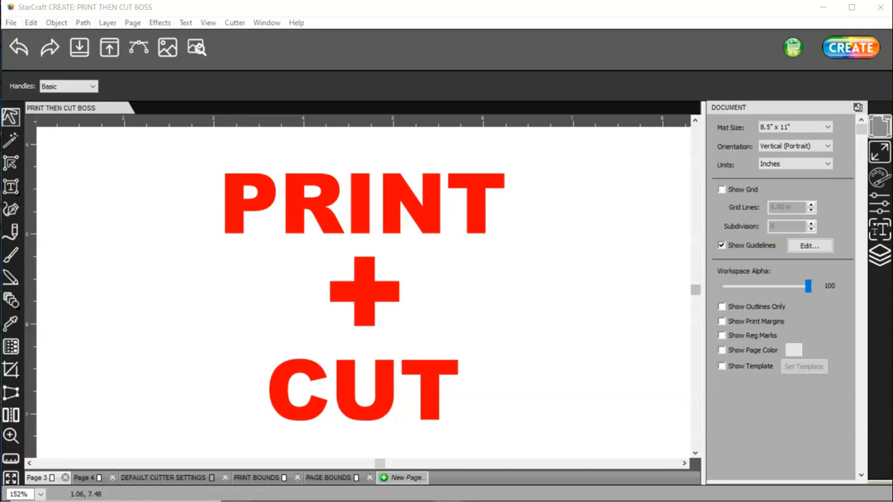
mouse_move(201, 495)
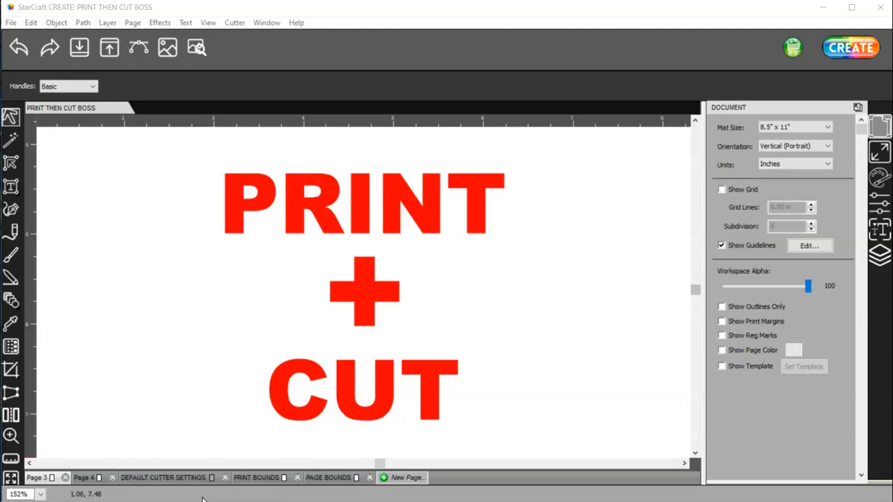
mouse_move(185, 497)
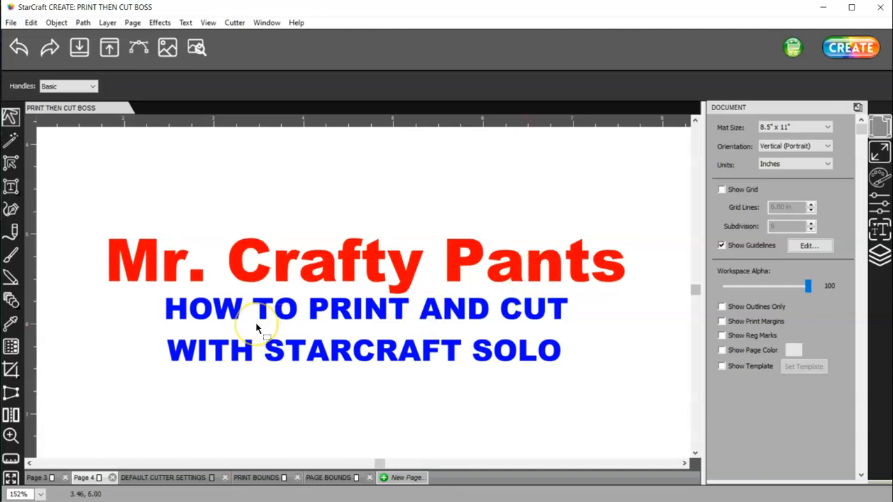
mouse_move(307, 351)
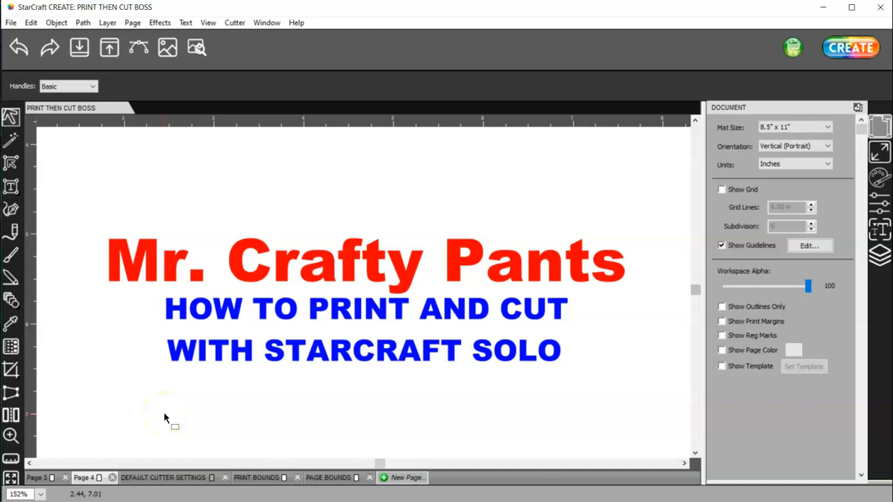
mouse_move(182, 410)
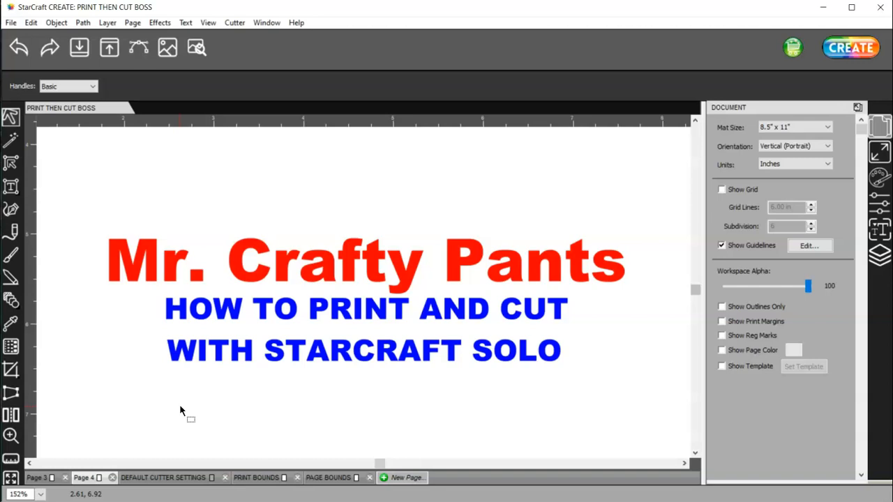
mouse_move(182, 412)
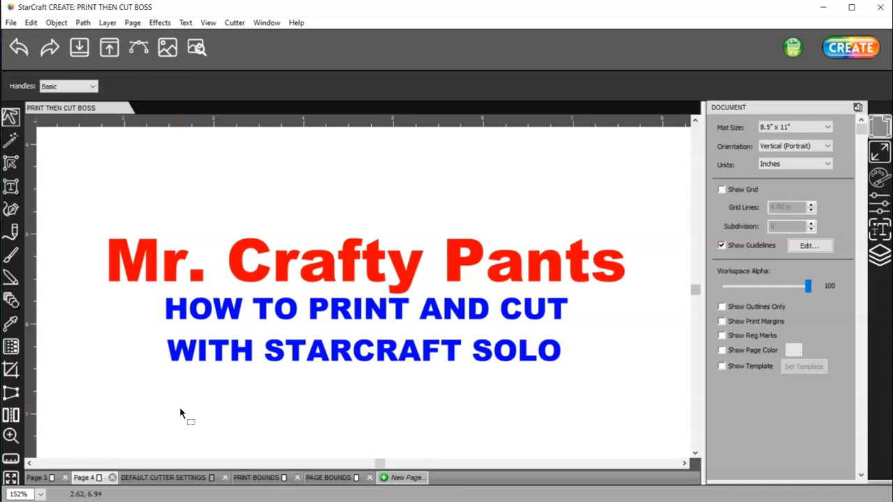
mouse_move(190, 425)
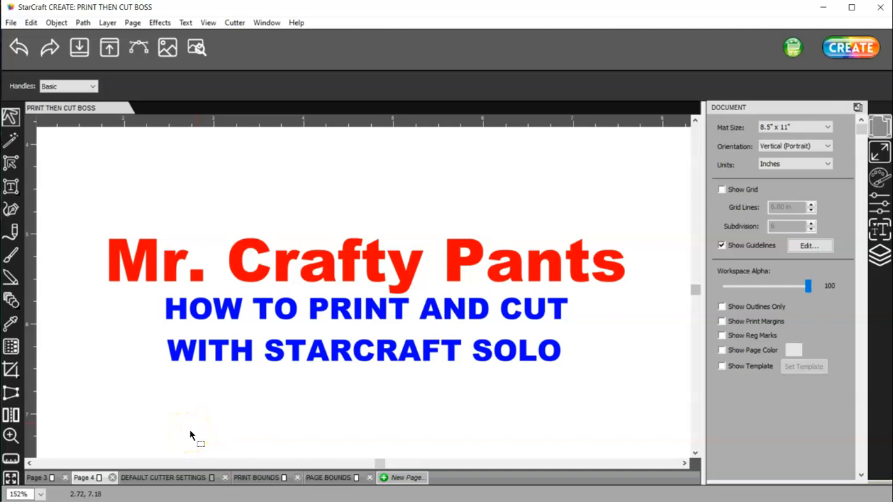
mouse_move(170, 481)
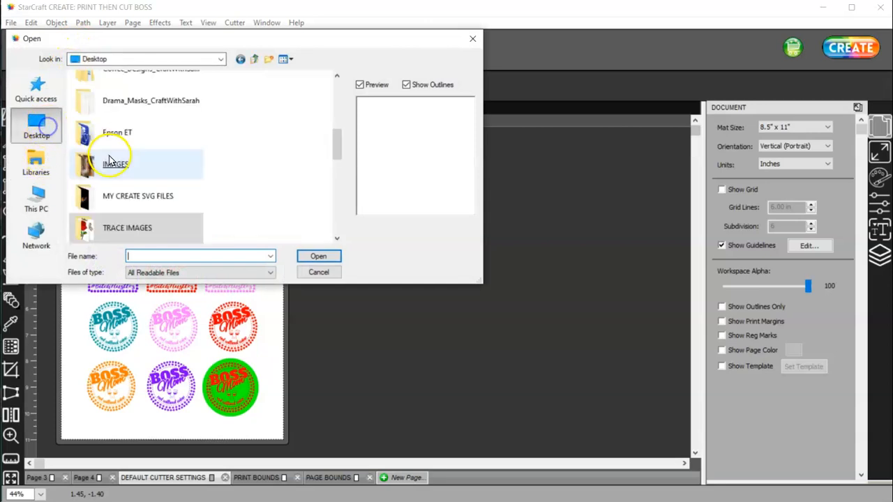
- Import BOSS MOM.svg from the MY CREATE SVG FILES folder onto the workspace
left_click(137, 195)
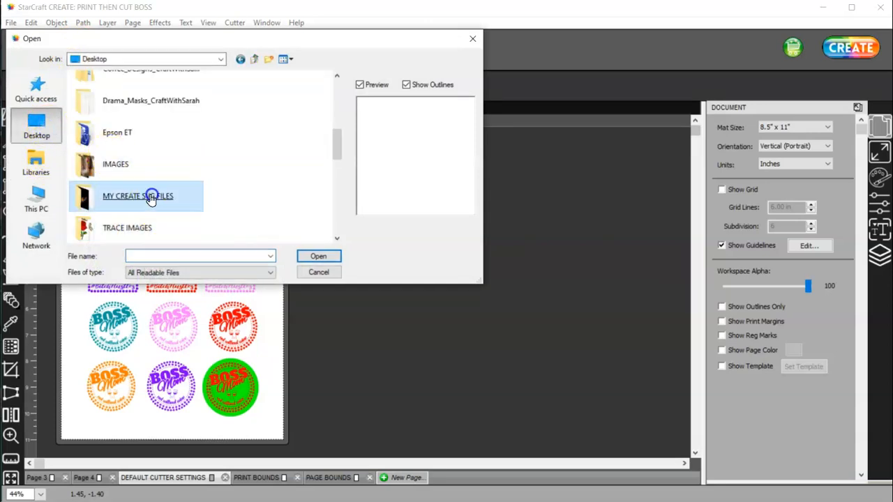
double_click(137, 196)
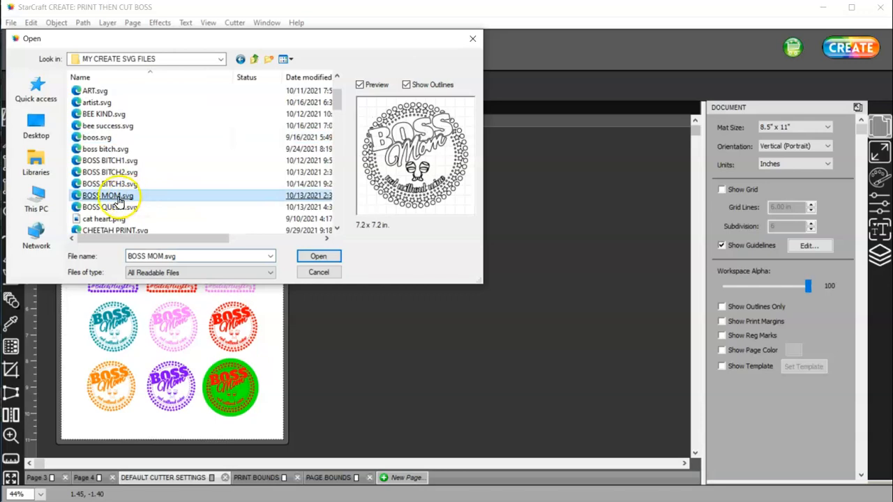
left_click(319, 257)
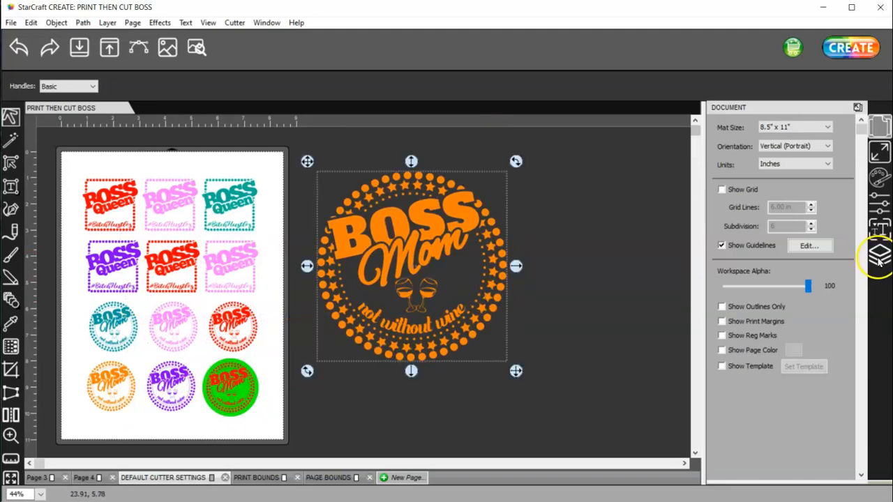
- Set the BOSS MOM.svg layer's cut line type to Print+Cut Print via the Style panel
left_click(879, 254)
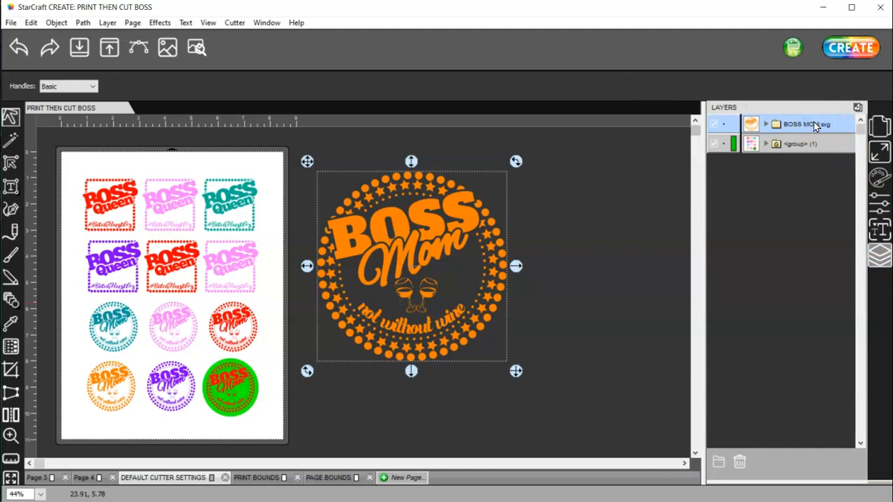
mouse_move(879, 206)
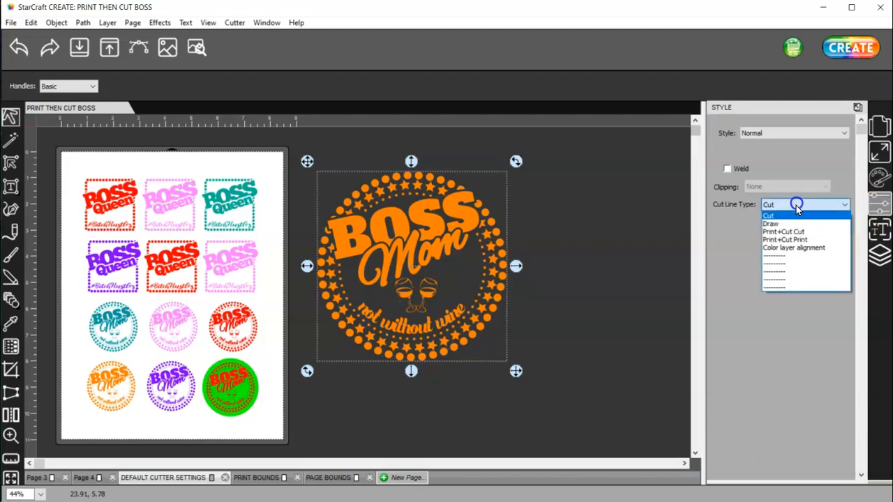
left_click(784, 240)
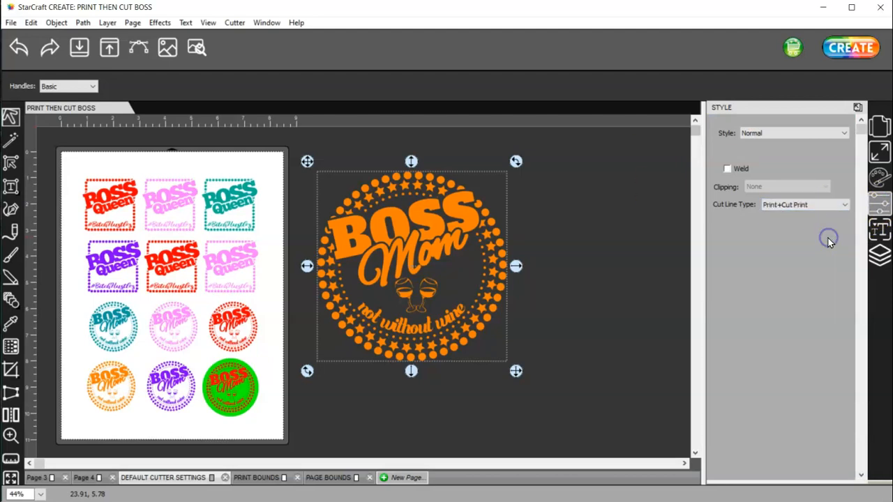
mouse_move(569, 328)
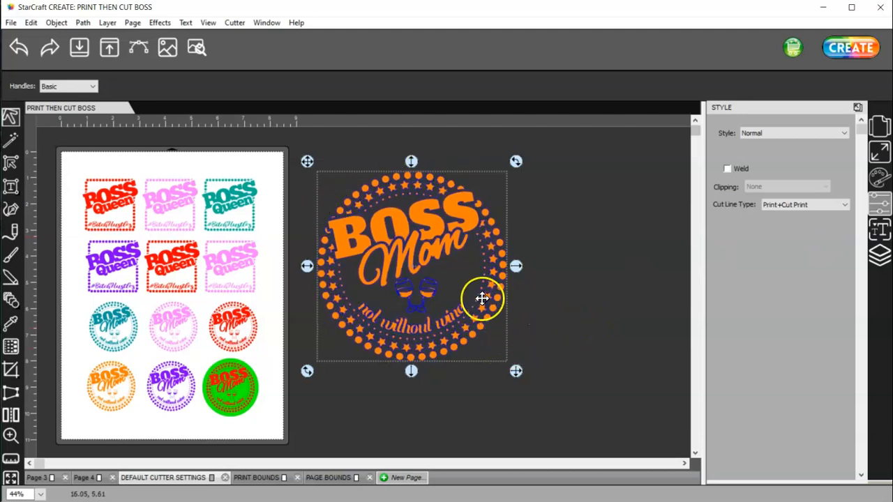
left_click_drag(481, 298, 430, 222)
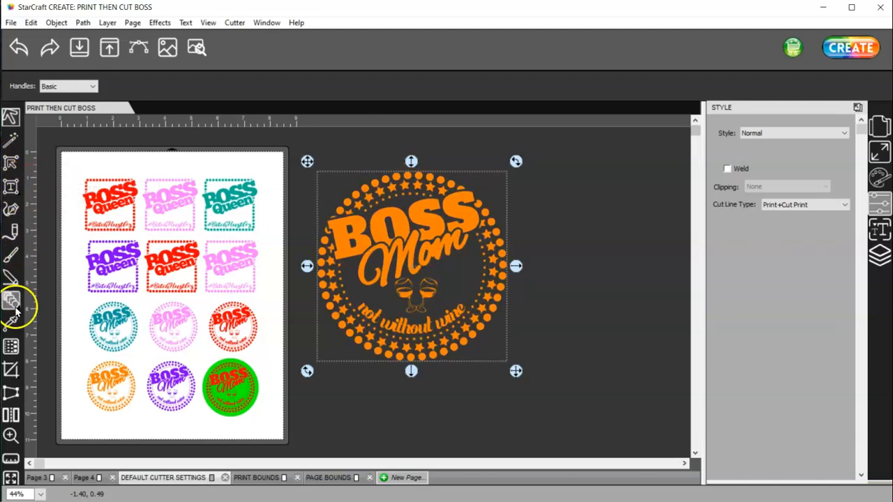
- Draw a circle over the design with the Ellipse tool and fill it white
left_click(11, 300)
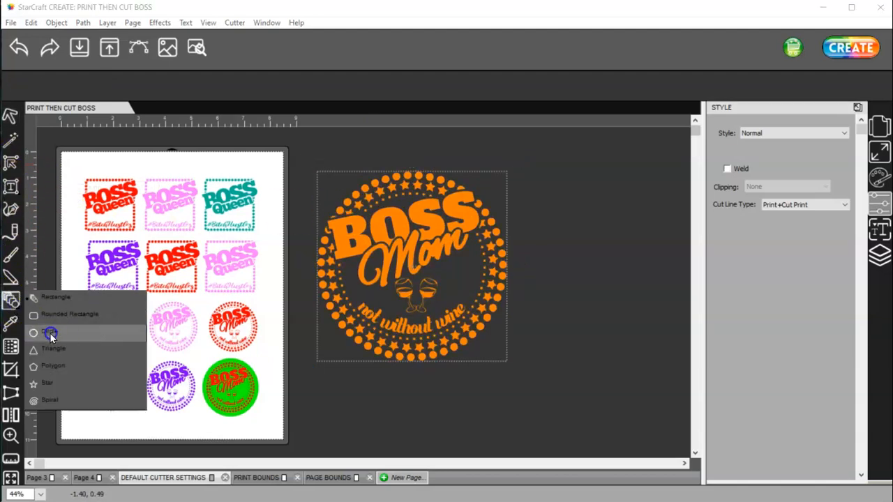
left_click(50, 332)
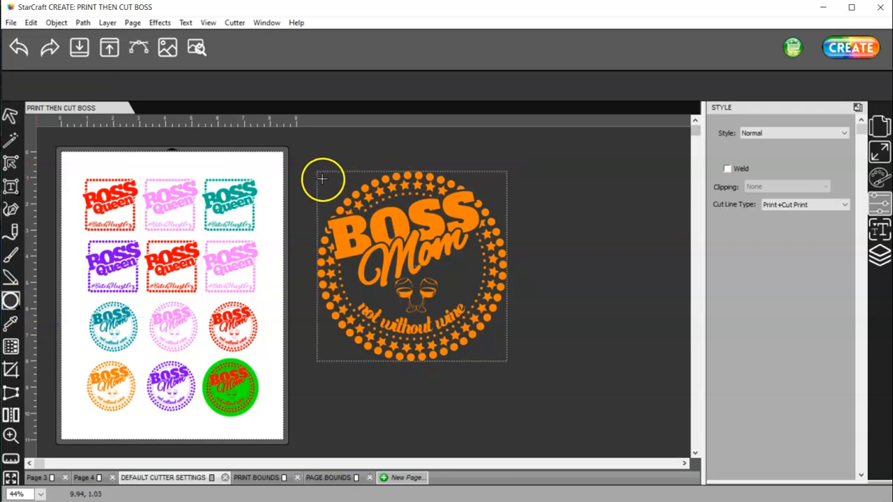
mouse_move(313, 166)
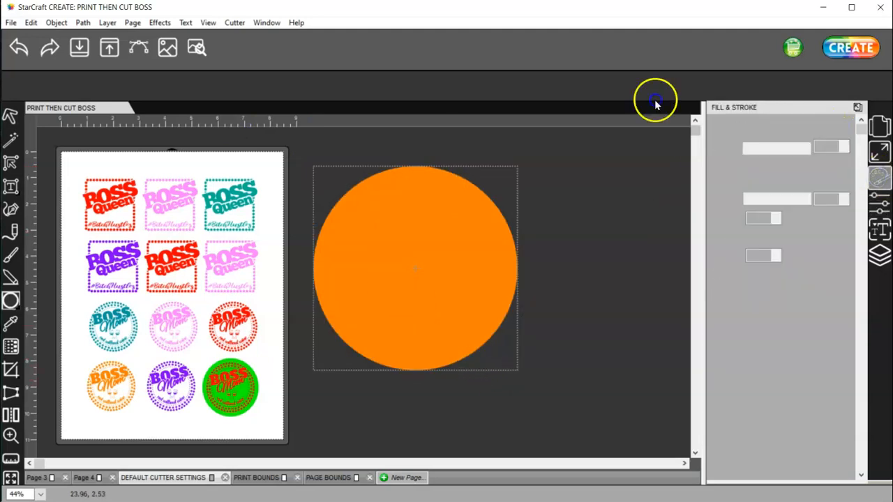
left_click(822, 128)
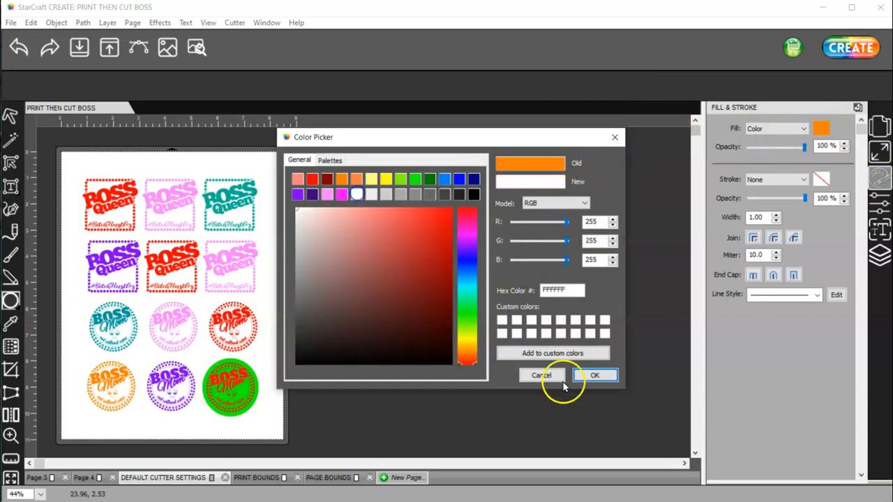
left_click(595, 376)
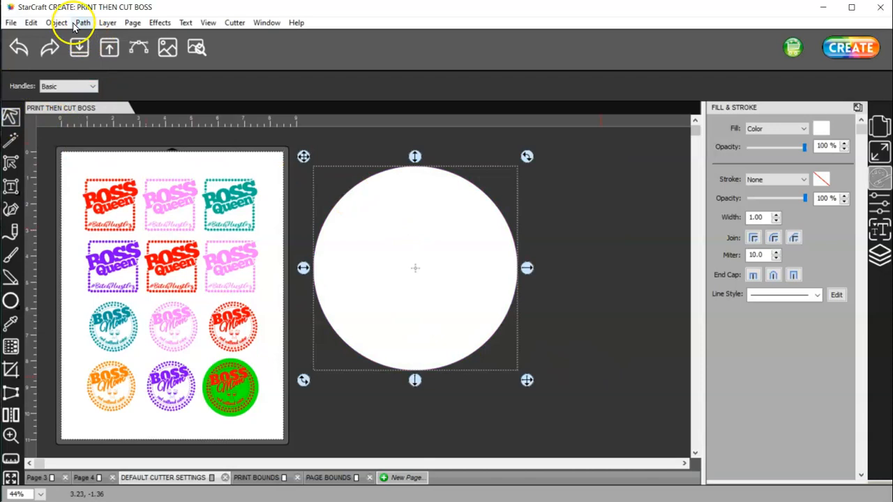
- Send the white circle to the back behind the BOSS MOM design
left_click(56, 22)
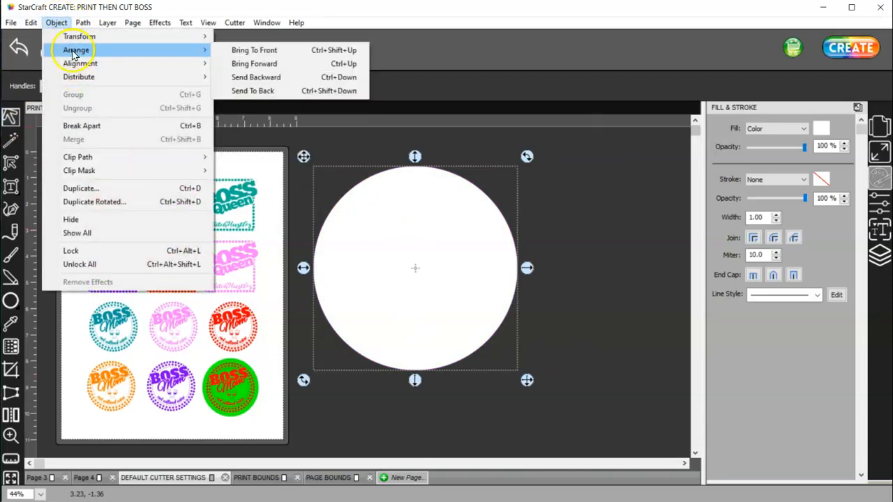
mouse_move(293, 91)
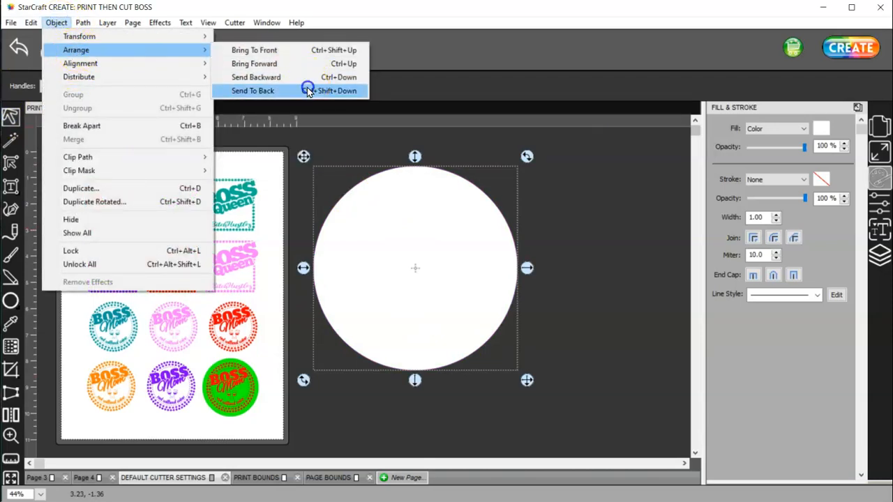
left_click(252, 91)
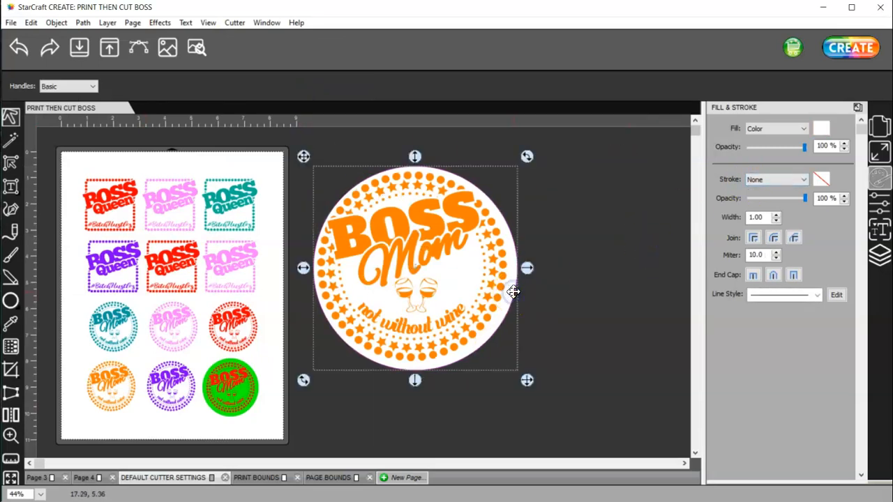
- Change the white circle's cut line type and align the circle with the design
left_click(879, 254)
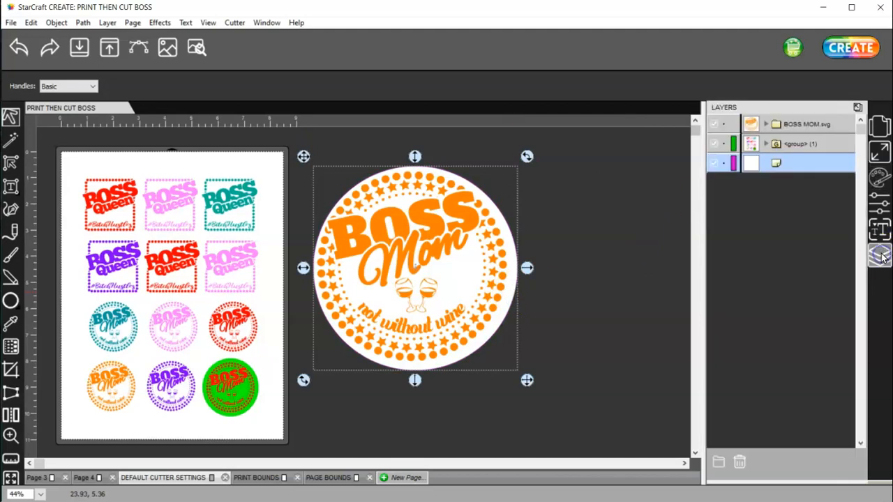
left_click(879, 204)
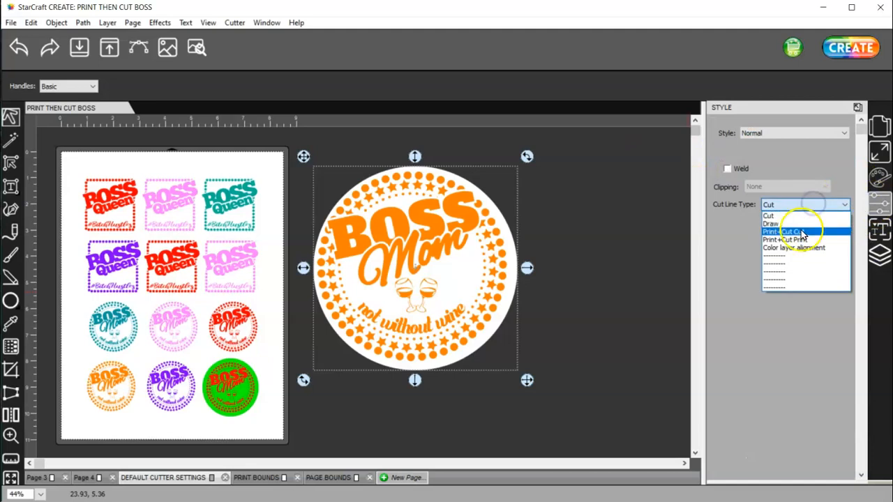
left_click(784, 232)
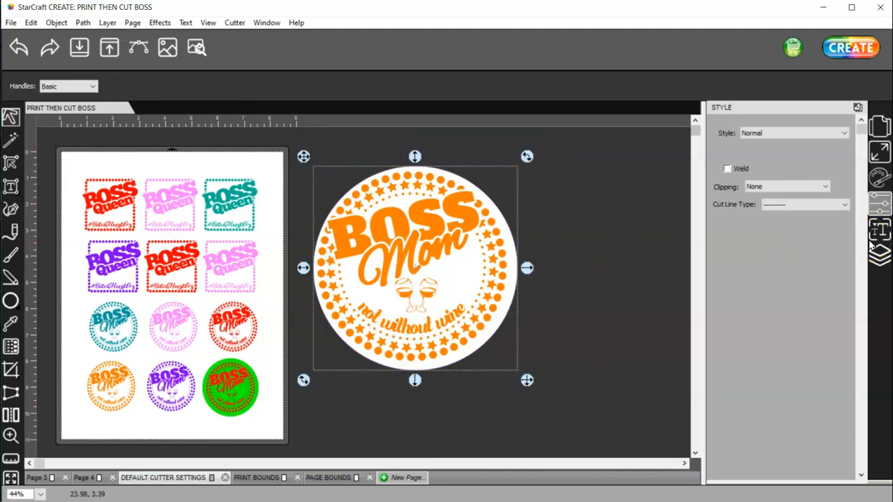
left_click(879, 150)
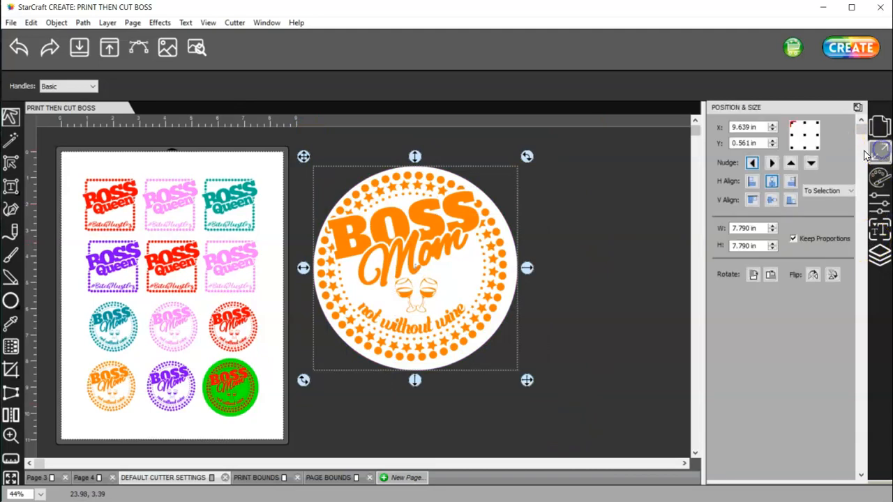
left_click(770, 201)
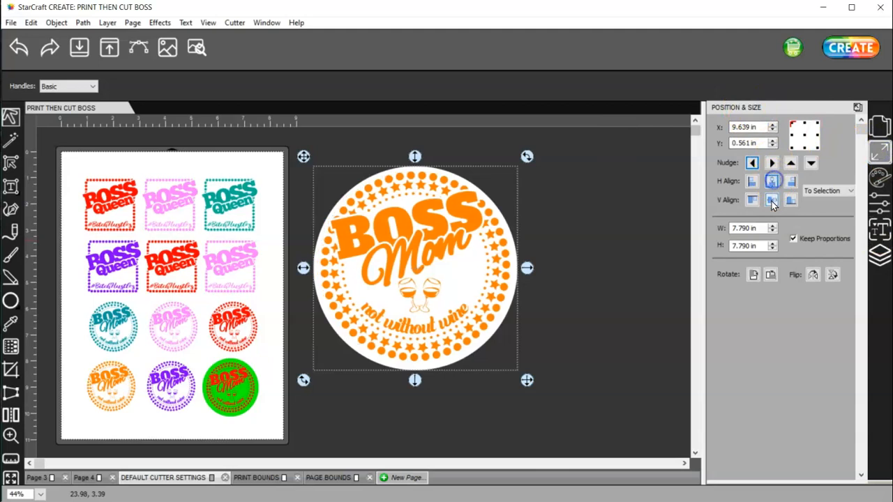
- Group the Boss Mom design and circle, then move the group further right
right_click(415, 268)
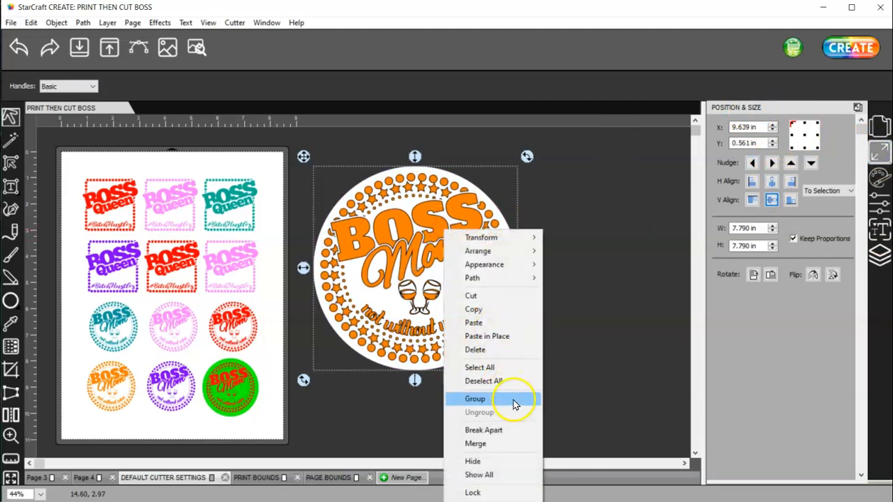
left_click(475, 399)
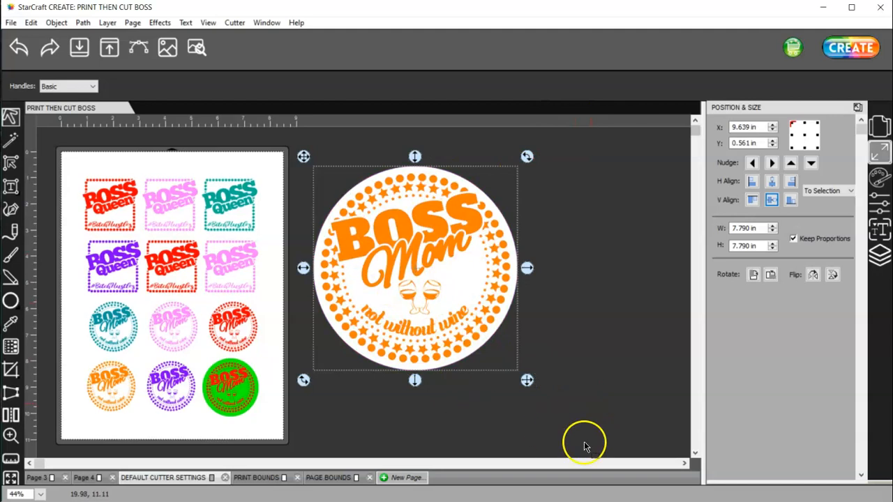
mouse_move(449, 429)
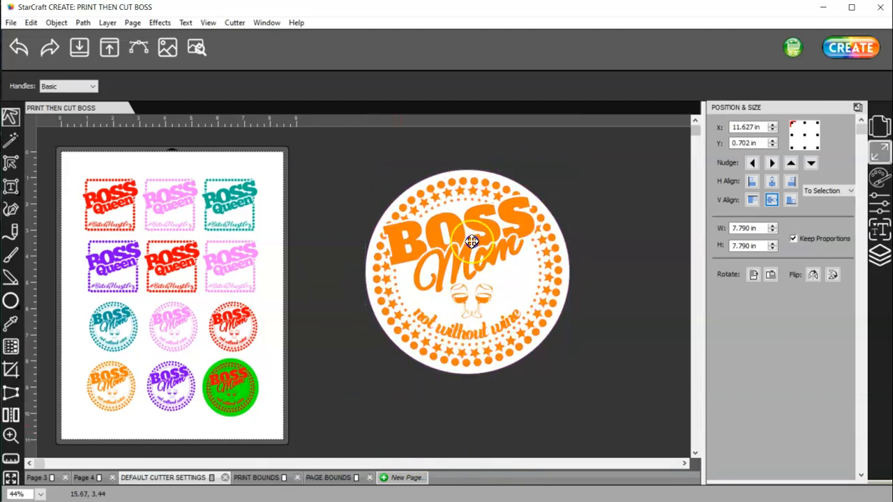
left_click_drag(472, 243, 490, 267)
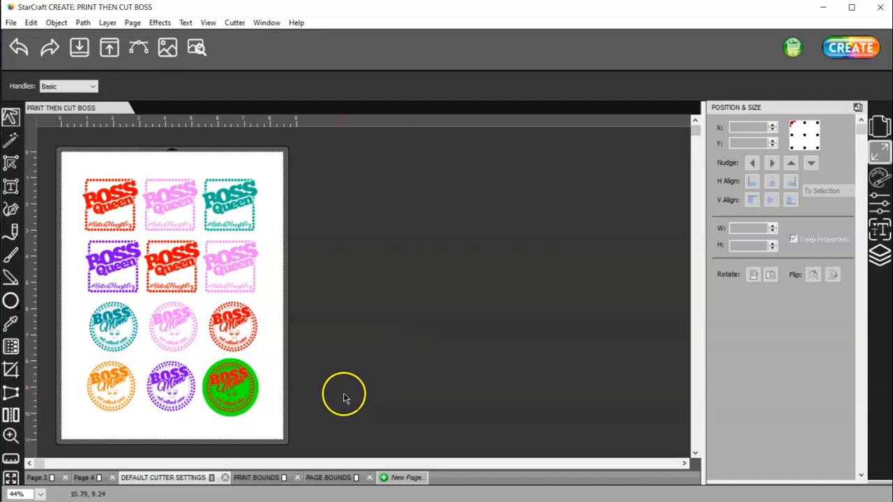
mouse_move(346, 399)
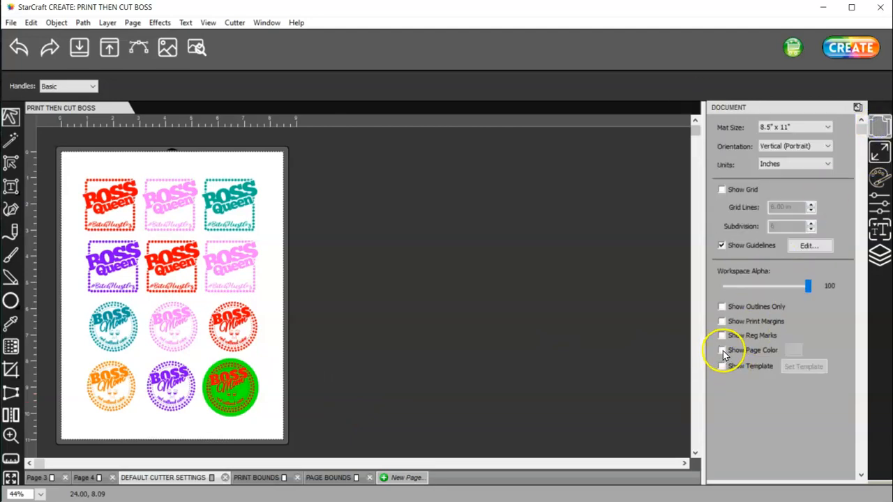
- Turn on Show Page Color so the Boss designs page shows a grey background
left_click(721, 349)
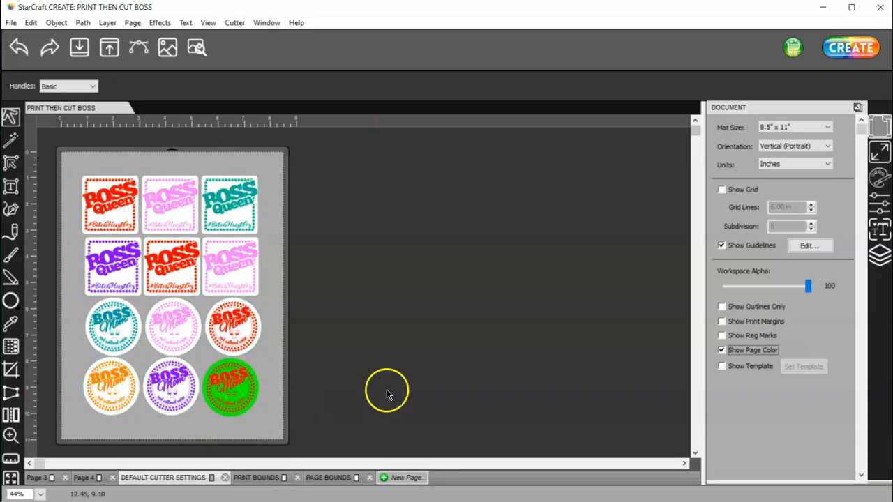
mouse_move(404, 397)
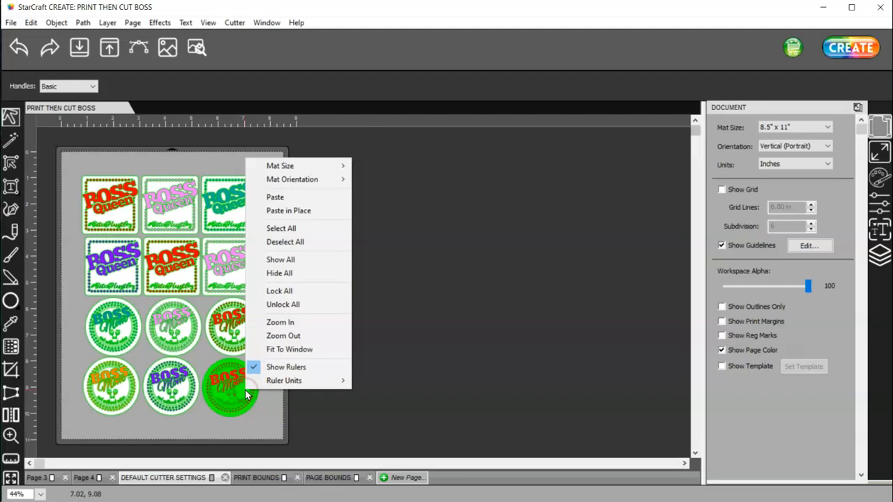
- Ungroup the green Boss Mom sticker twice and select the green circle piece
left_click(230, 391)
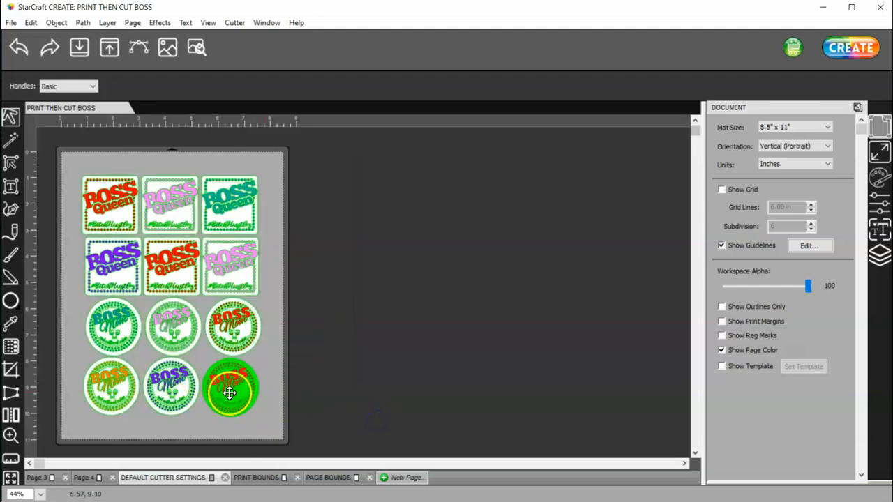
right_click(230, 391)
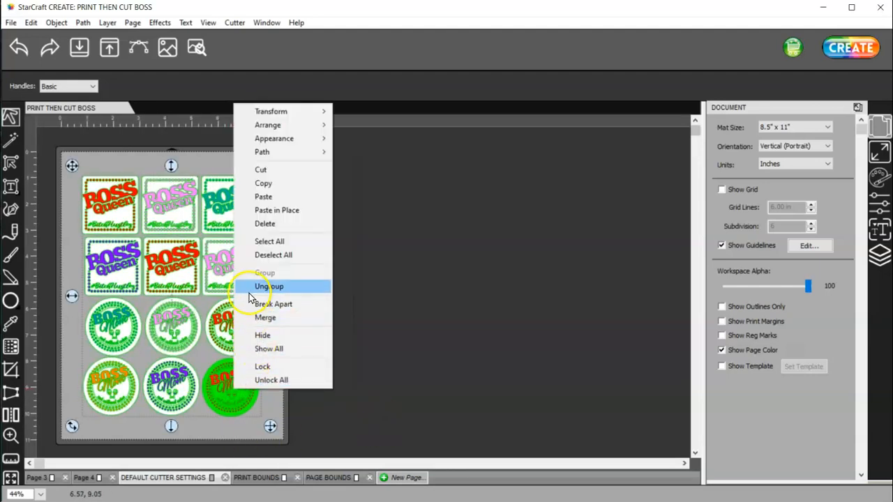
left_click(268, 286)
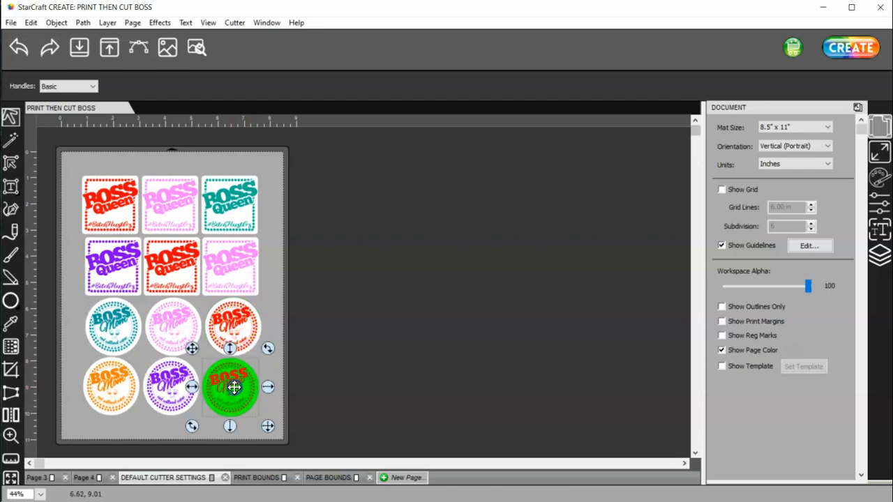
right_click(234, 388)
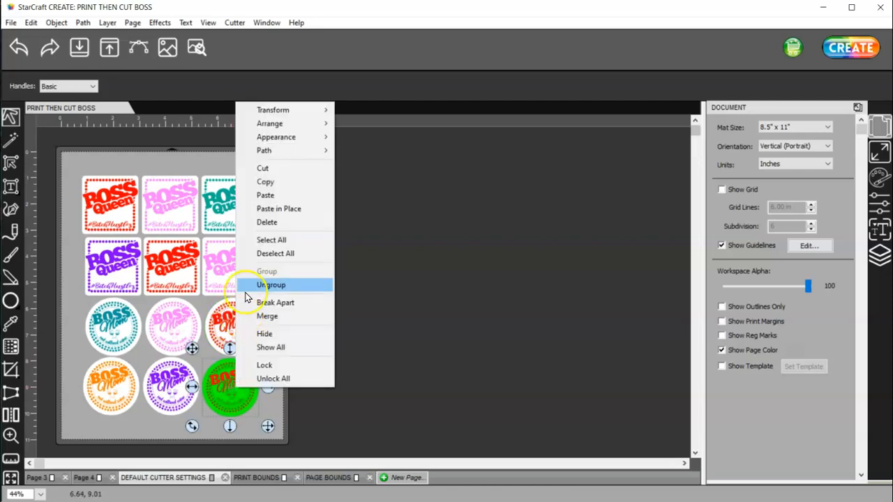
left_click(271, 285)
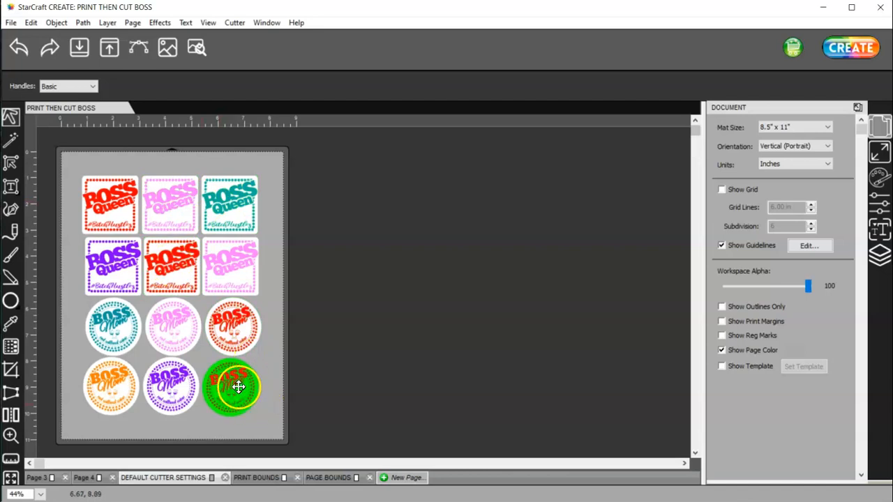
left_click(230, 388)
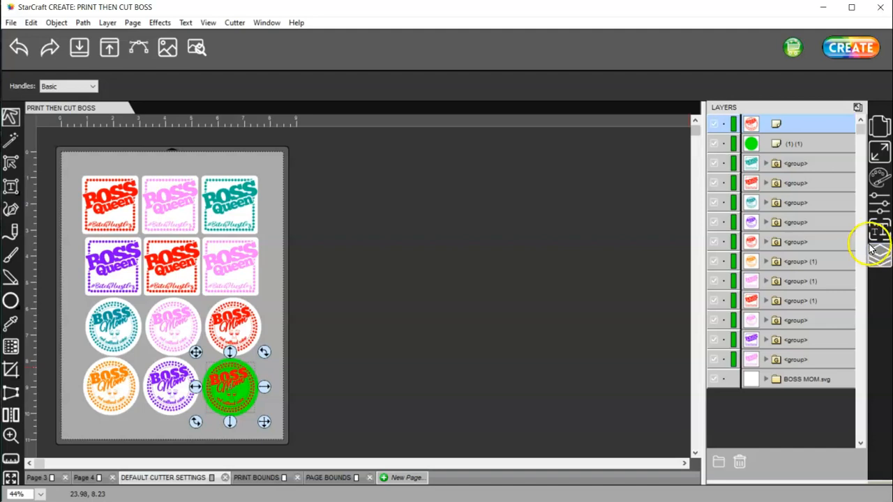
- Review the circle's Cut Line Type options in the Style panel, keeping it on Cut
left_click(879, 204)
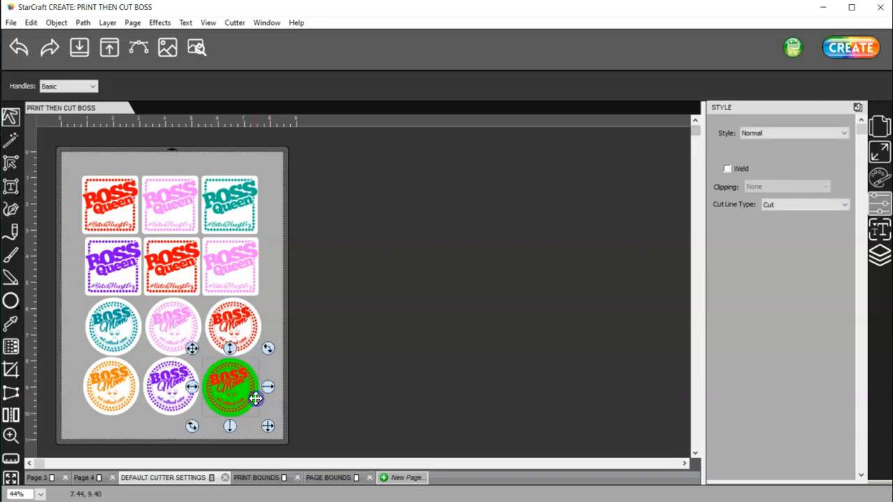
mouse_move(631, 318)
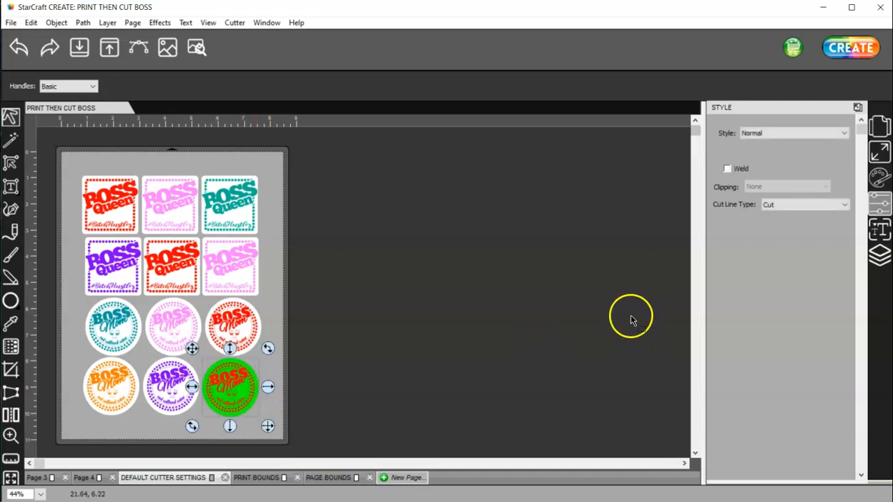
mouse_move(614, 324)
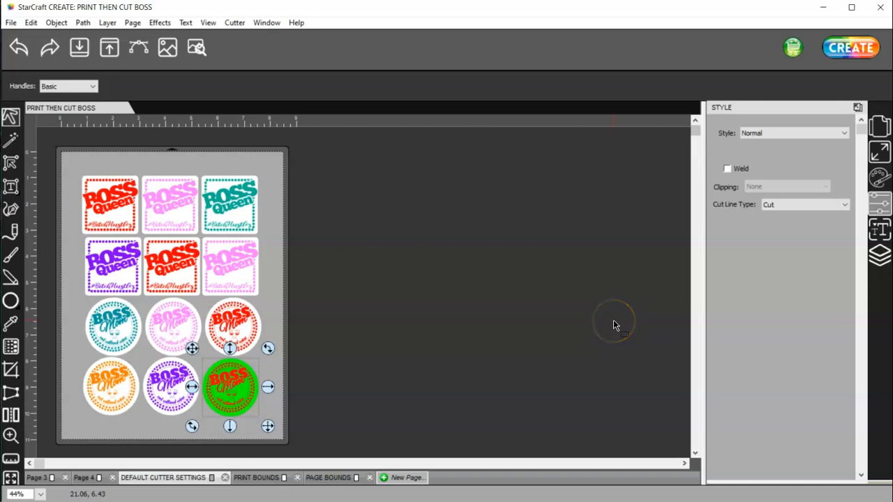
mouse_move(789, 203)
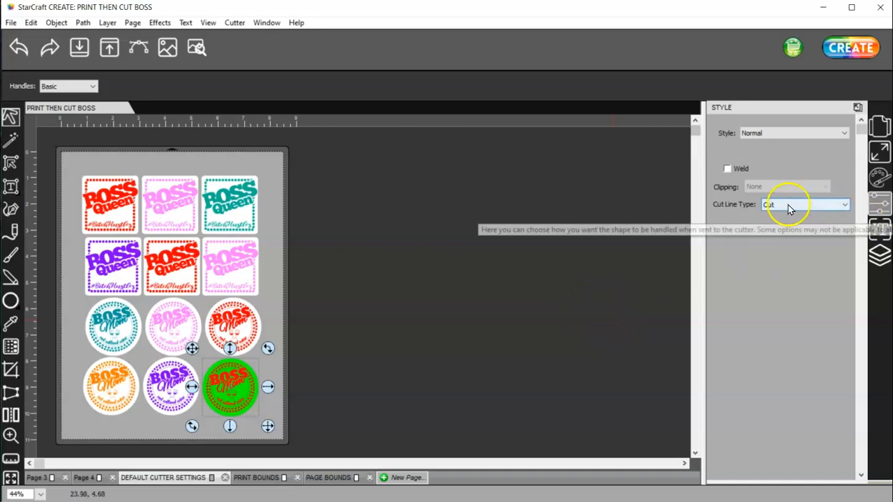
left_click(807, 203)
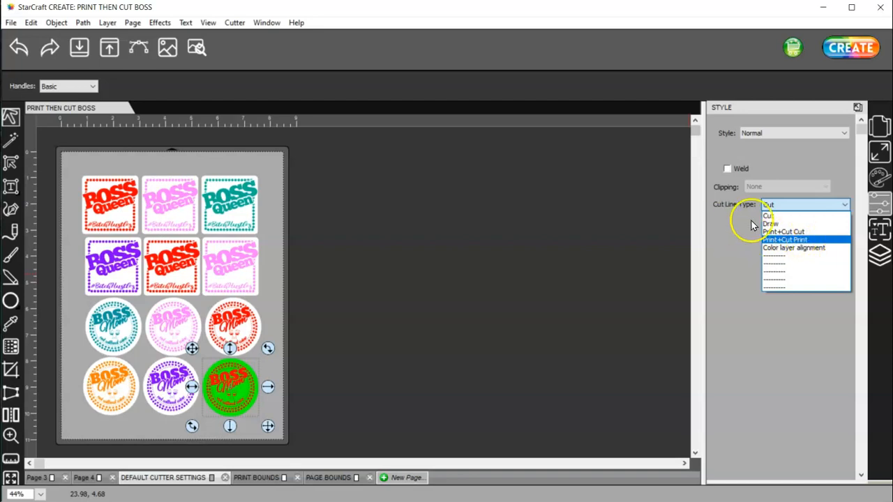
left_click(769, 215)
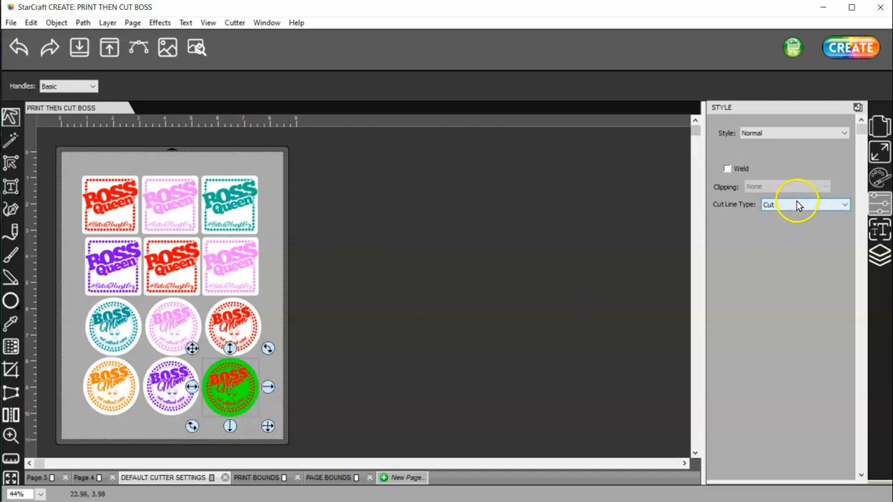
left_click(802, 204)
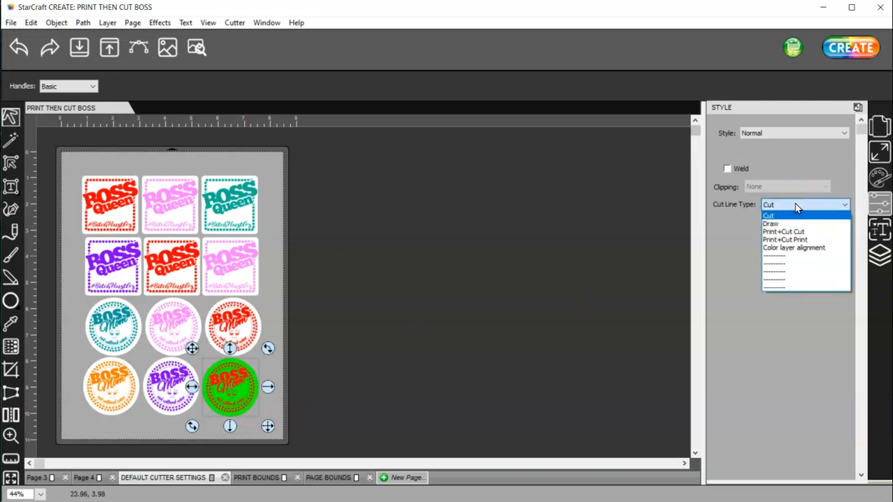
mouse_move(794, 248)
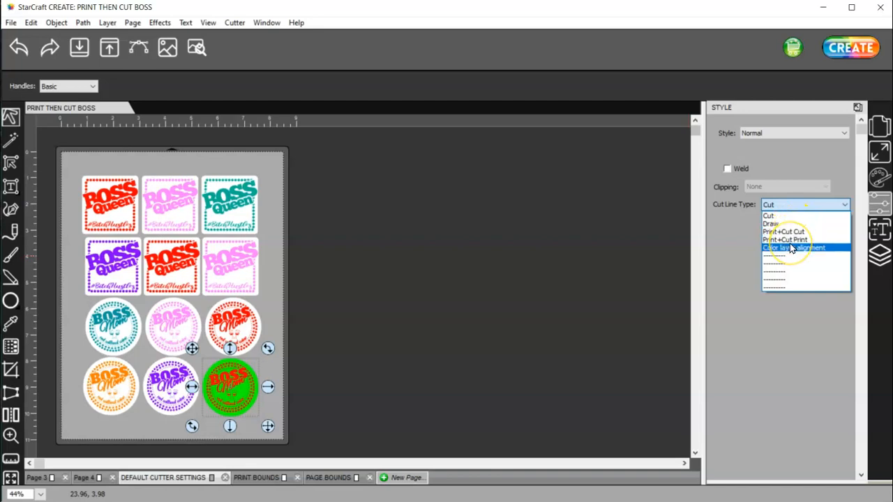
mouse_move(784, 232)
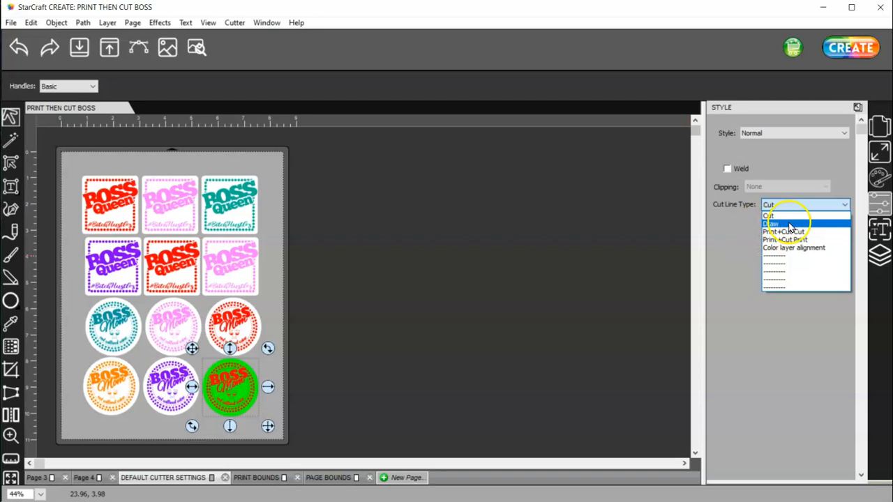
left_click(770, 204)
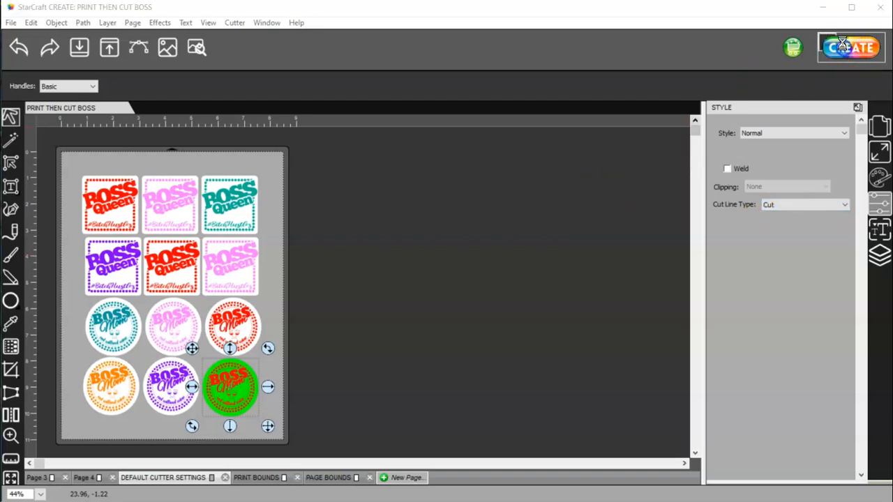
left_click(850, 48)
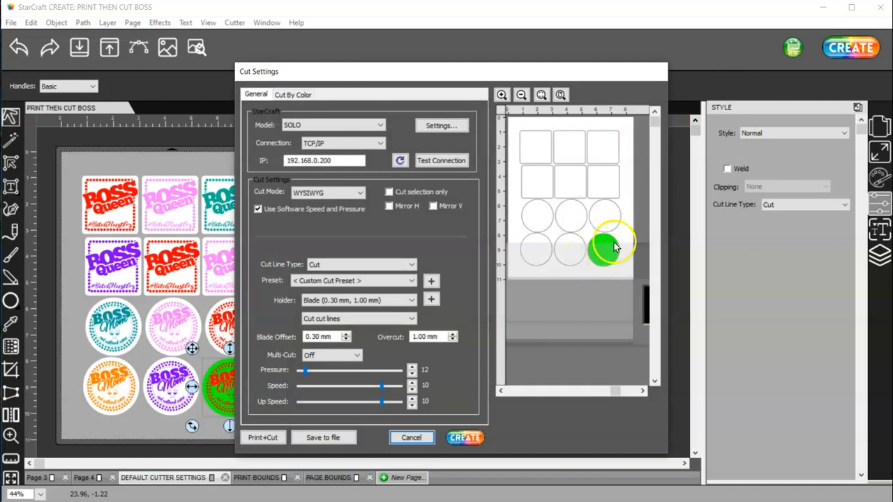
mouse_move(608, 243)
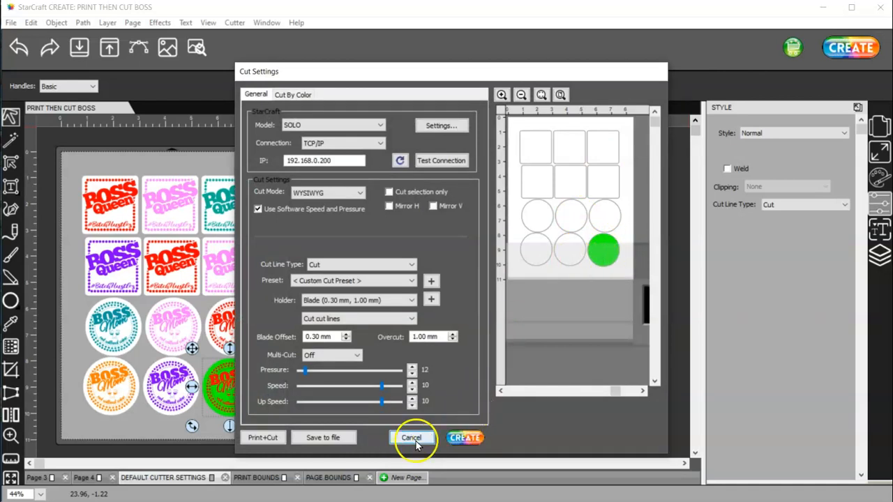
left_click(411, 438)
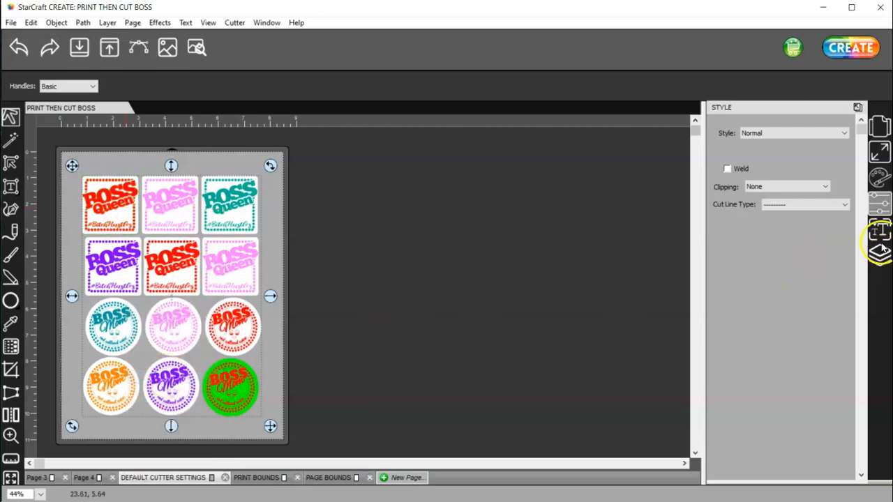
- In Document settings, turn off page colour and turn on print margins and registration marks
left_click(879, 127)
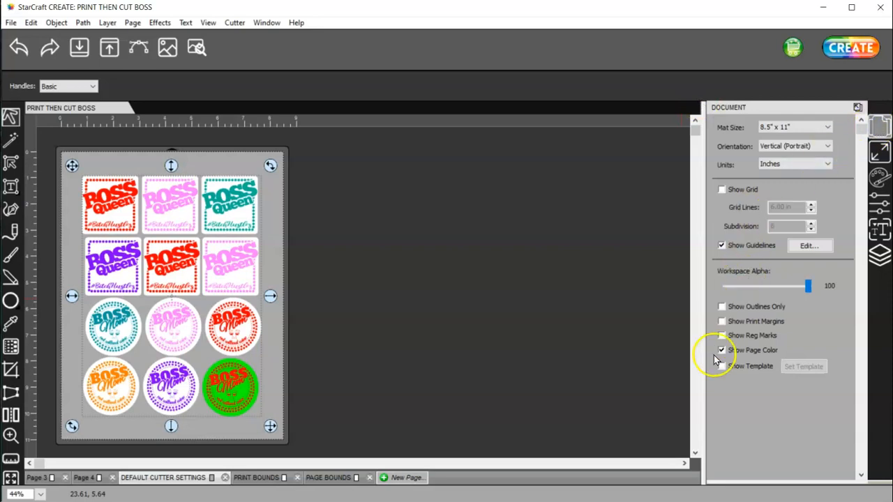
left_click(721, 349)
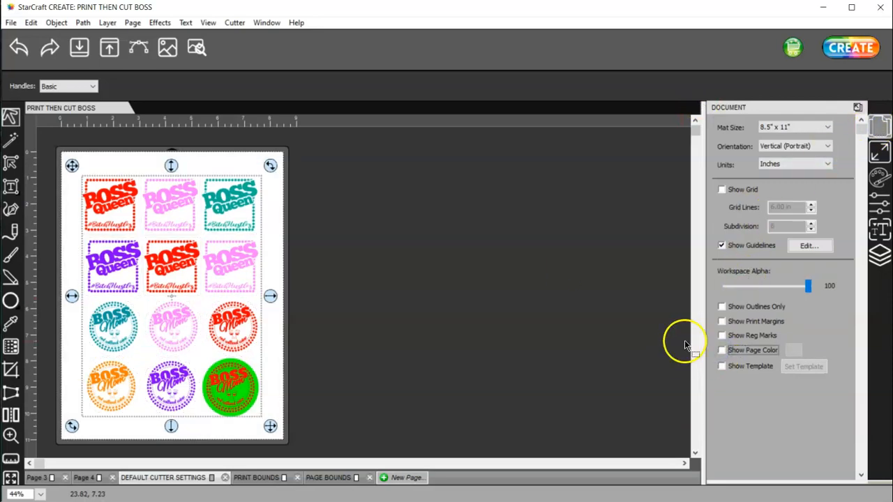
left_click(722, 321)
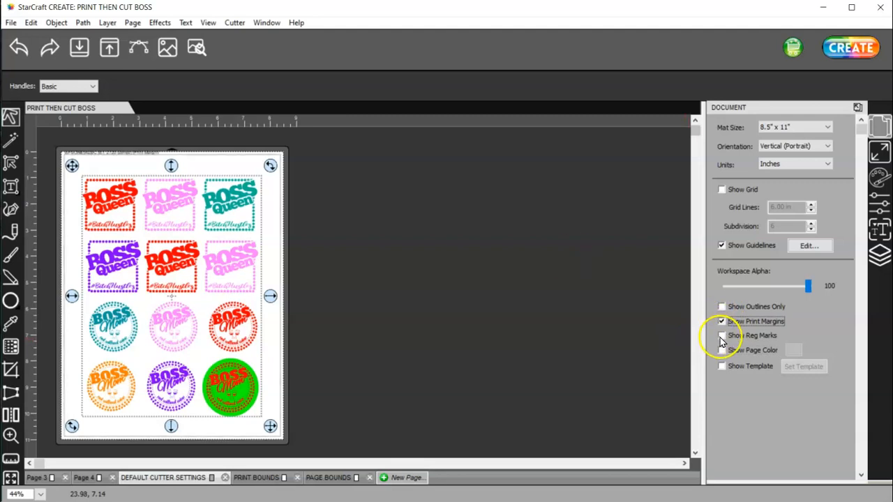
left_click(723, 335)
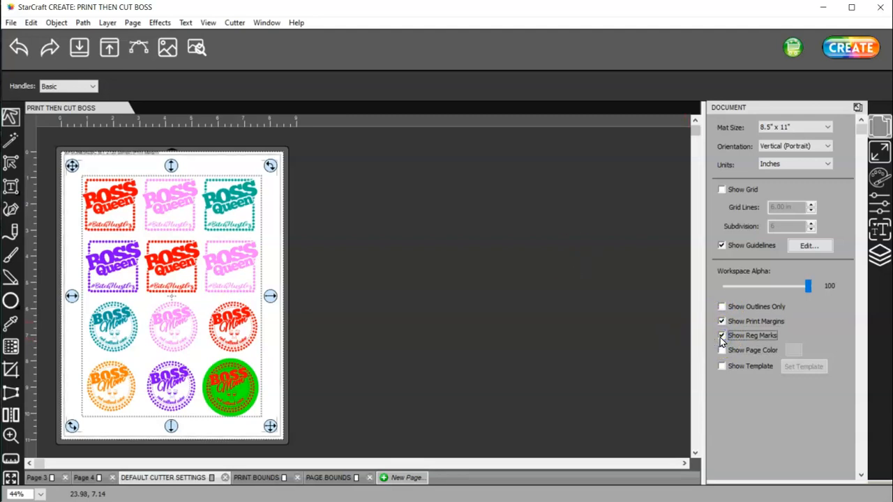
left_click(721, 335)
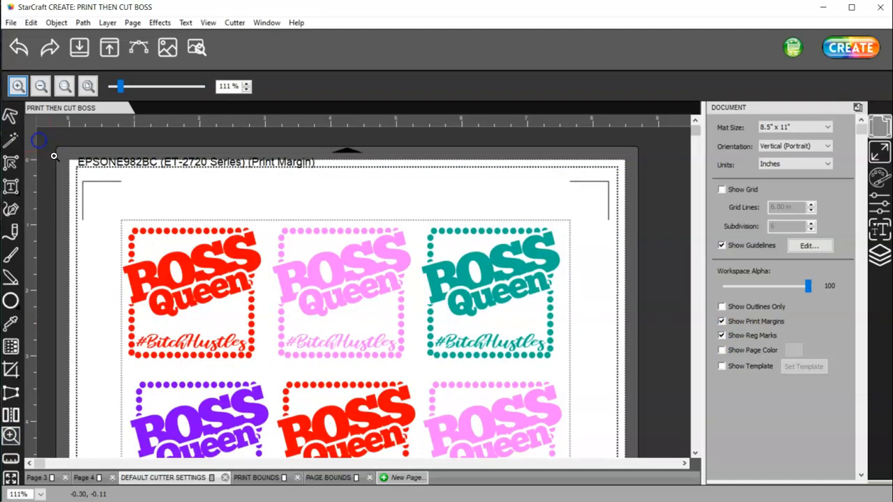
mouse_move(312, 162)
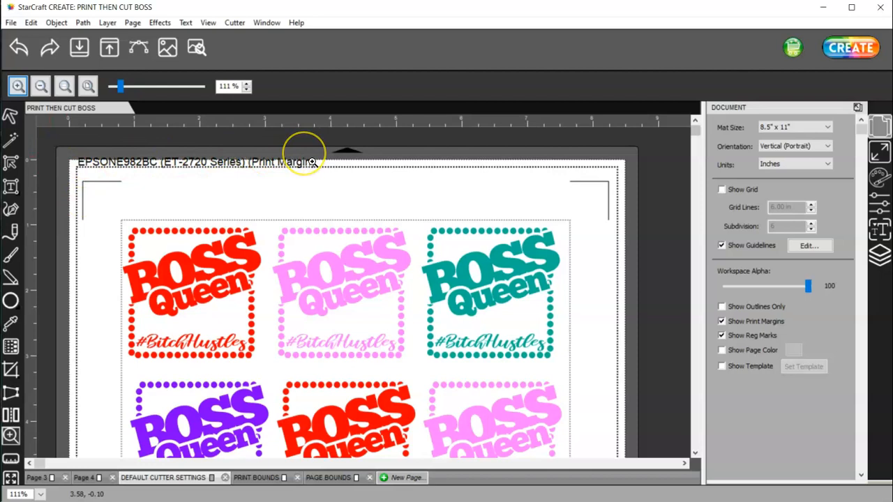
mouse_move(103, 180)
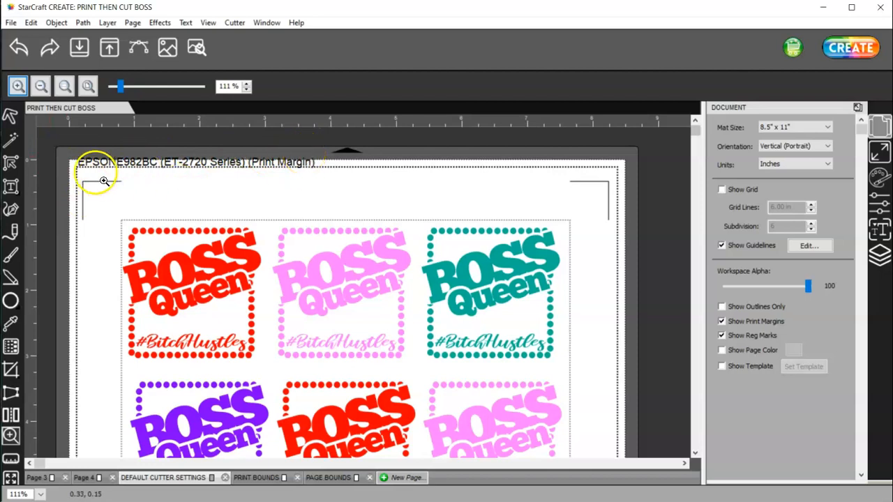
mouse_move(614, 165)
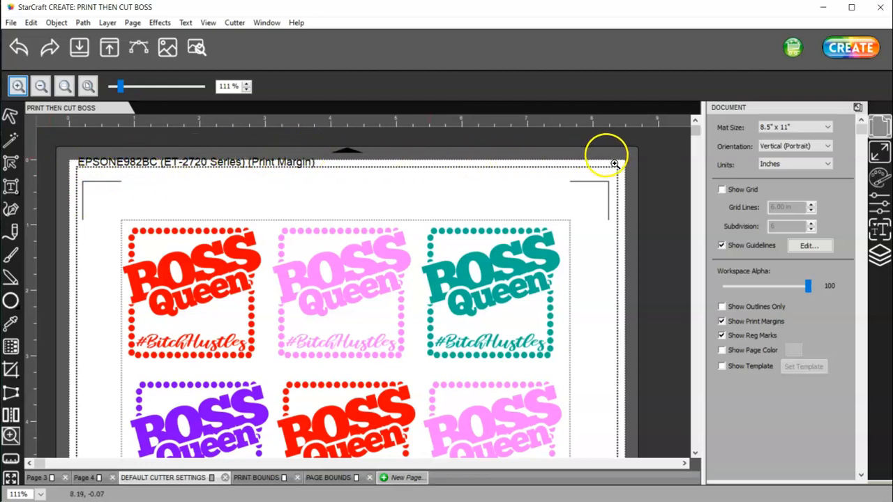
mouse_move(611, 402)
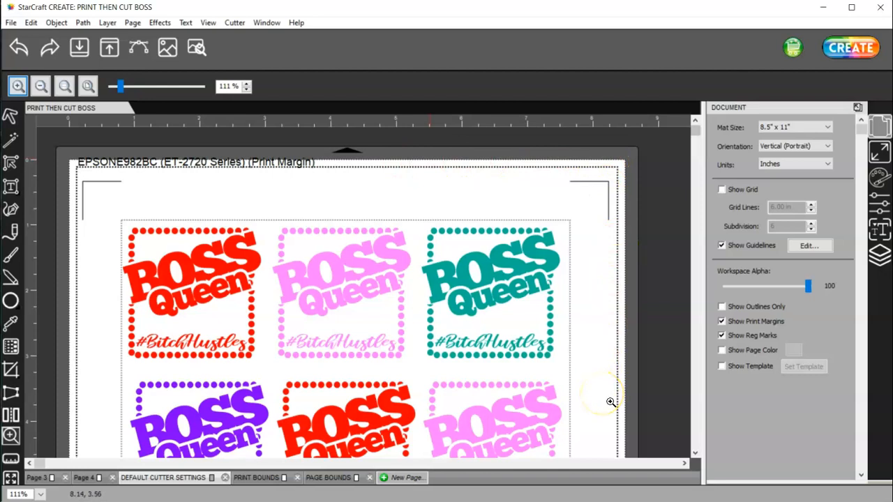
mouse_move(600, 176)
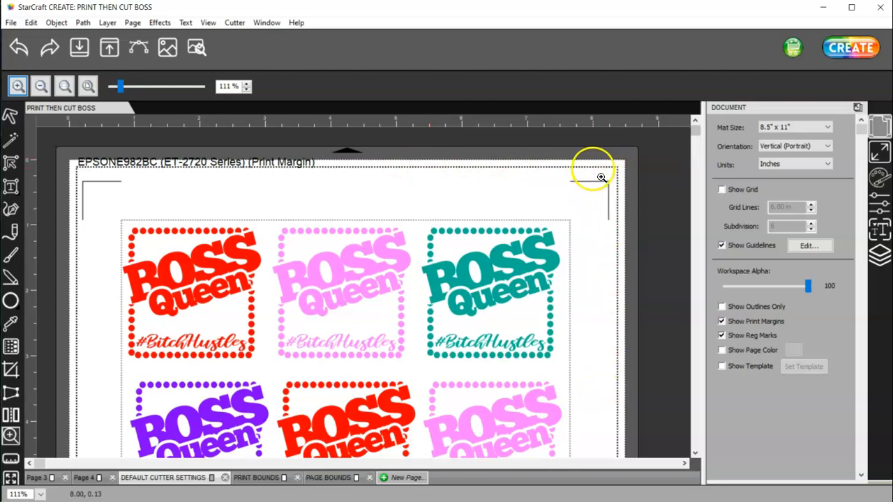
mouse_move(605, 214)
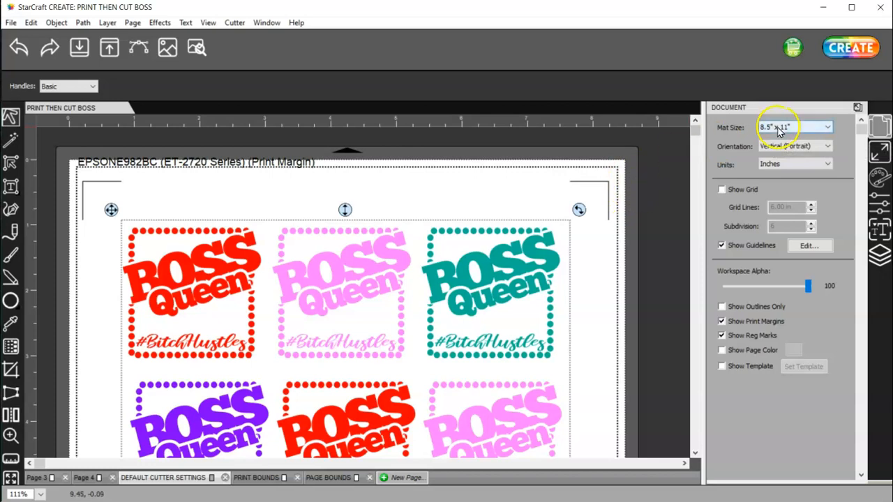
mouse_move(796, 128)
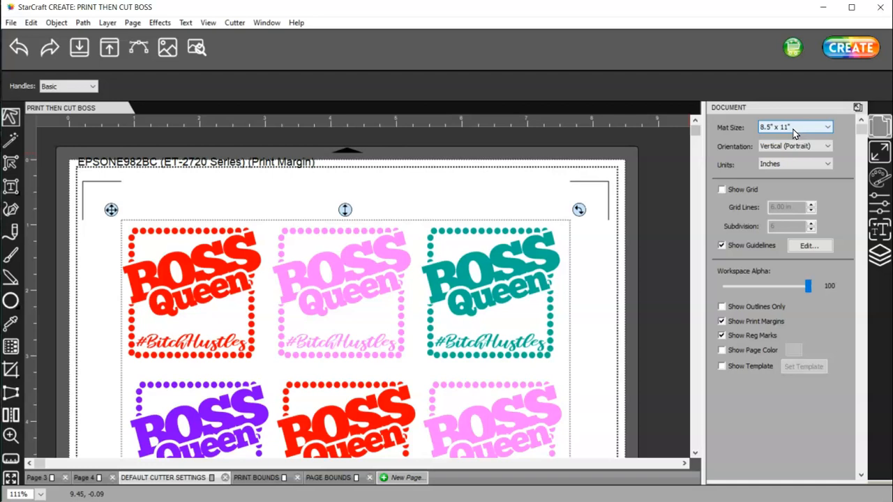
mouse_move(792, 127)
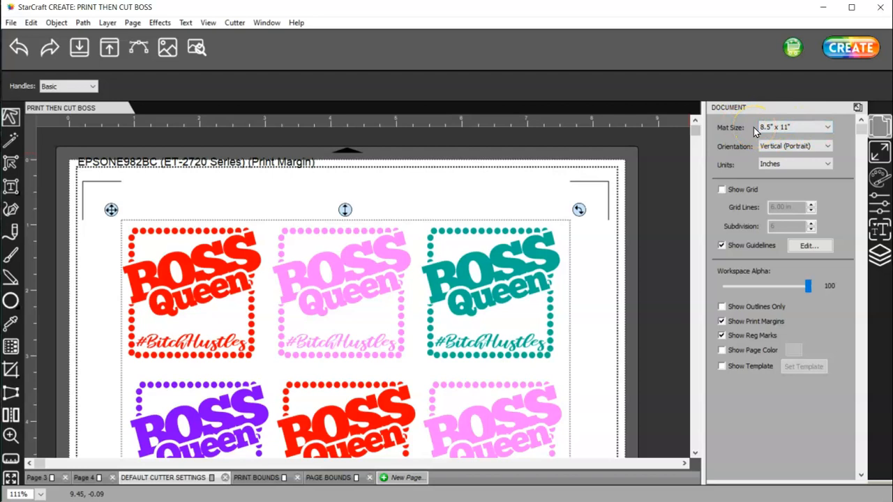
mouse_move(734, 155)
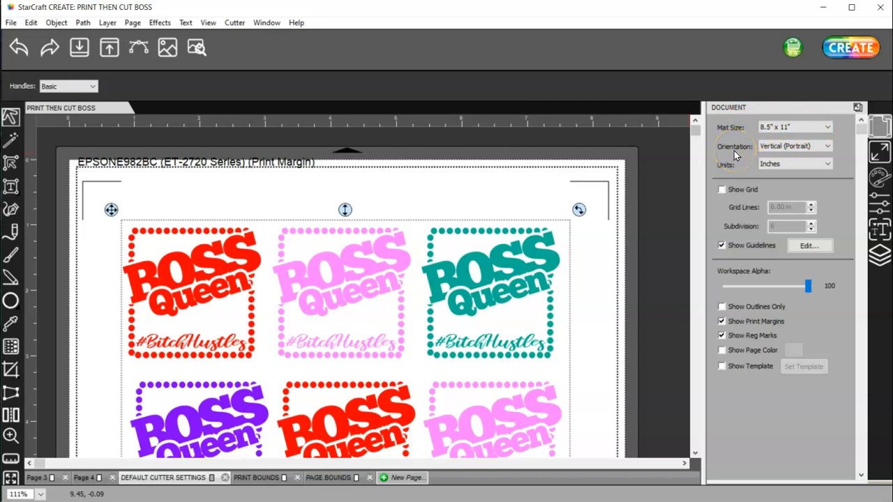
mouse_move(738, 166)
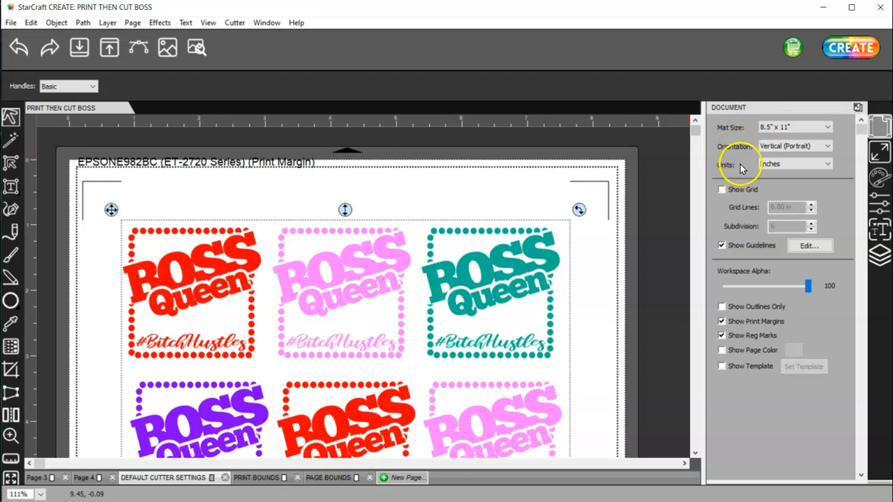
mouse_move(723, 209)
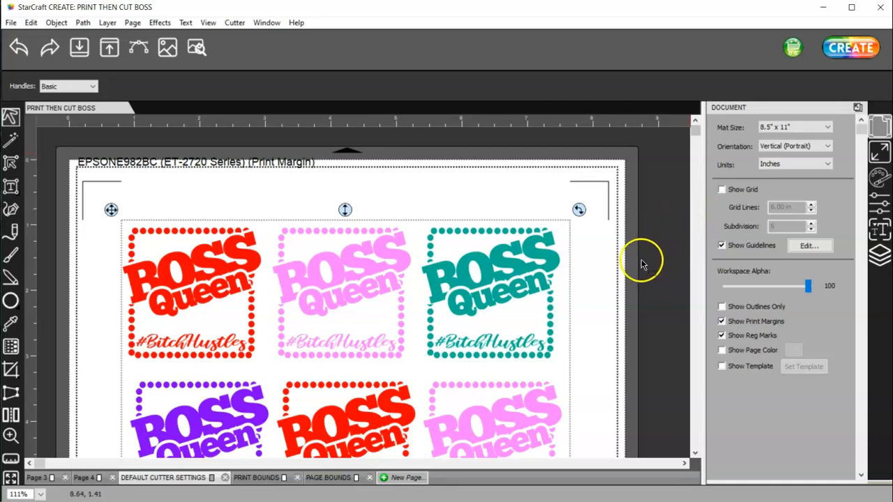
left_click_drag(641, 264, 569, 232)
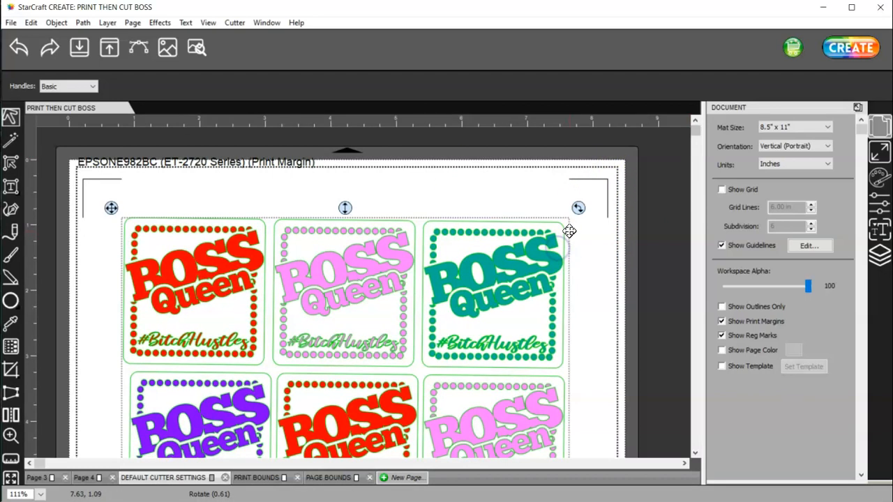
left_click(17, 48)
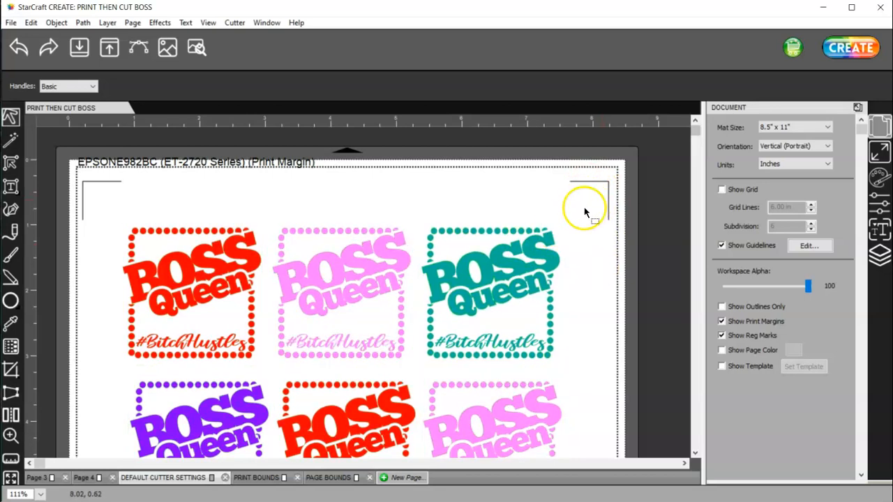
mouse_move(449, 195)
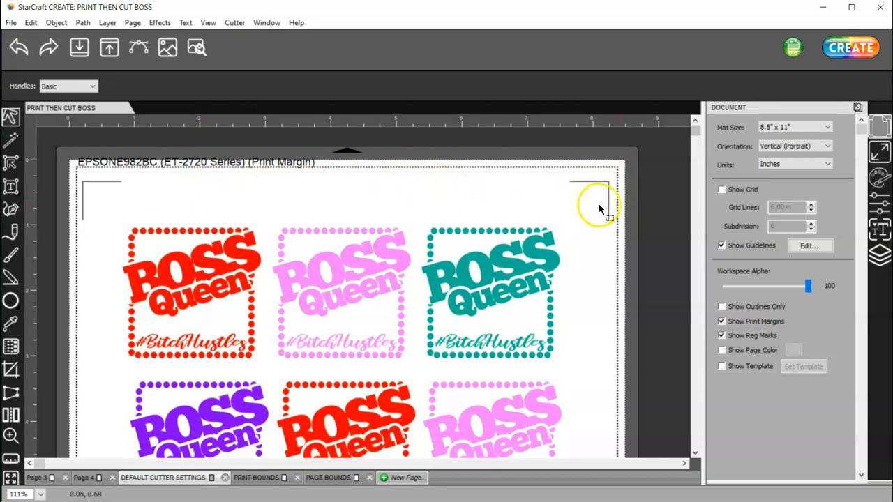
- Set Cutter Settings mark size to 0.500 cm and mark offset to 0.500 cm, and save
left_click(235, 22)
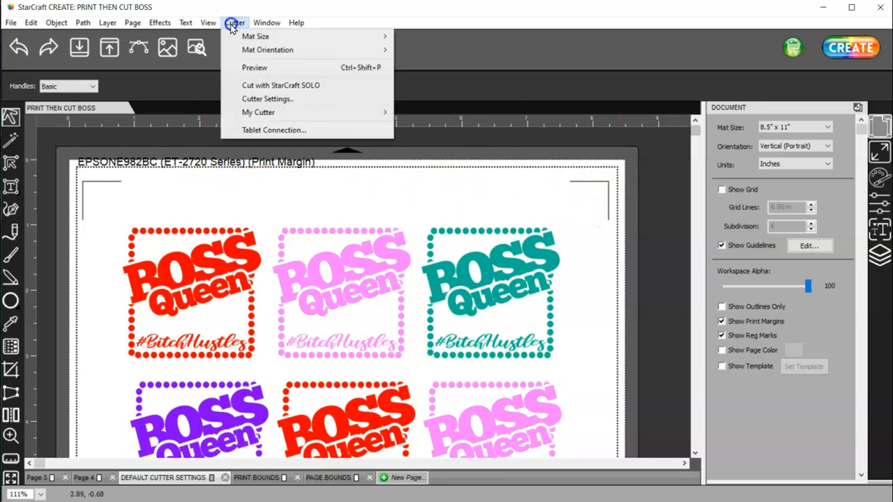
mouse_move(268, 98)
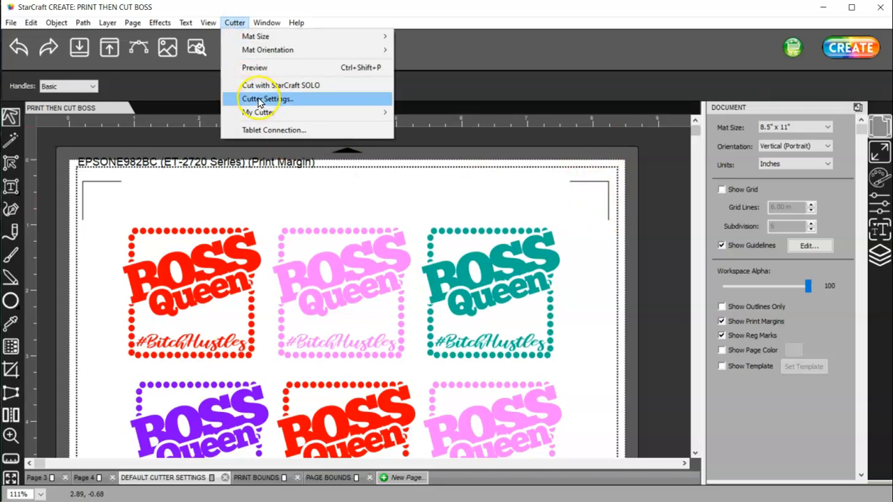
left_click(268, 98)
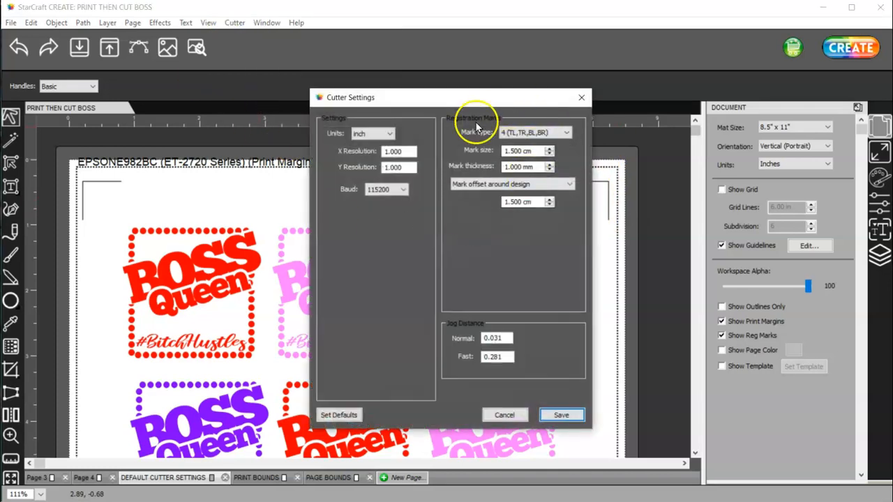
mouse_move(547, 123)
type("0.500")
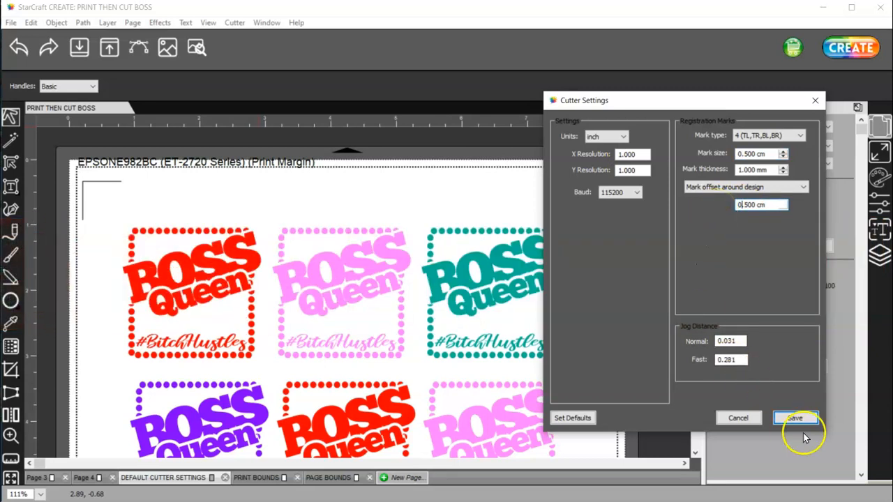
mouse_move(124, 190)
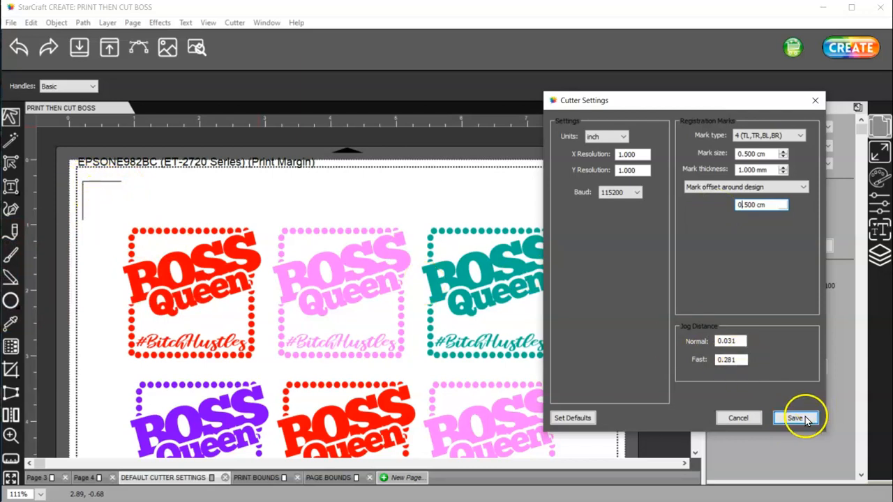
left_click(796, 418)
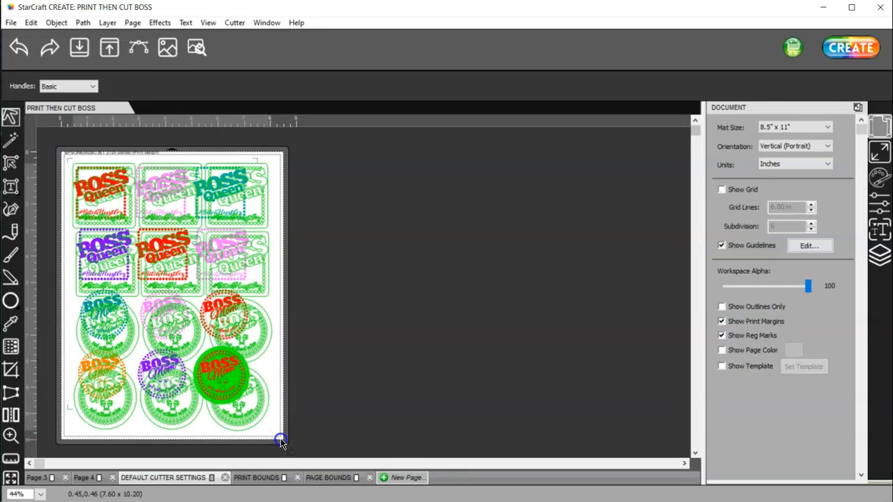
left_click(281, 444)
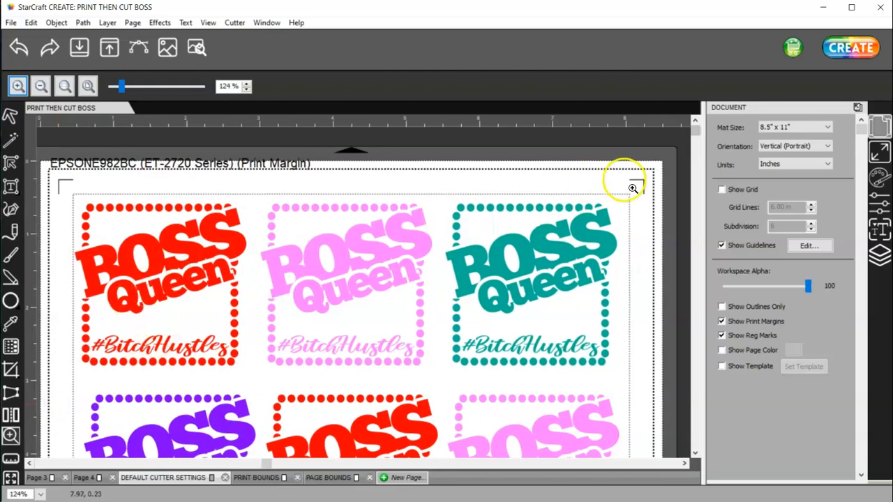
mouse_move(557, 167)
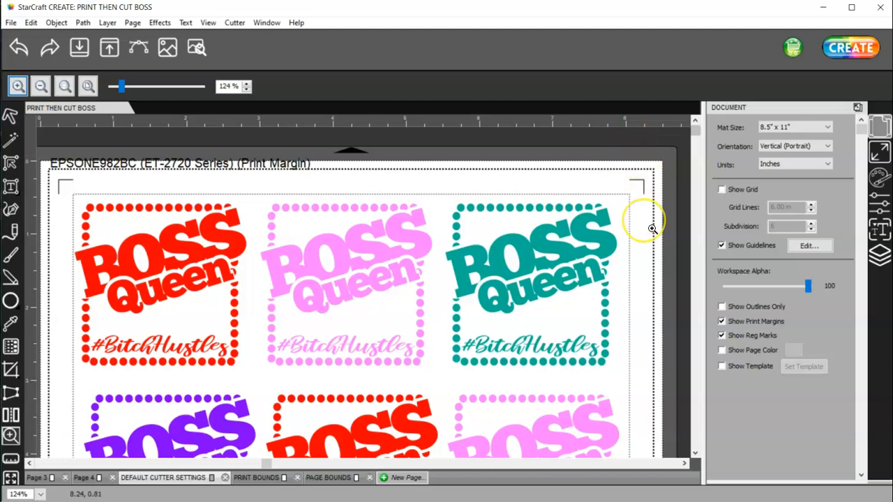
mouse_move(639, 233)
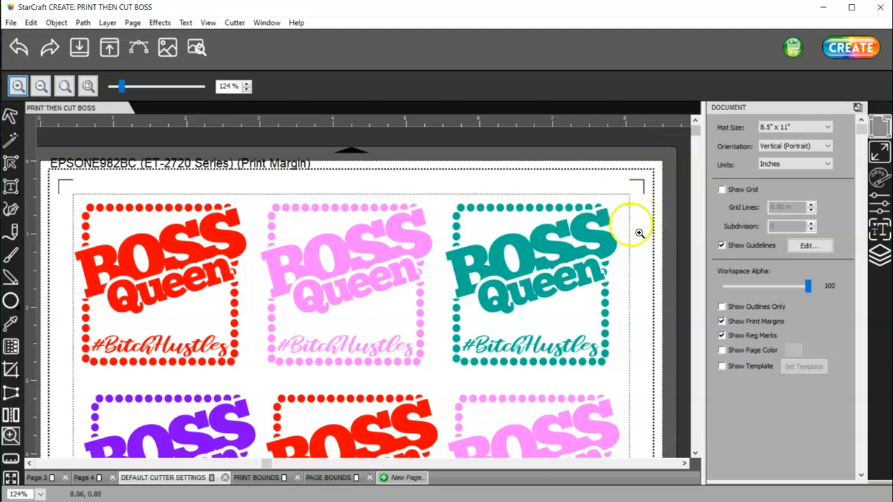
mouse_move(642, 185)
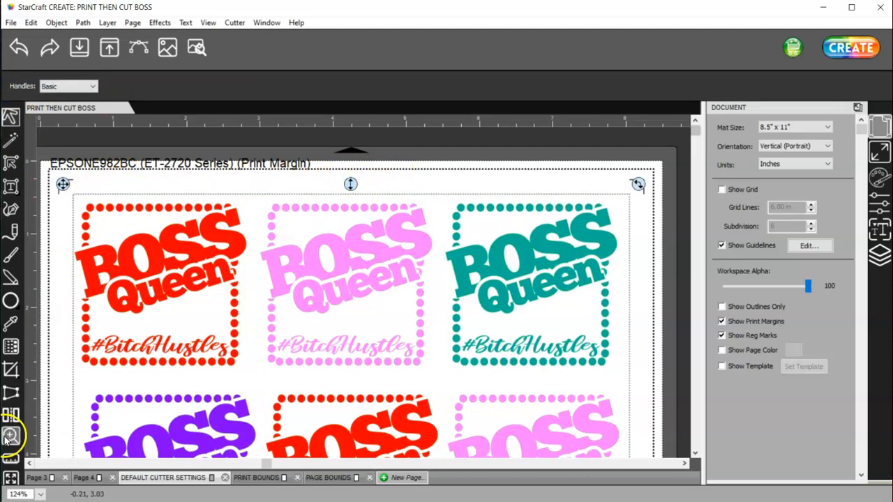
left_click(10, 435)
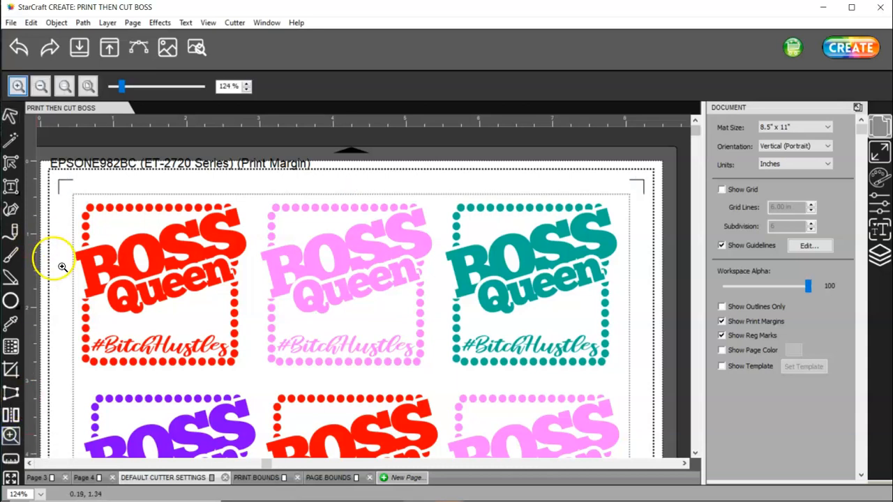
mouse_move(61, 211)
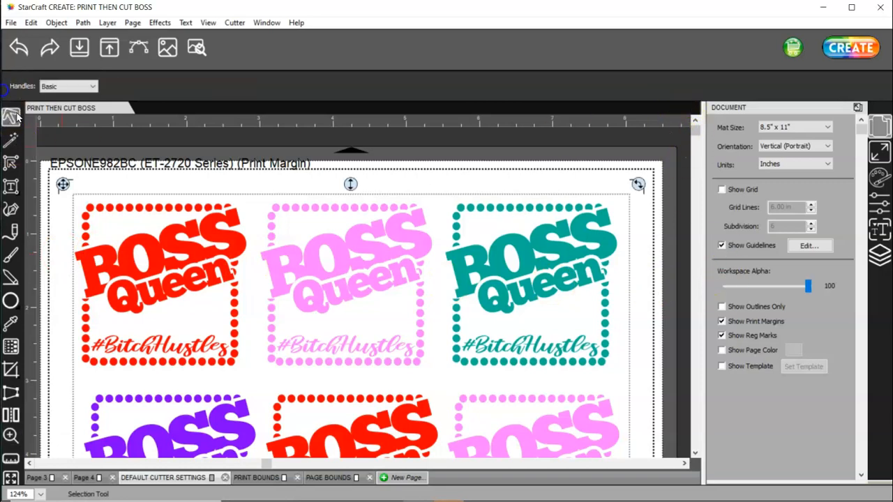
scroll("down", 3)
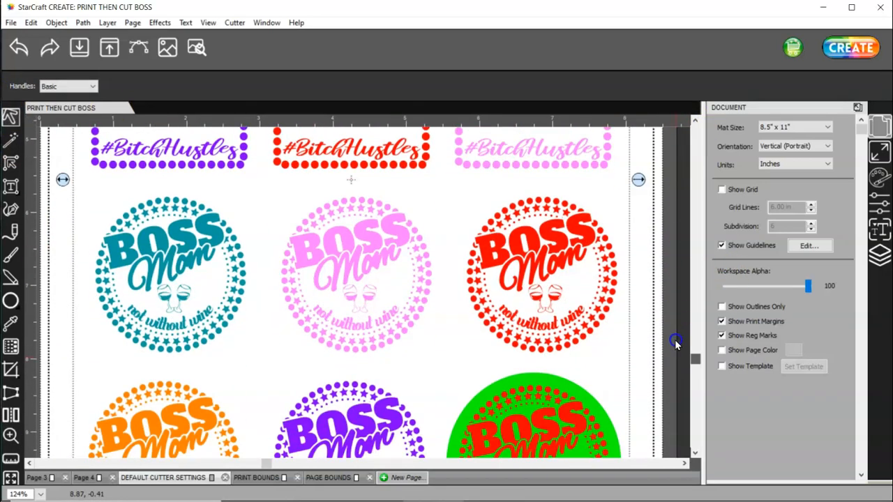
scroll("down", 3)
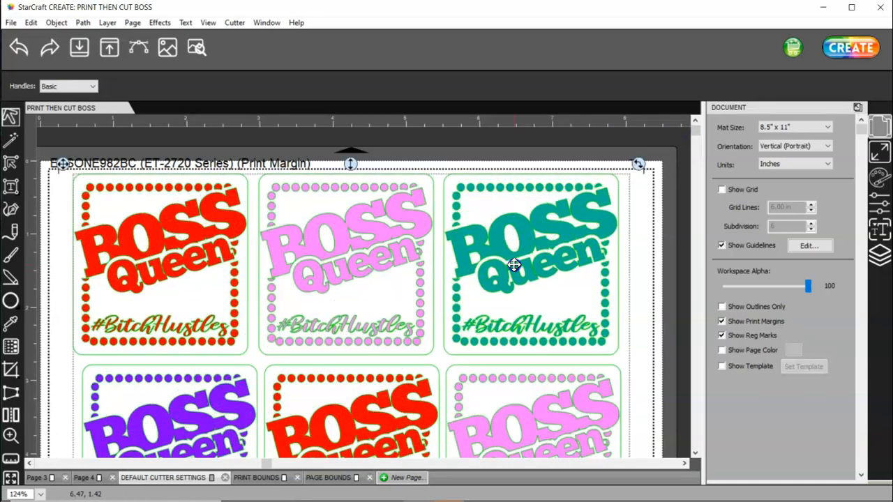
mouse_move(519, 264)
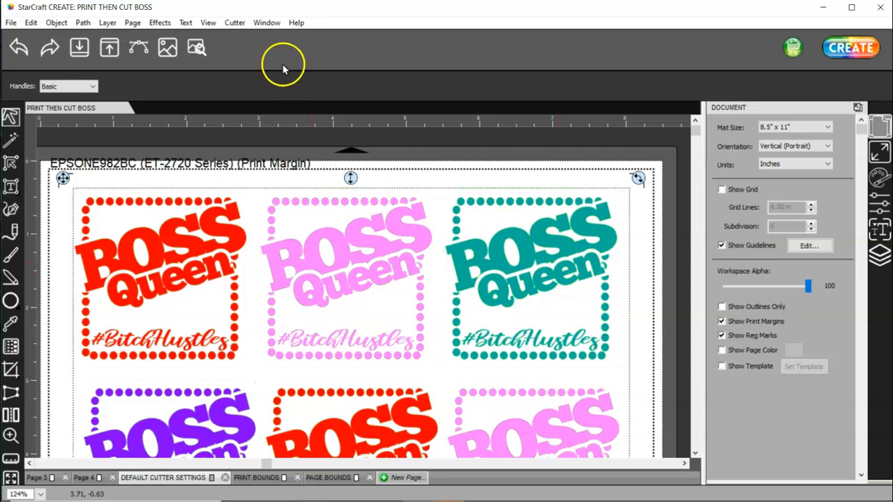
left_click(234, 22)
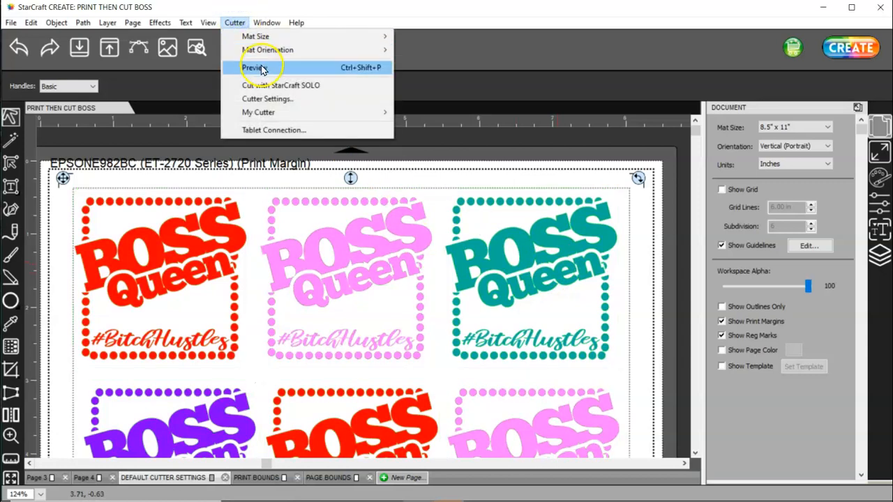
left_click(268, 98)
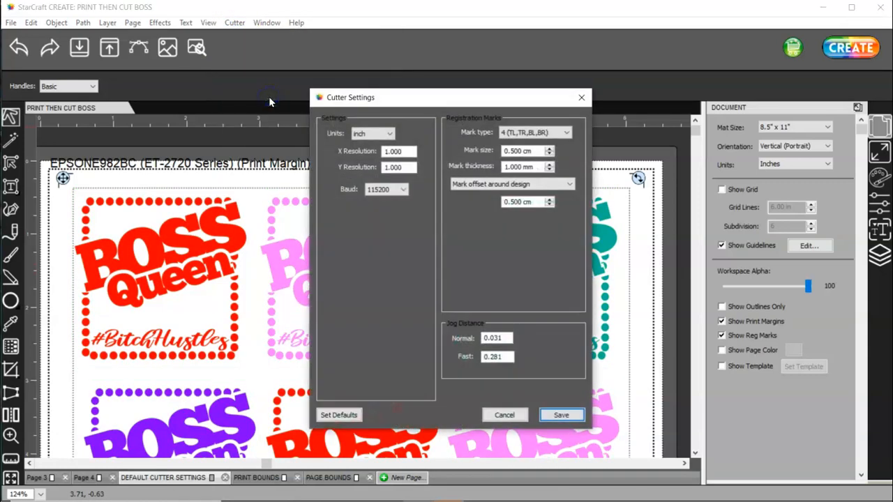
left_click(510, 185)
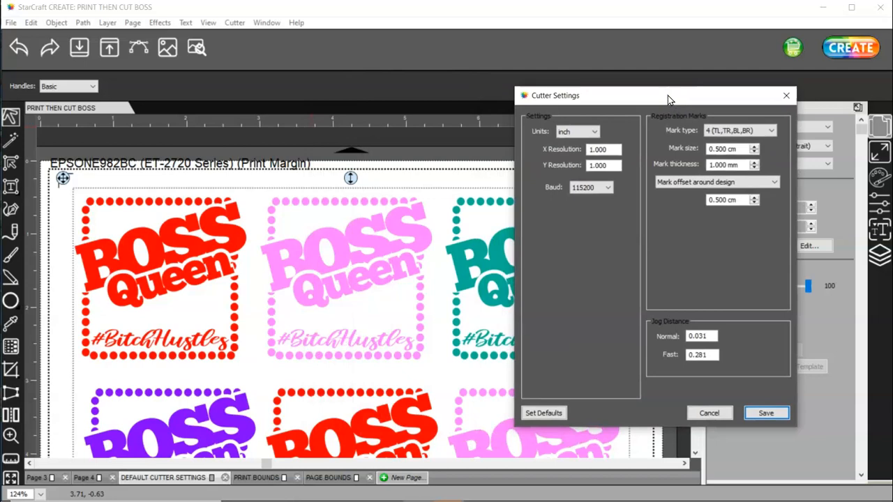
mouse_move(604, 300)
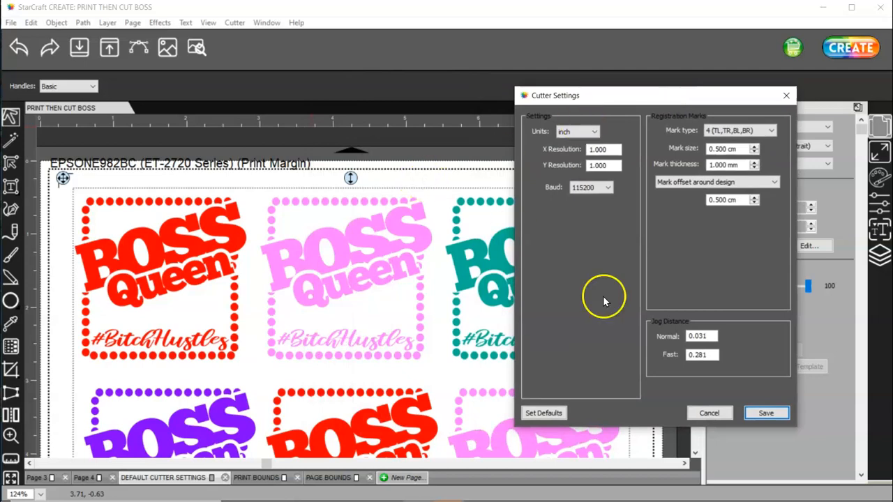
left_click(765, 413)
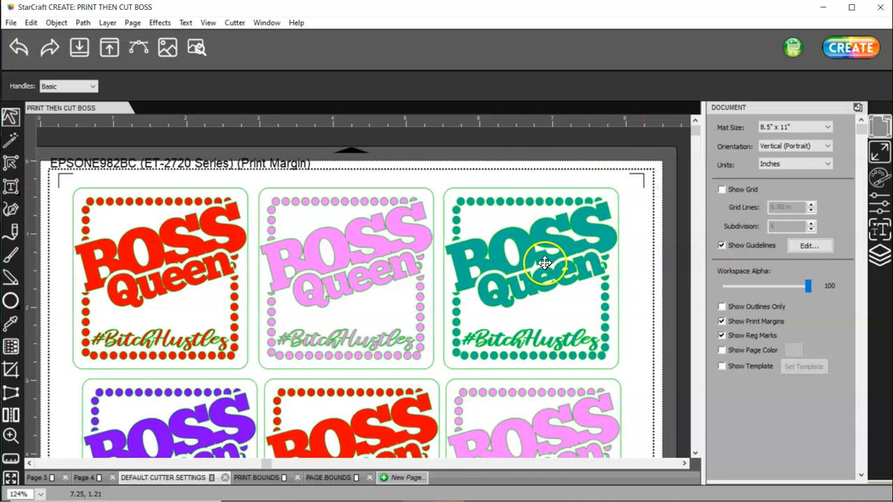
mouse_move(518, 270)
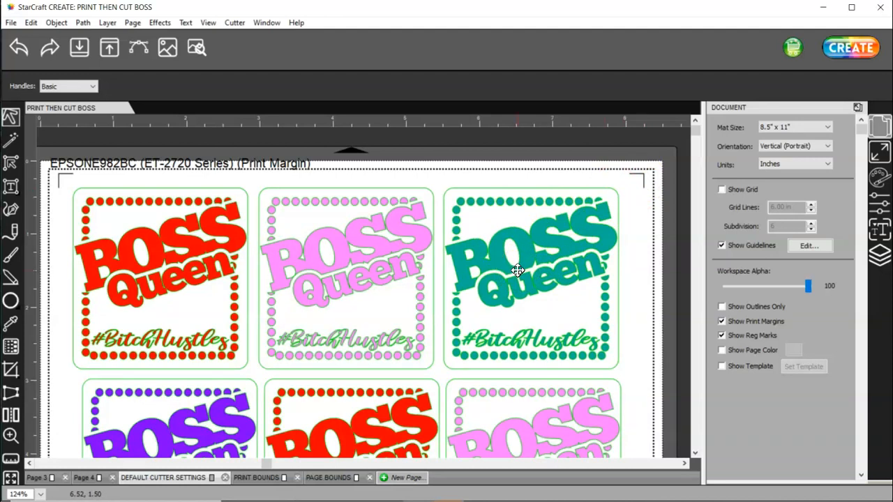
mouse_move(125, 201)
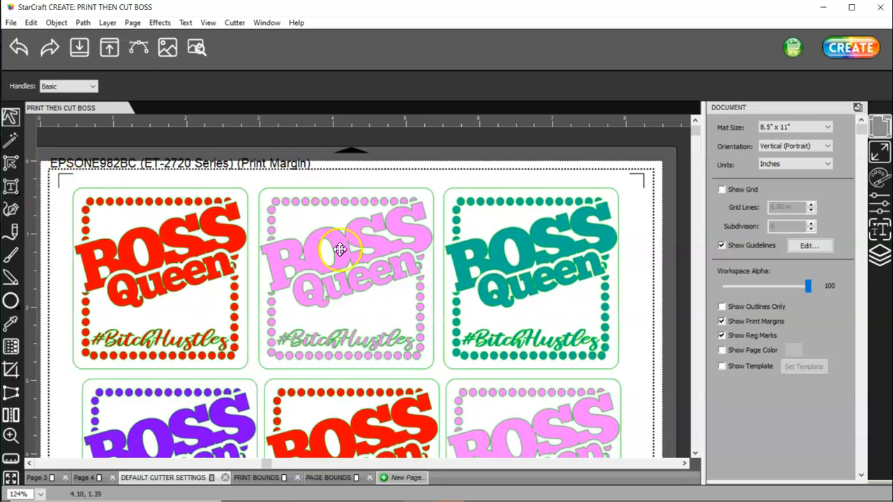
- Set mark placement to 'Mark inset from print bounds' in Cutter Settings and save
left_click(235, 23)
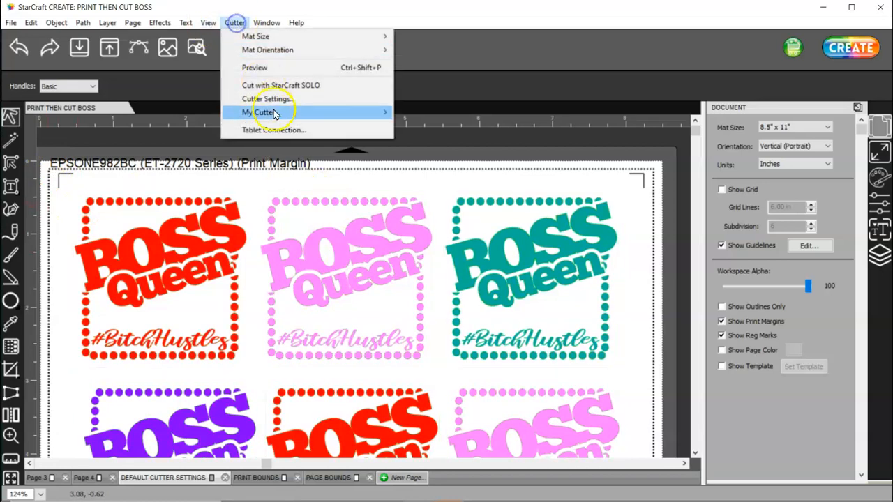
left_click(265, 98)
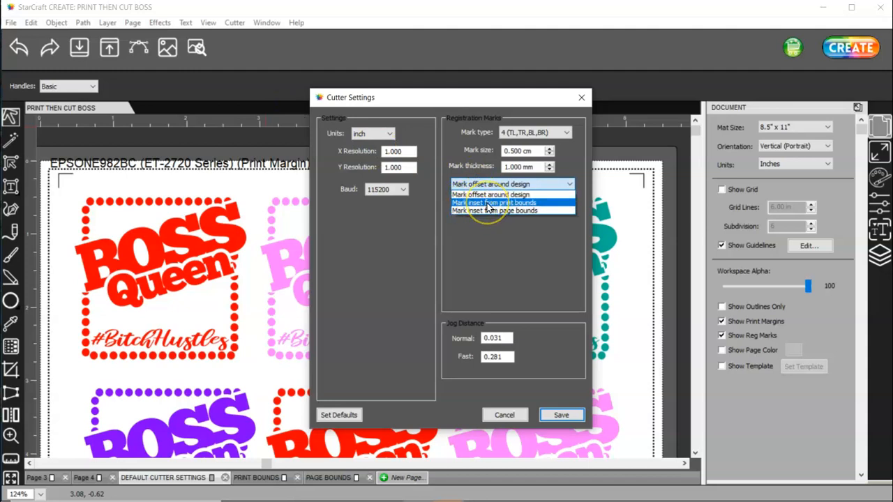
left_click(494, 202)
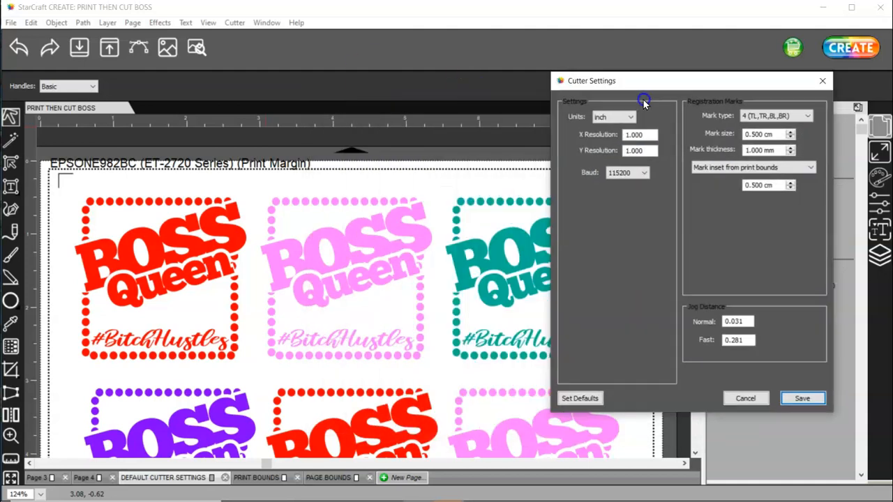
left_click(803, 398)
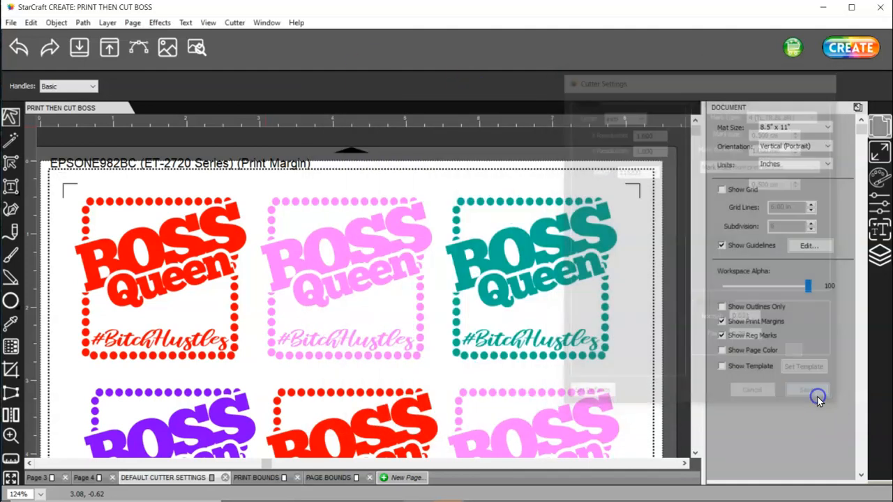
left_click(817, 391)
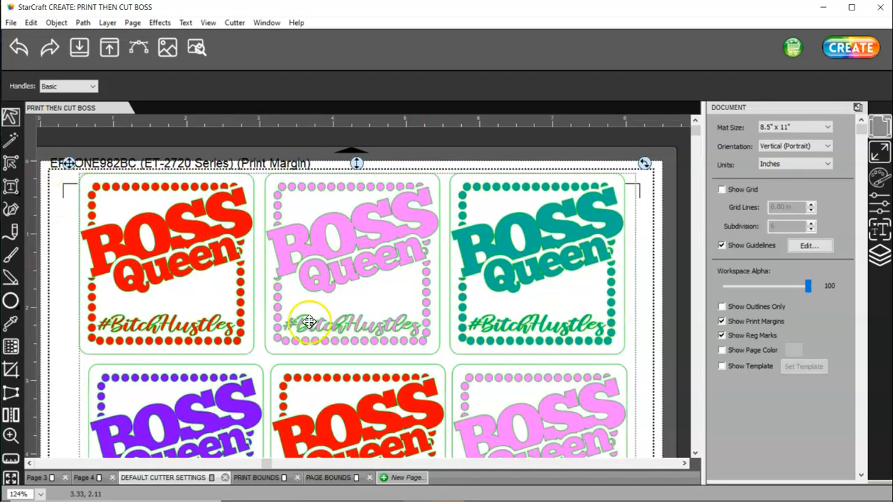
mouse_move(323, 287)
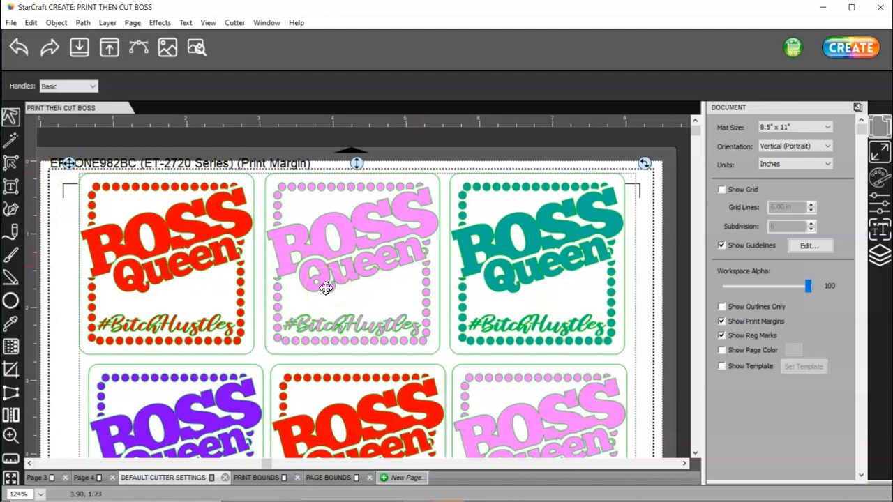
mouse_move(363, 273)
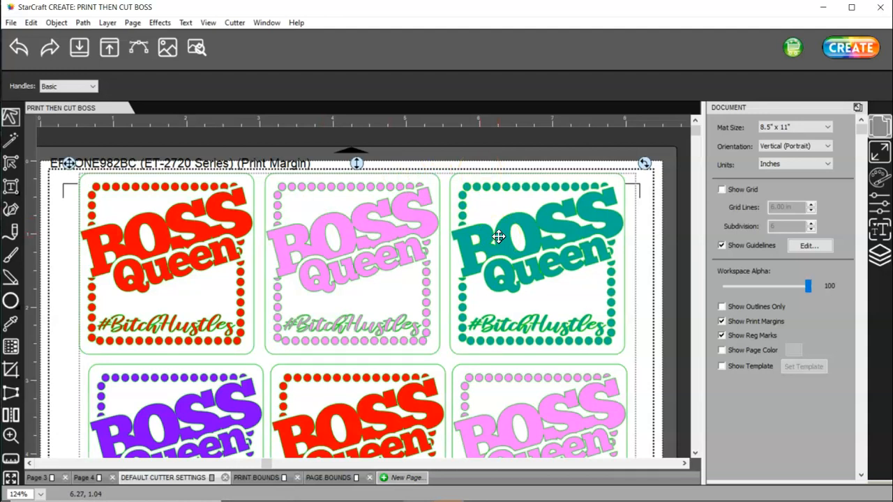
mouse_move(468, 195)
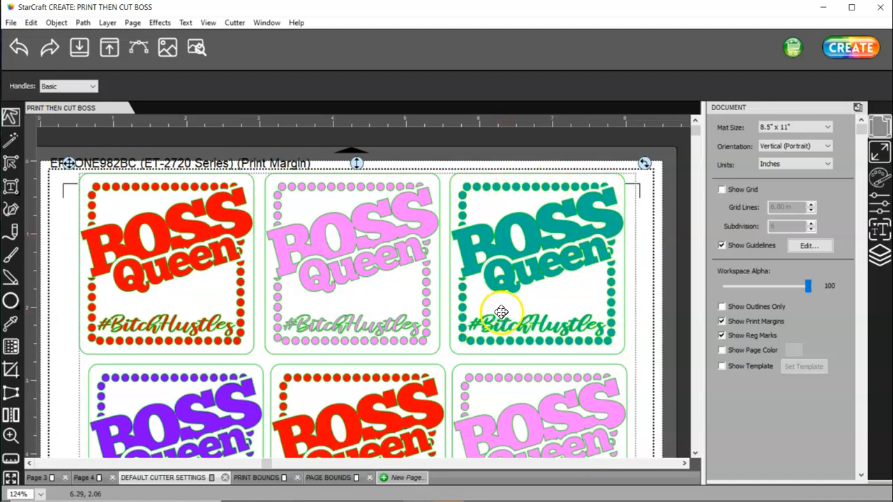
mouse_move(521, 215)
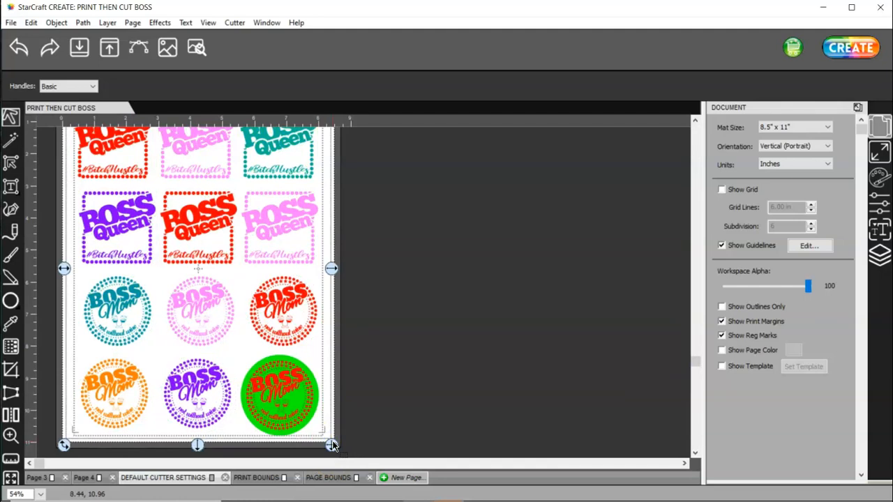
mouse_move(374, 430)
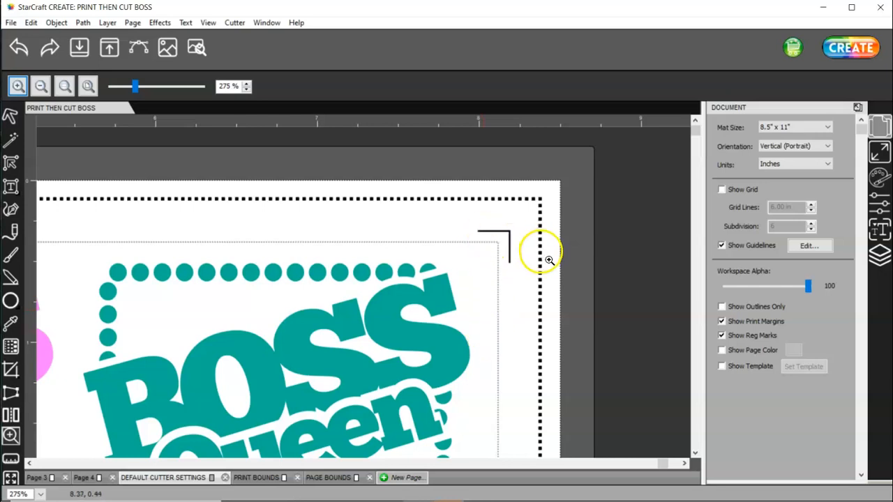
mouse_move(397, 324)
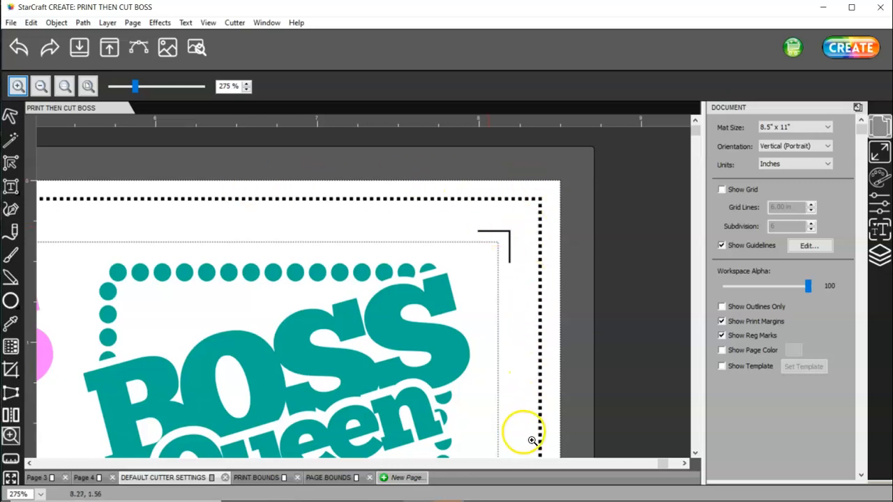
mouse_move(363, 223)
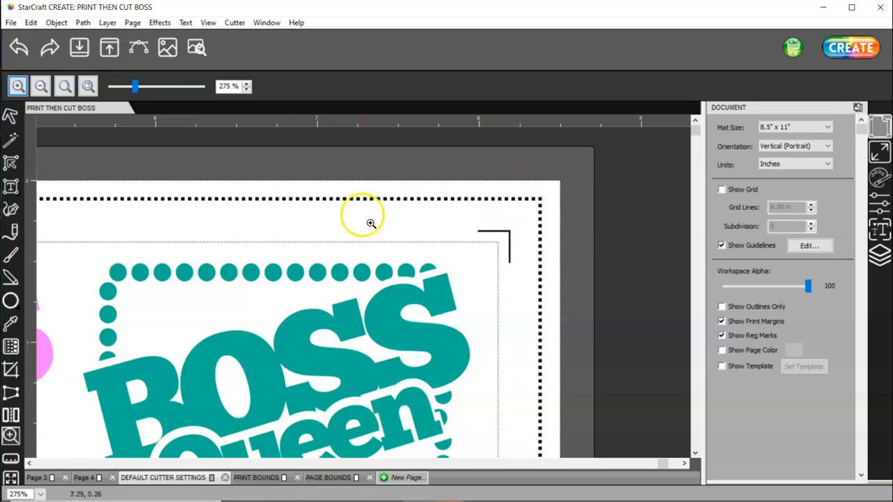
mouse_move(243, 176)
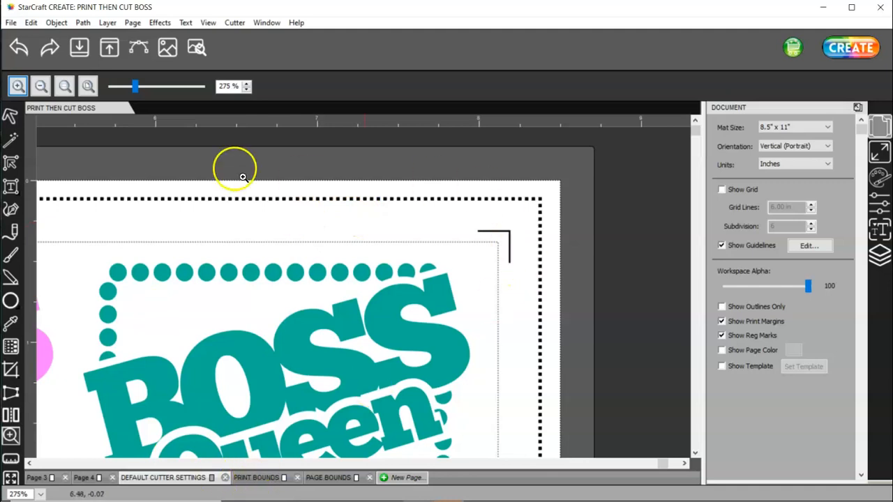
mouse_move(218, 20)
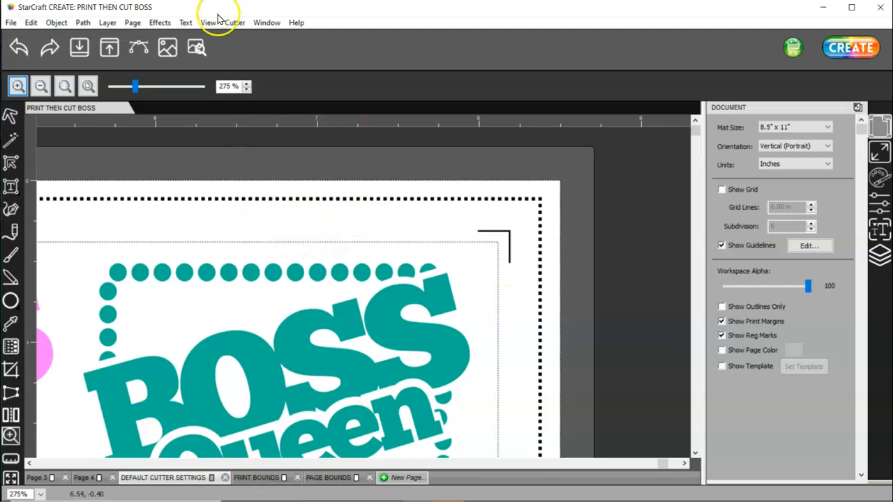
- Zoom on the page top edge and show the sticker group's 7.750 x 10.405 in size details
left_click(235, 22)
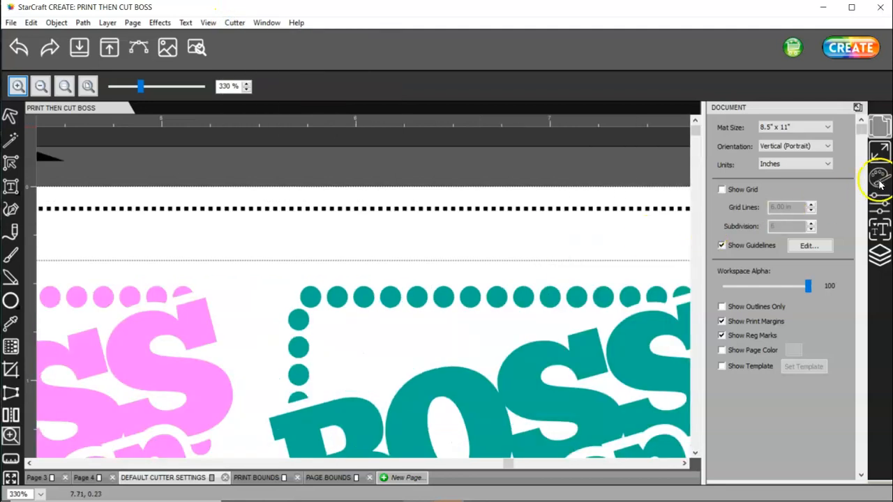
left_click(879, 147)
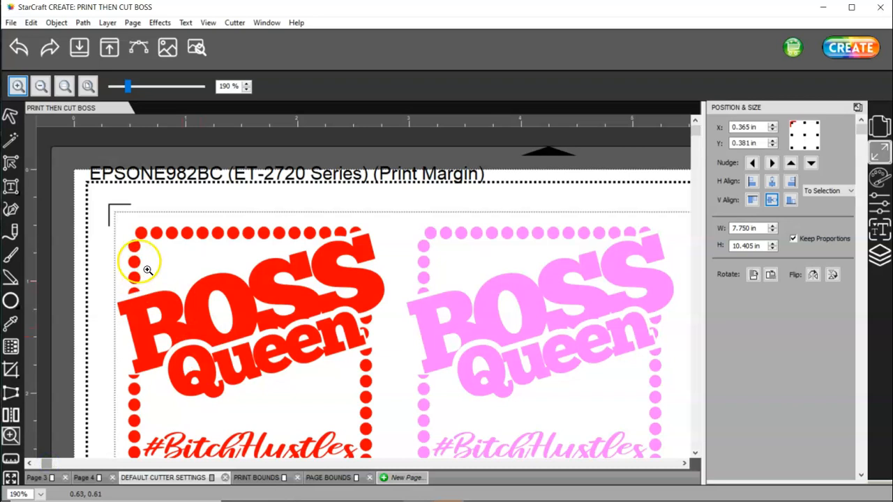
- In Cutter Settings choose 'Mark inset from page bounds' (0.500 cm) and save
left_click(235, 23)
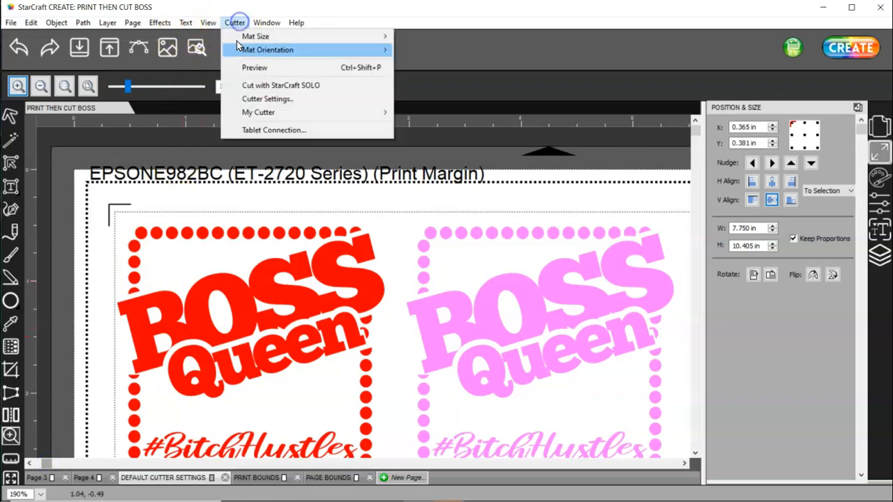
left_click(268, 98)
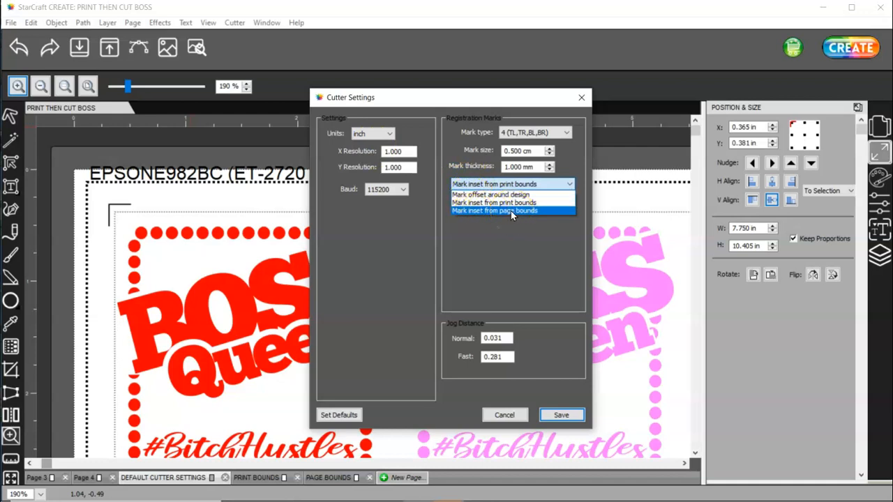
left_click(494, 209)
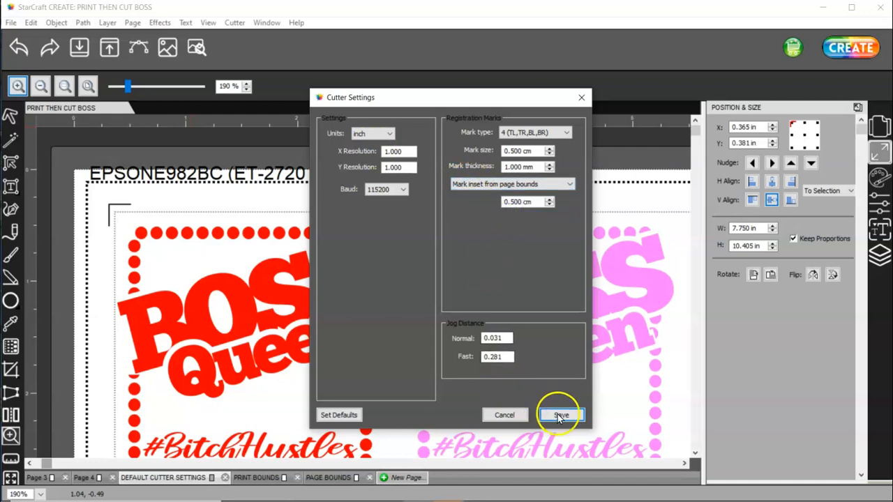
left_click(559, 415)
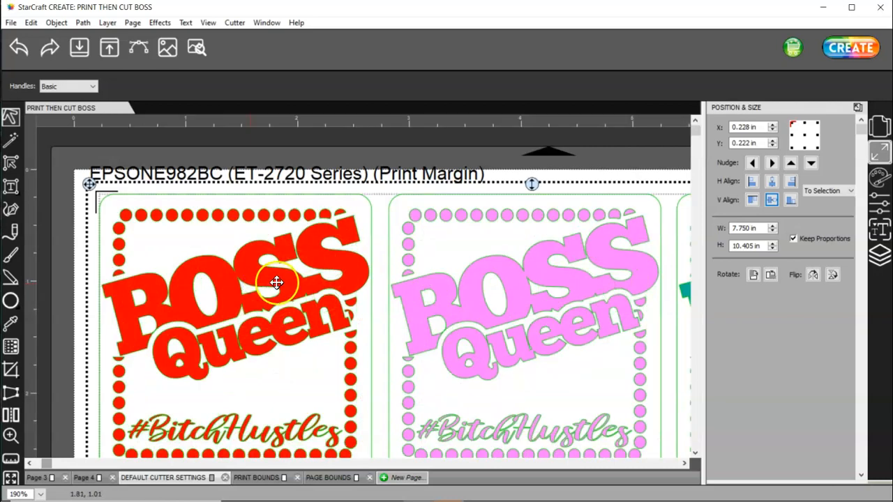
- Scale the sticker group proportionally to about 7.854 x 10.544 in and verify the W/H fields
scroll("down", 3)
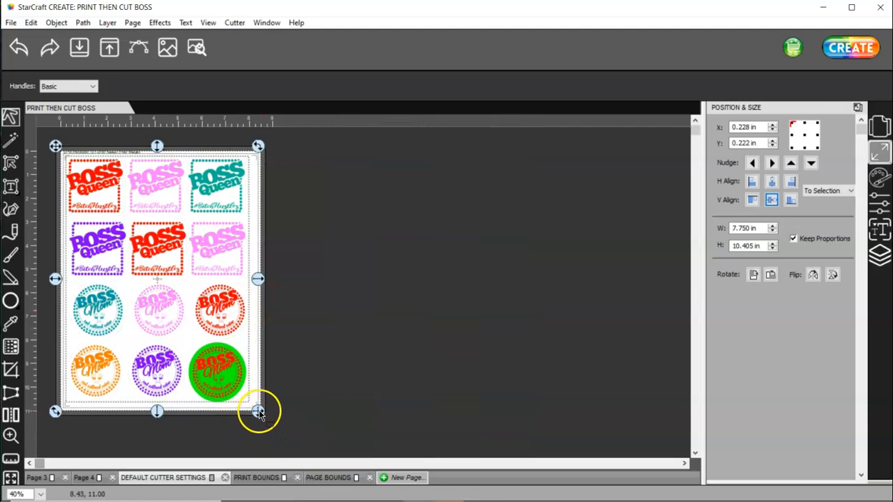
left_click_drag(258, 412, 262, 418)
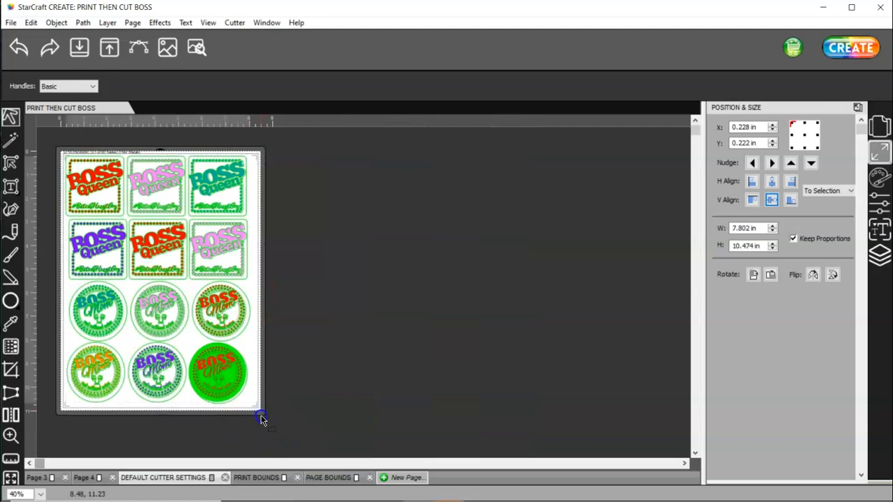
left_click_drag(262, 416, 264, 418)
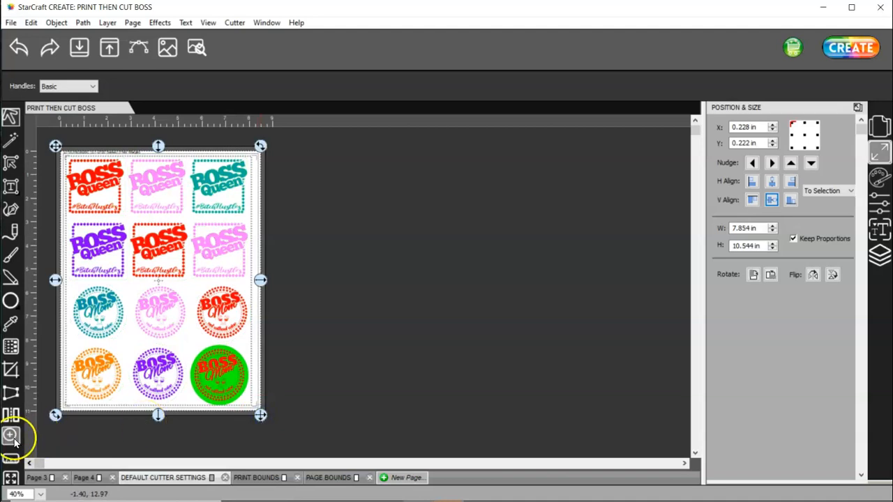
left_click(11, 435)
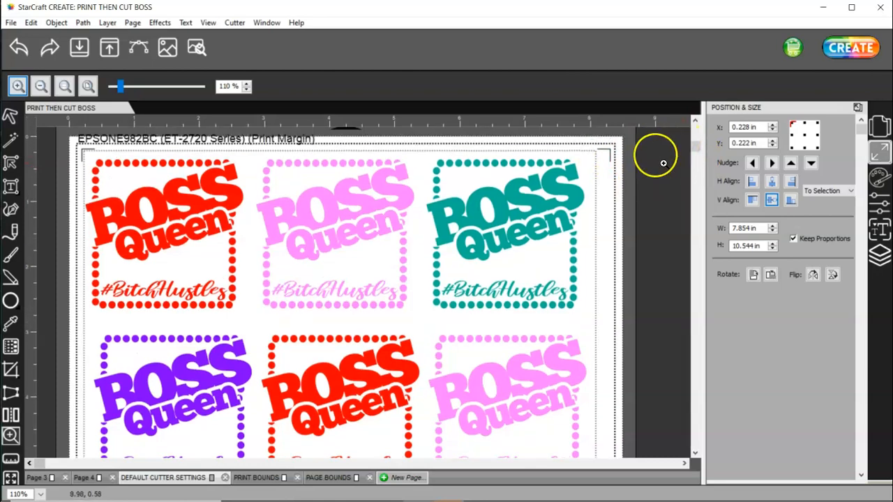
scroll("down", 3)
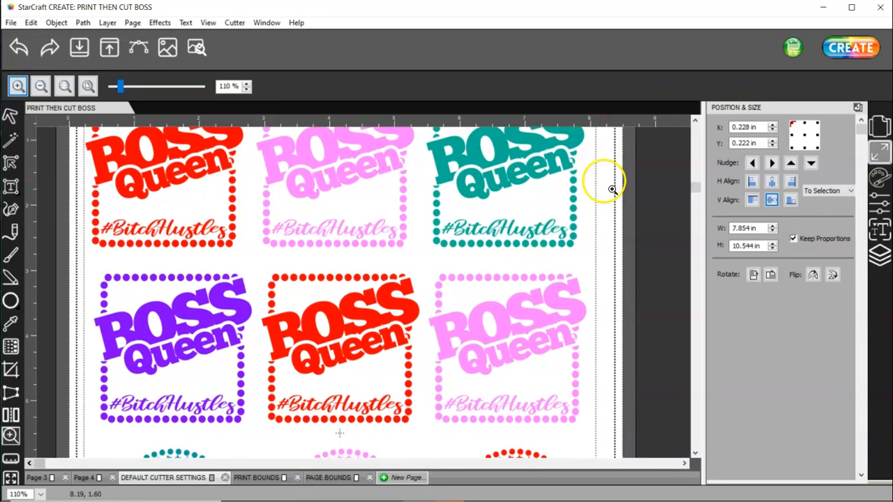
scroll("down", 3)
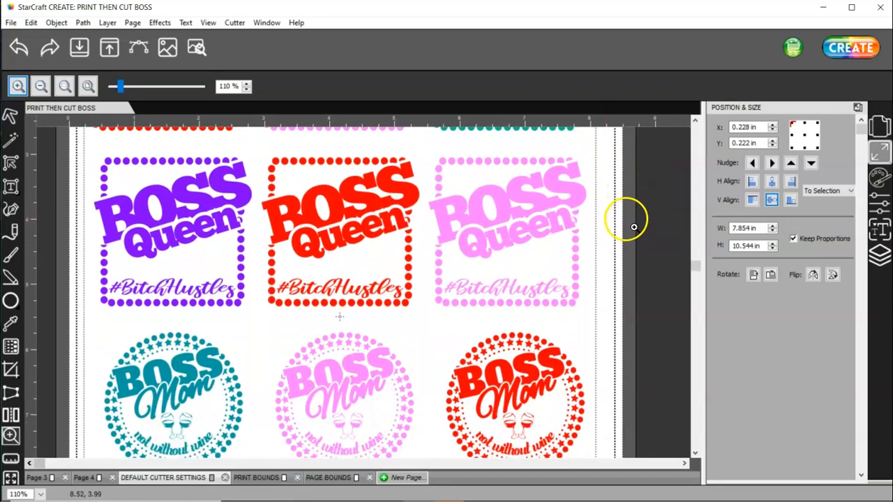
scroll("down", 3)
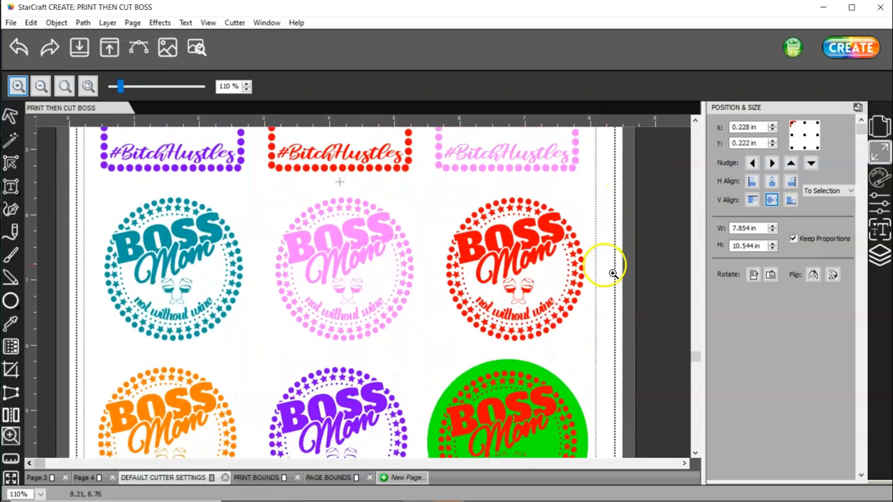
scroll("down", 3)
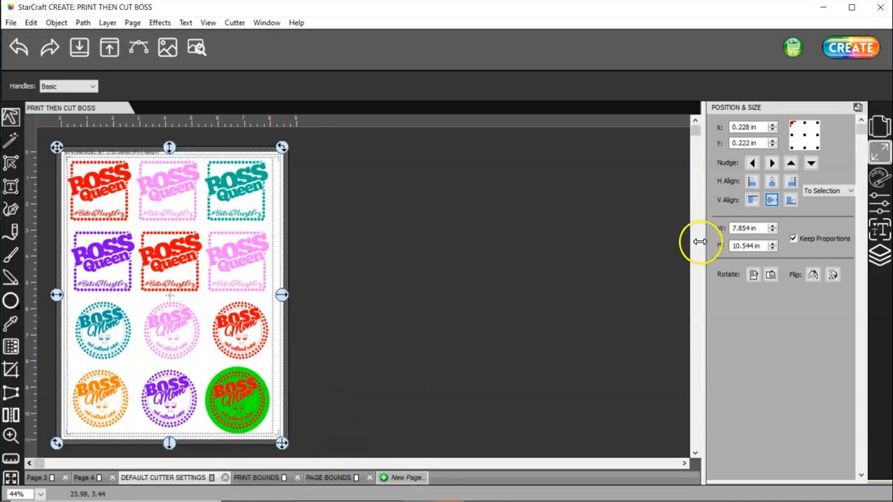
left_click(747, 229)
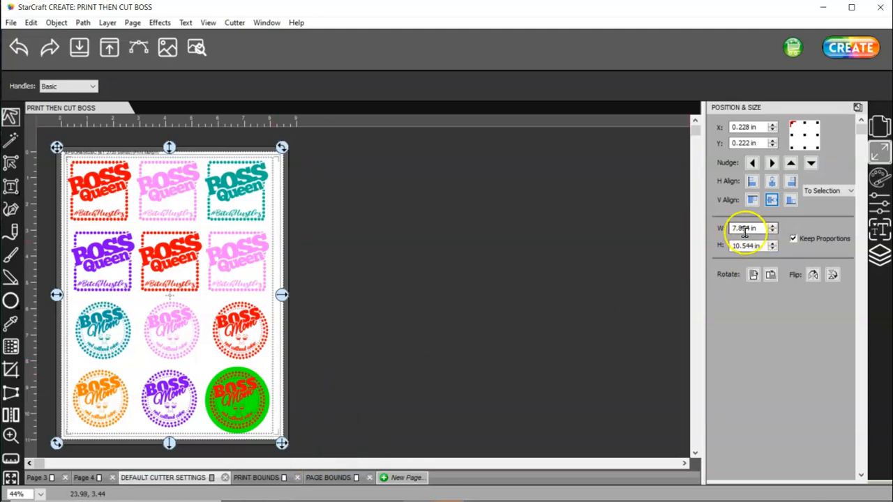
mouse_move(742, 246)
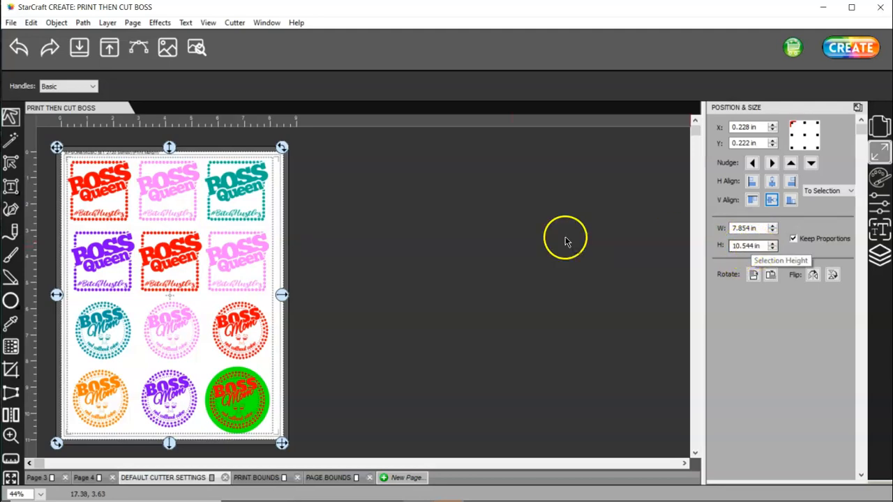
mouse_move(291, 411)
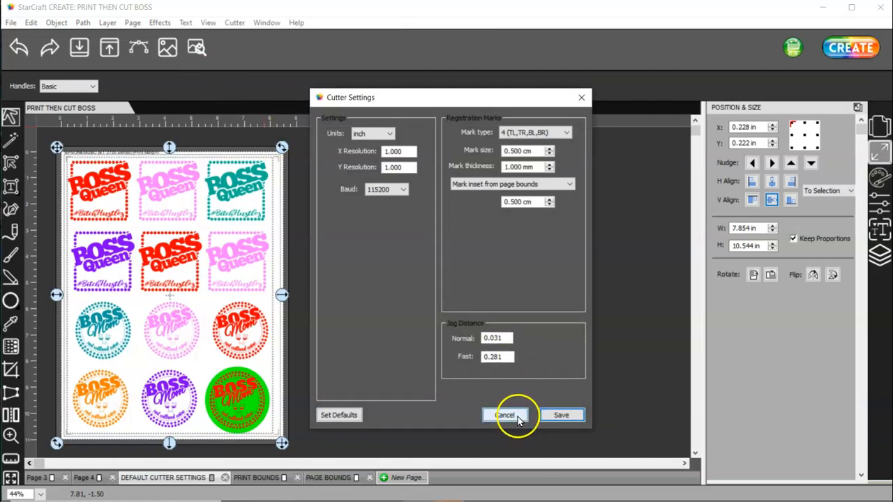
- Cancel the Cutter Settings dialog without changes
left_click(505, 415)
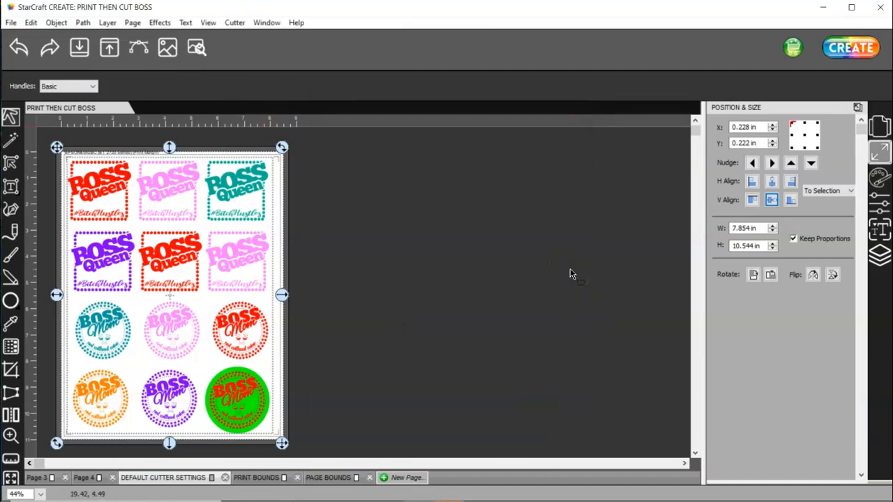
mouse_move(569, 273)
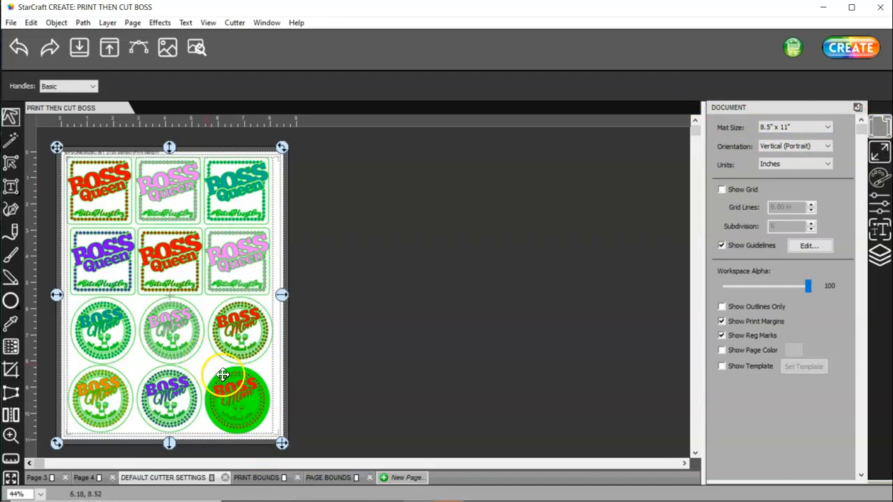
mouse_move(264, 294)
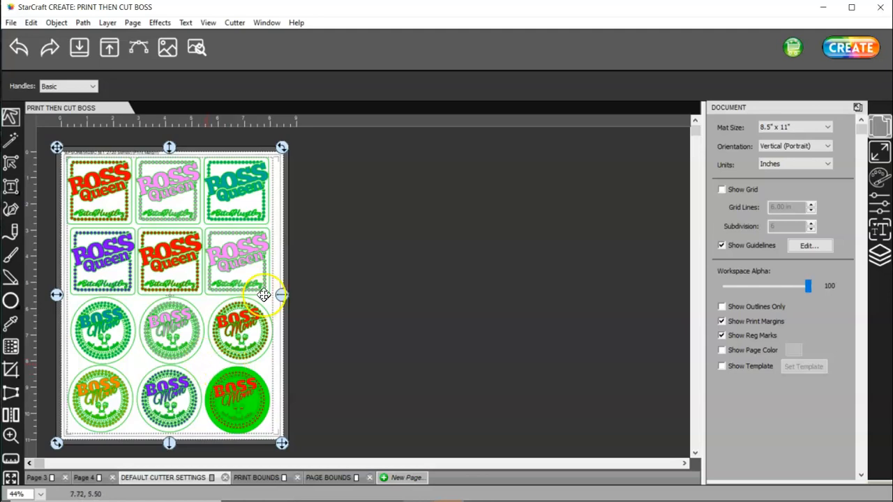
mouse_move(120, 296)
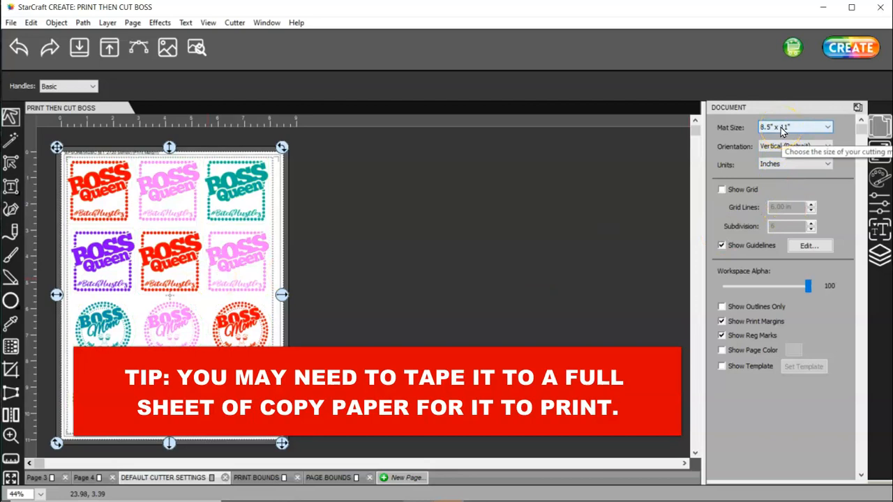
- Open the Cutter menu from the menu bar
left_click(235, 22)
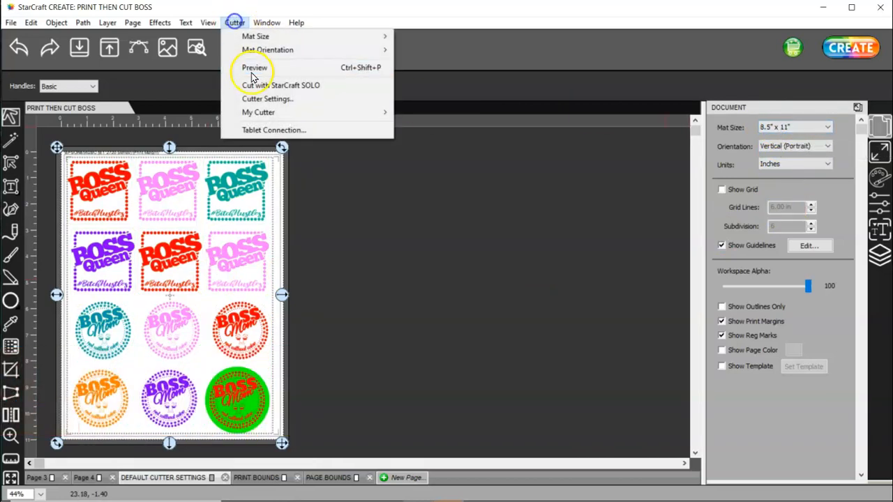
- Review the page-bounds mark position in Cutter Settings and cancel unchanged
left_click(268, 98)
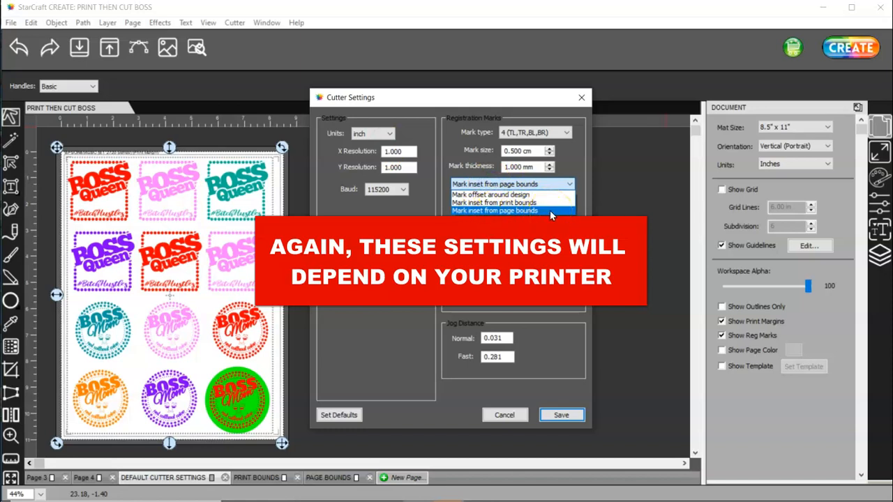
left_click(494, 209)
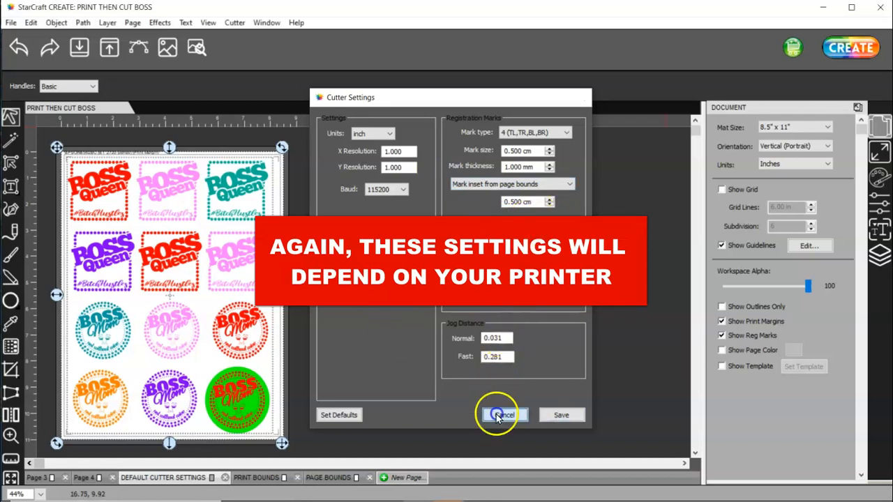
left_click(502, 416)
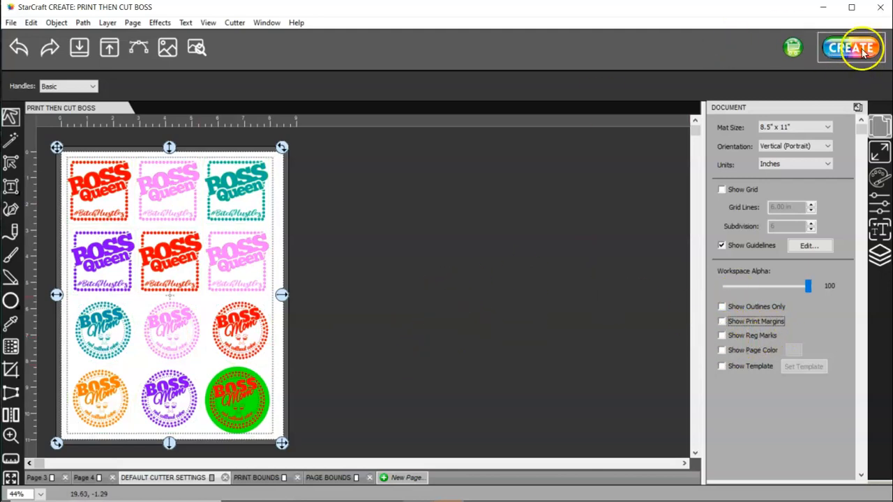
- In Cut Settings keep Use Software Speed and Pressure on and start Print+Cut
left_click(851, 47)
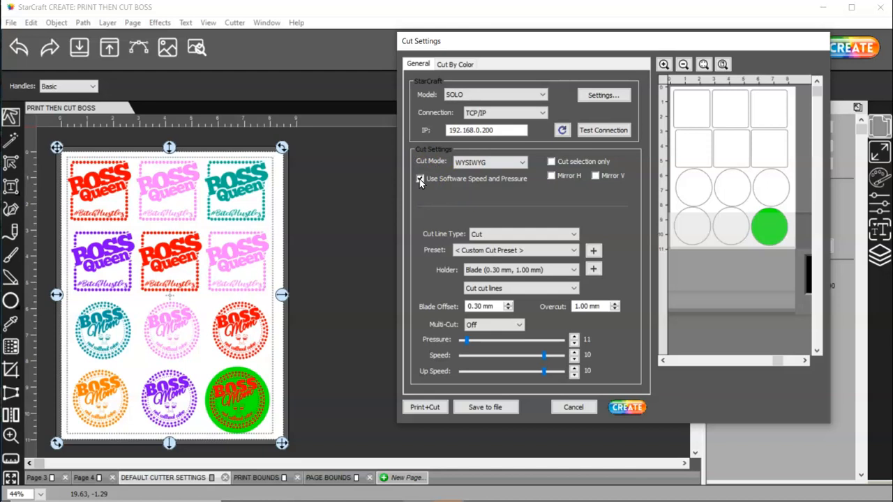
left_click(420, 179)
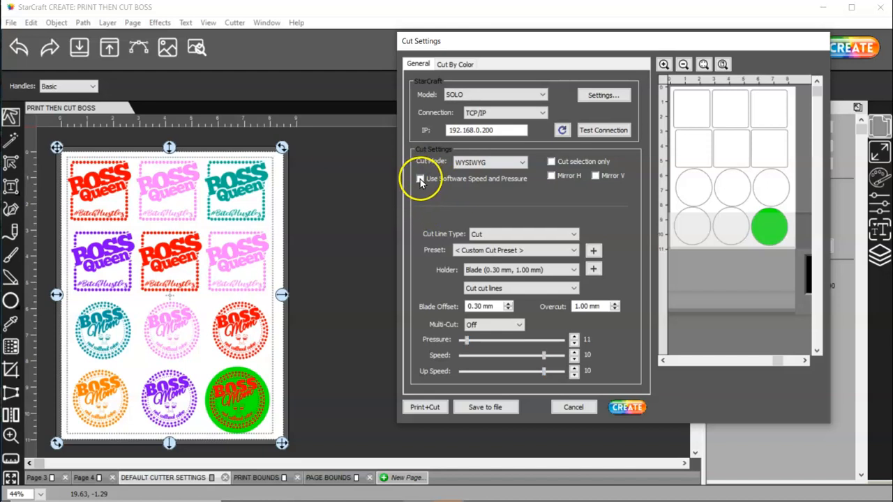
left_click(420, 178)
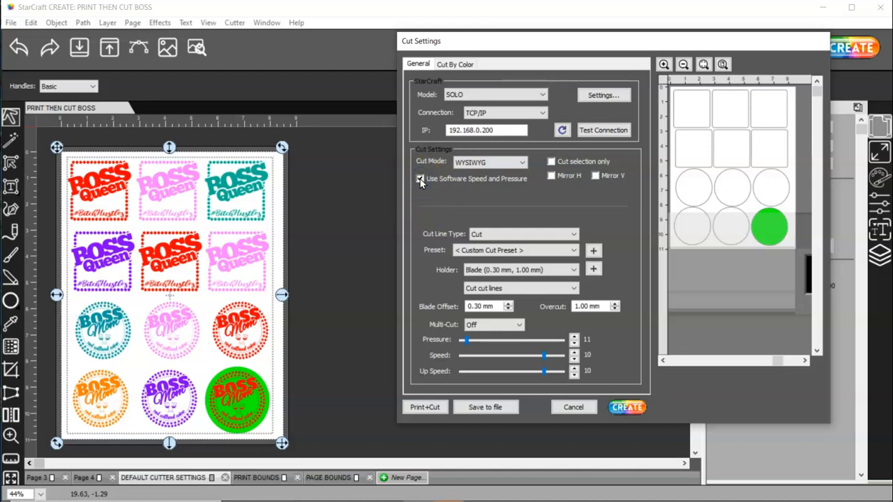
left_click(420, 179)
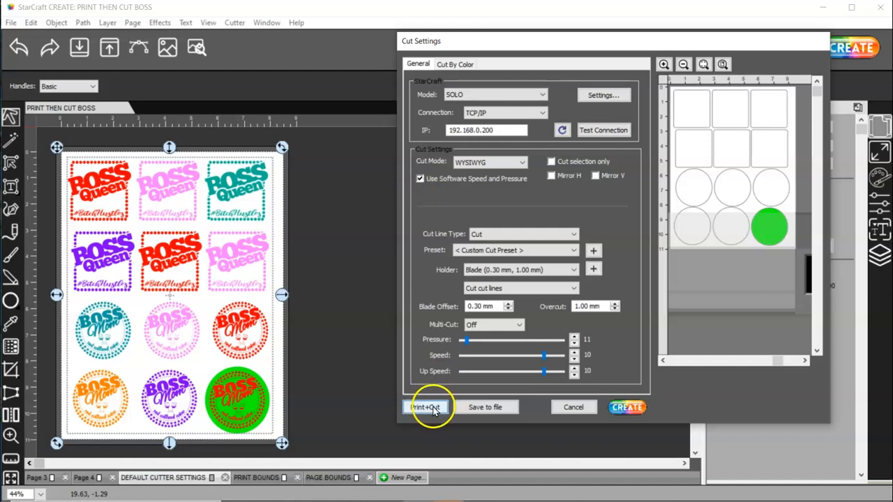
left_click(424, 407)
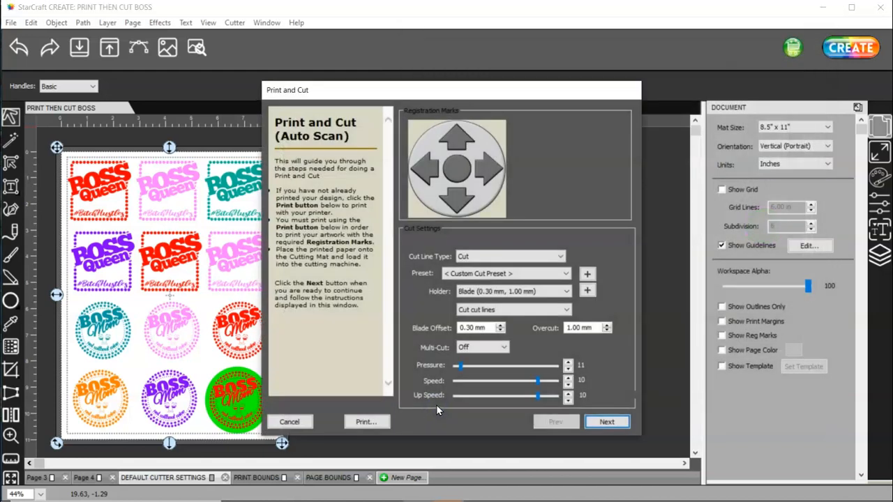
- Start printing from the wizard, targeting the EPSON ET-2720 with registration marks, and reach Properties
left_click(366, 421)
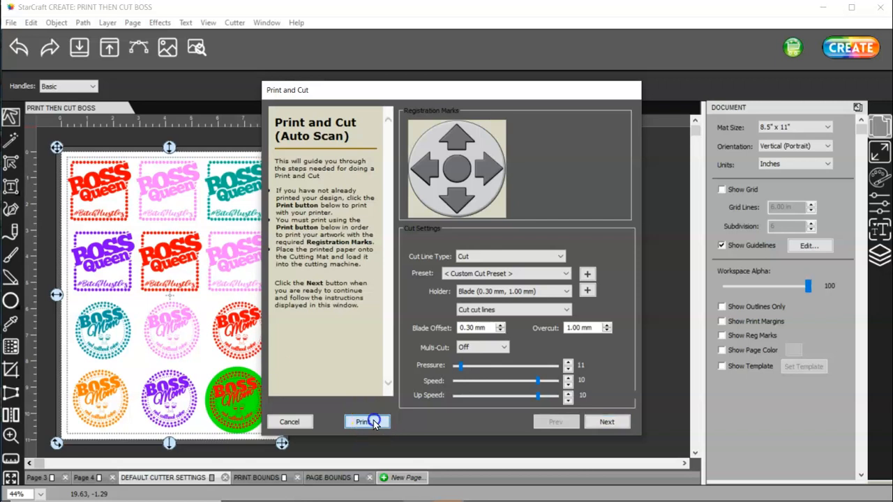
left_click(365, 421)
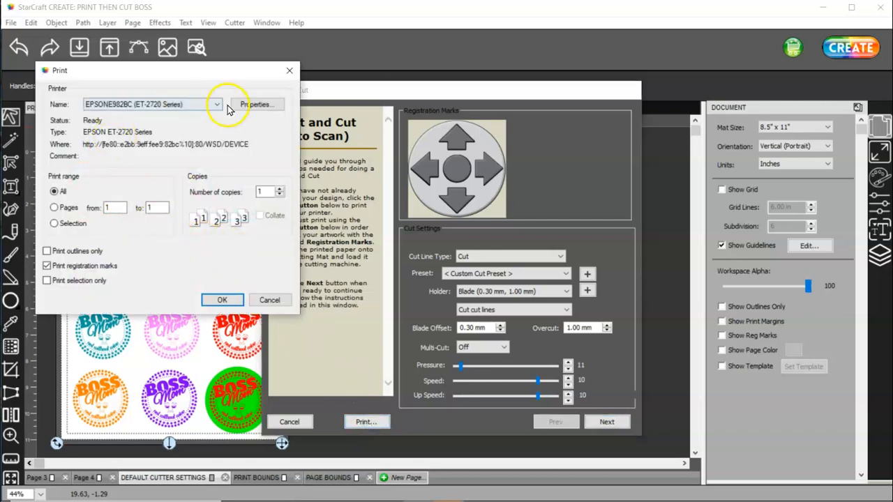
mouse_move(232, 129)
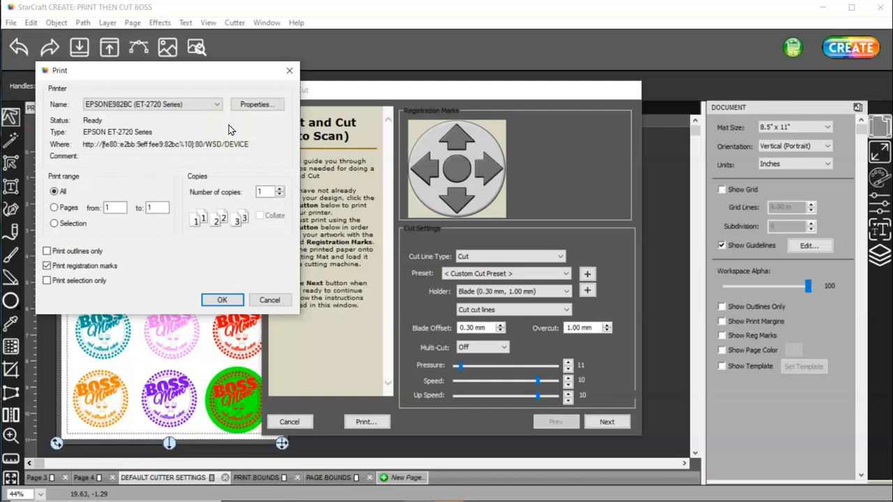
left_click(151, 104)
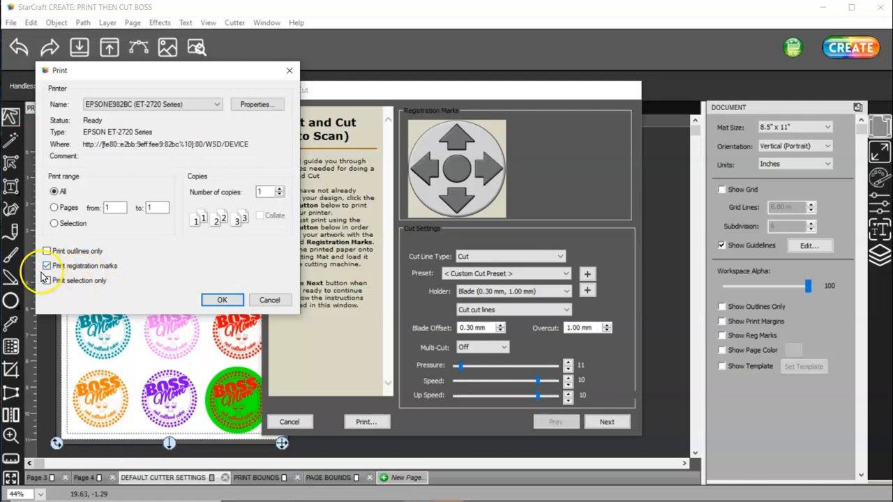
left_click(257, 104)
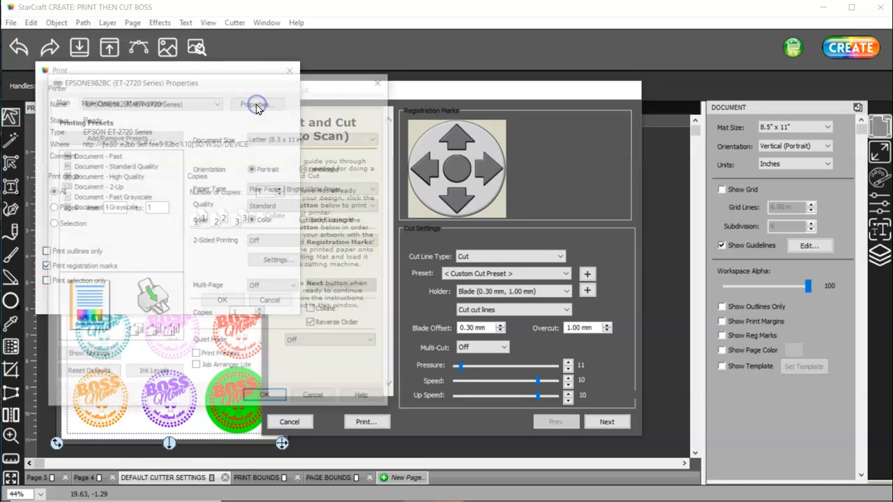
- Keep Standard quality in Epson properties, cancel them, and confirm the print with registration marks
left_click(257, 104)
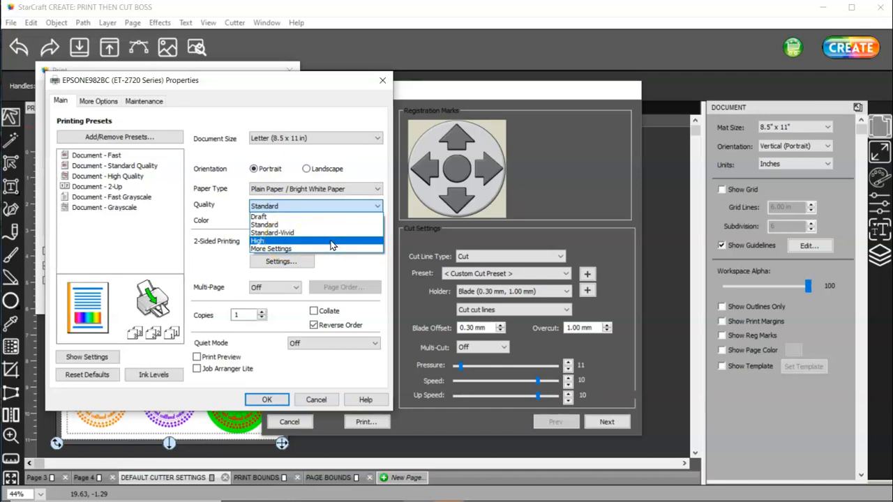
mouse_move(323, 225)
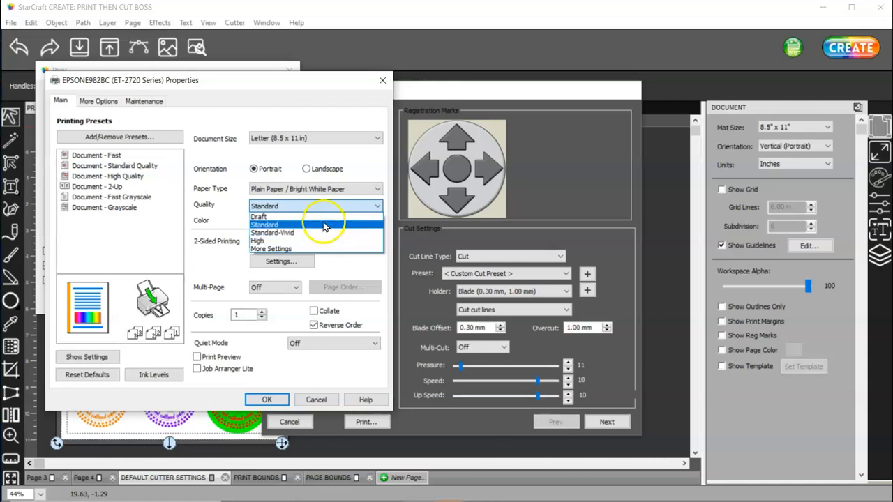
left_click(264, 224)
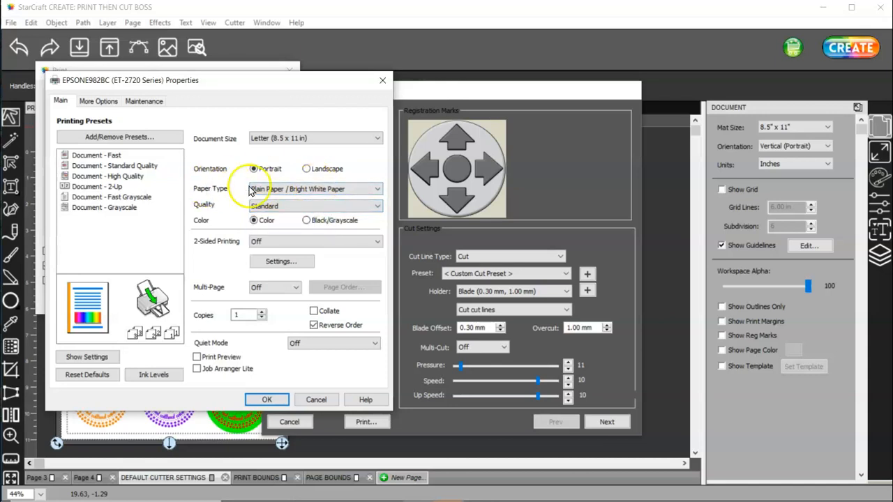
left_click(314, 190)
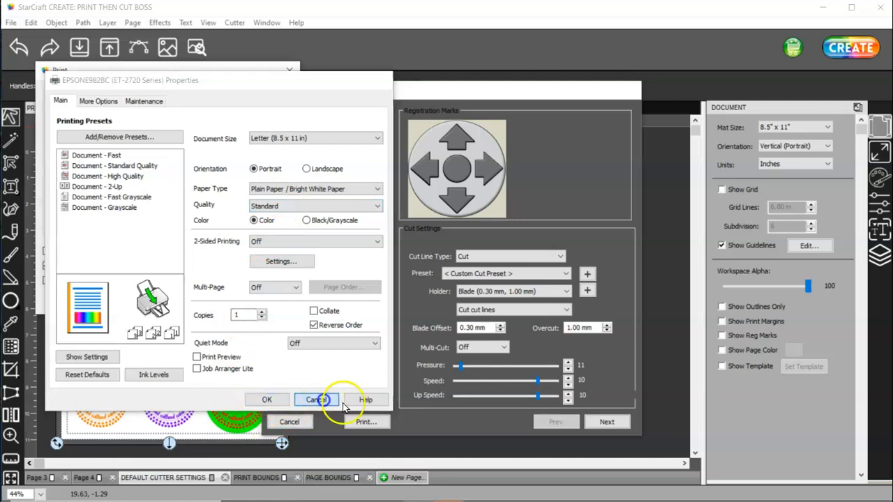
left_click(316, 399)
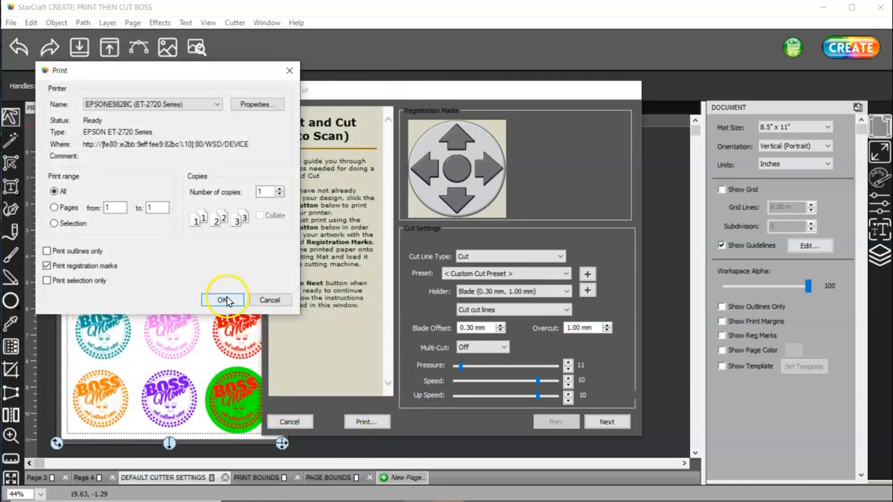
left_click(223, 300)
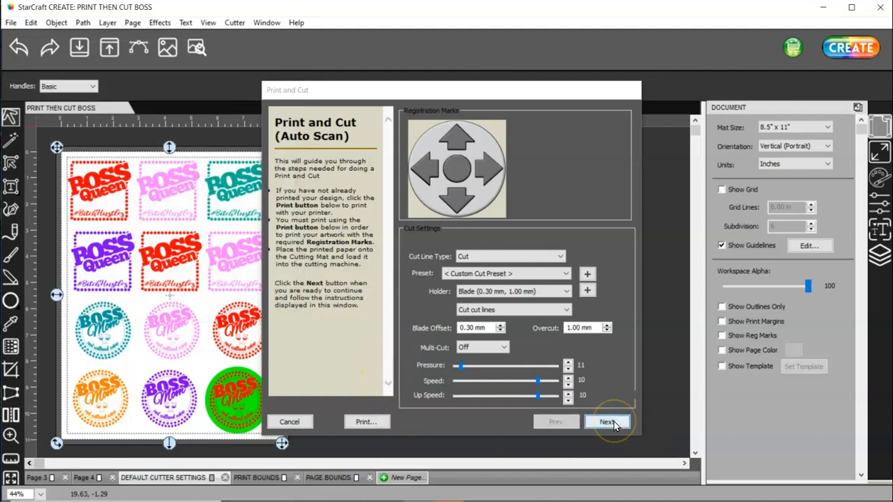
mouse_move(388, 140)
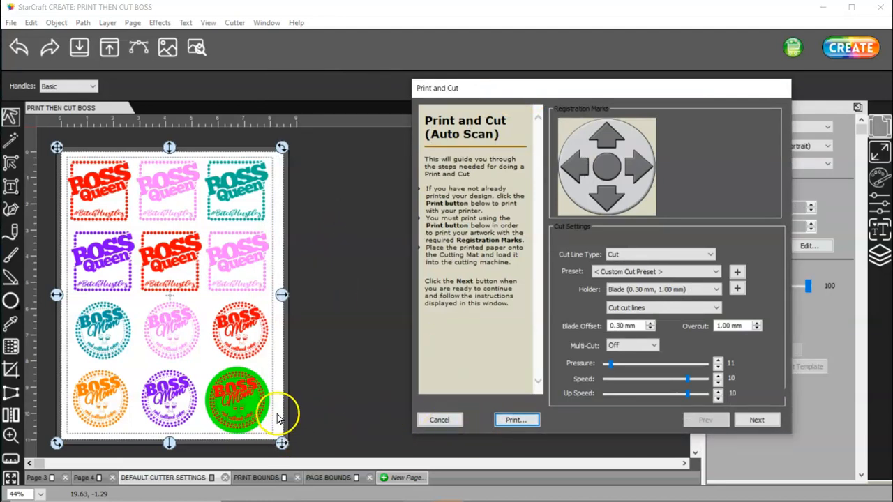
mouse_move(277, 439)
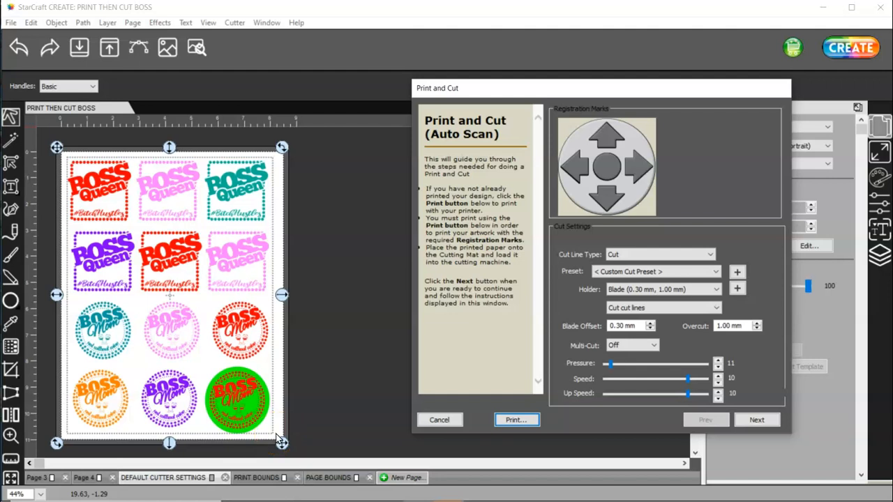
mouse_move(282, 441)
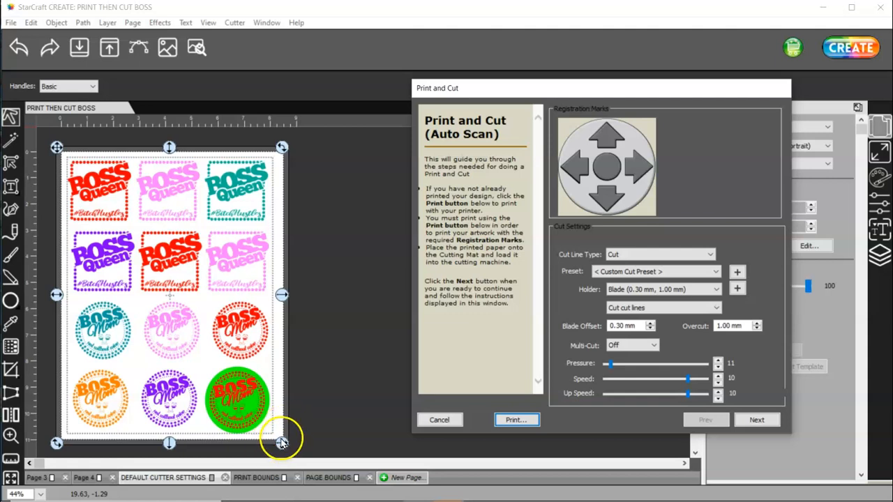
mouse_move(279, 439)
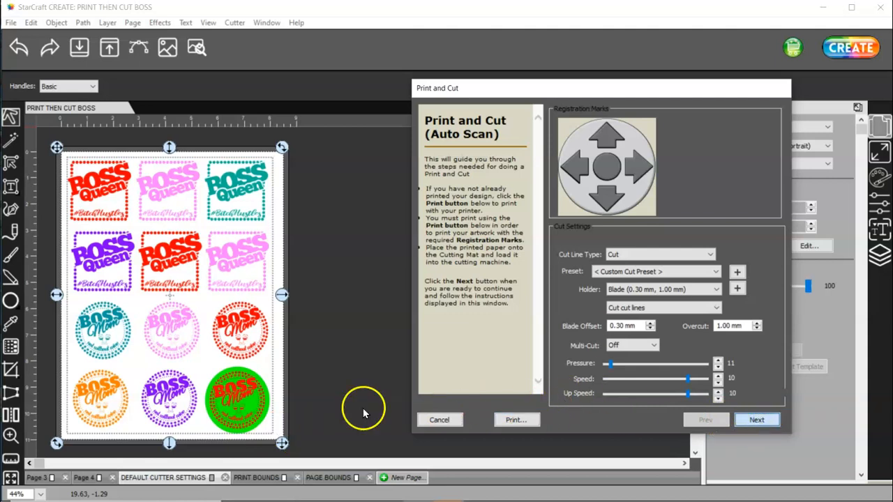
- Advance the wizard to Scan for Registration Marks, then cancel it
left_click(756, 419)
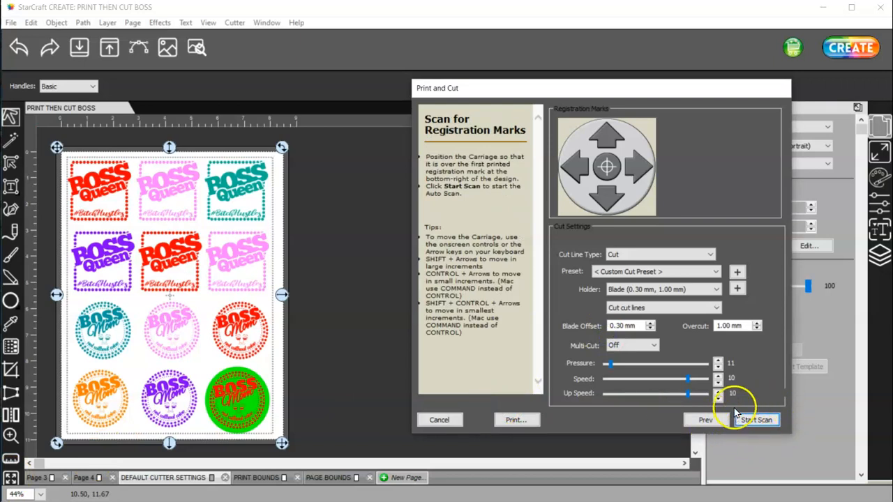
mouse_move(756, 418)
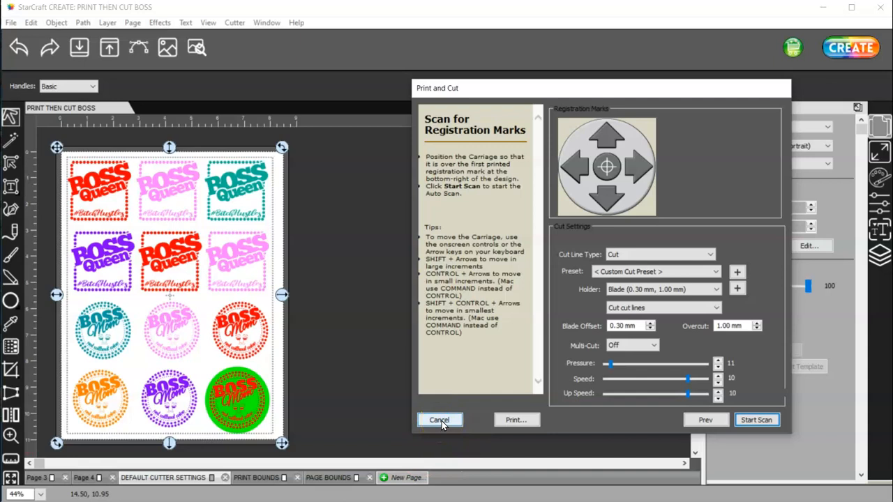
left_click(438, 418)
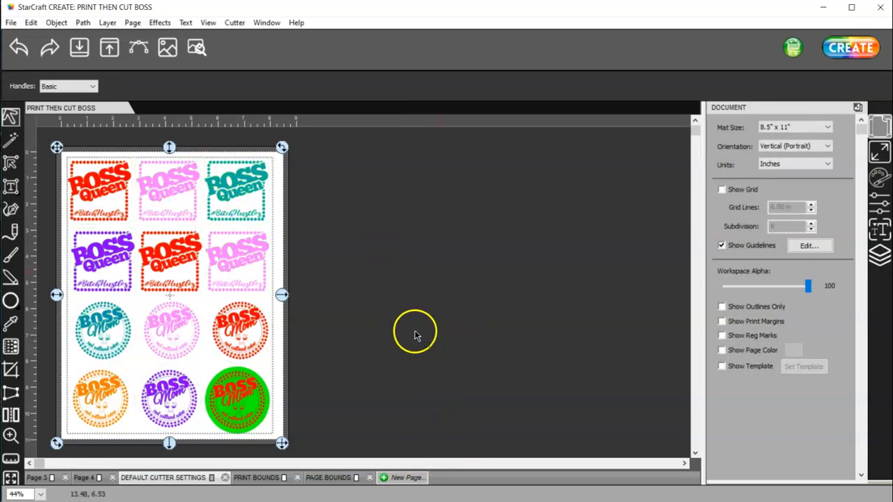
mouse_move(403, 339)
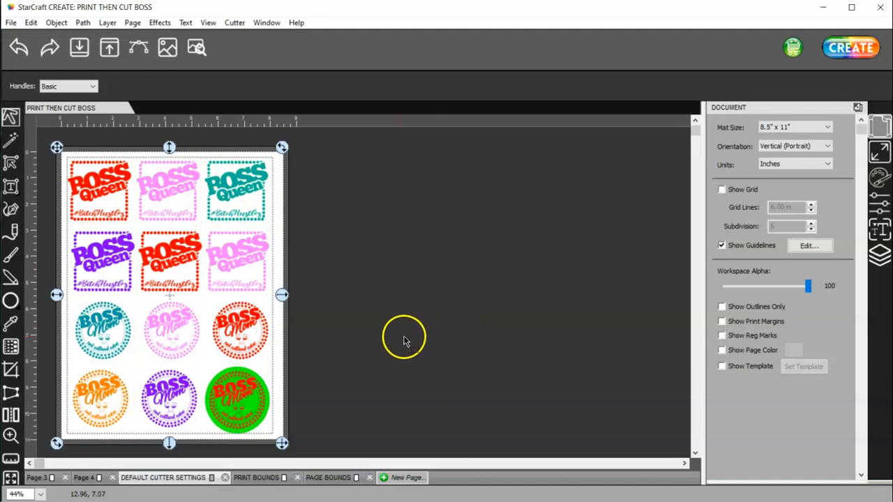
mouse_move(745, 166)
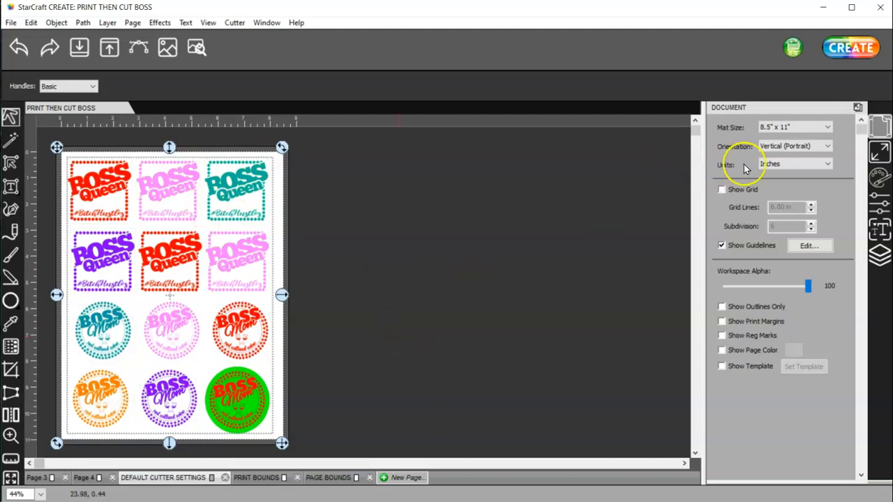
- Return to the sticker sheet and open the Cutter menu
left_click(793, 127)
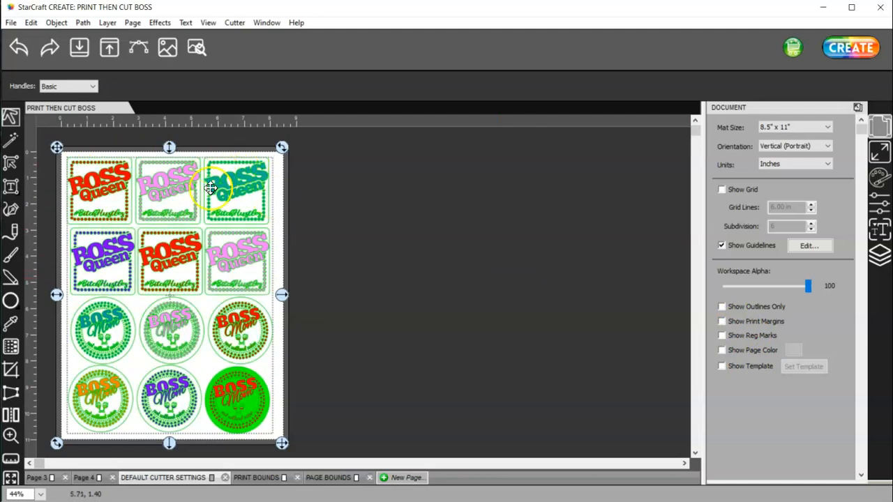
left_click(235, 22)
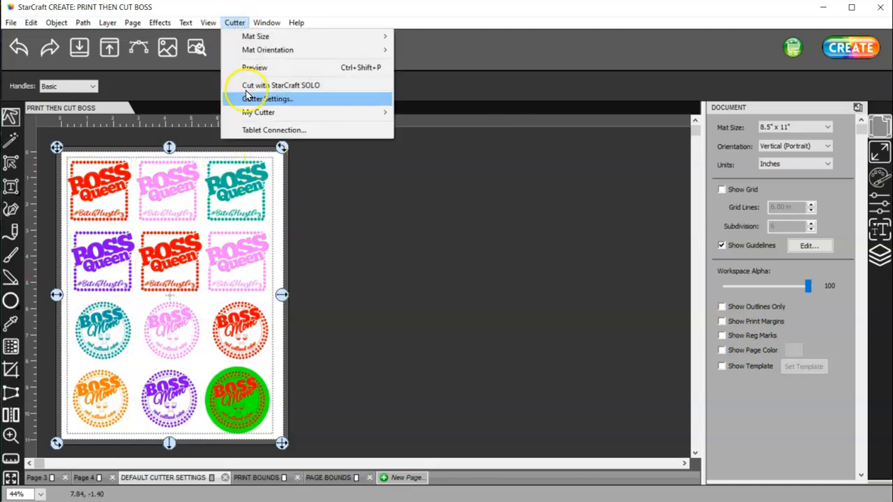
left_click(268, 98)
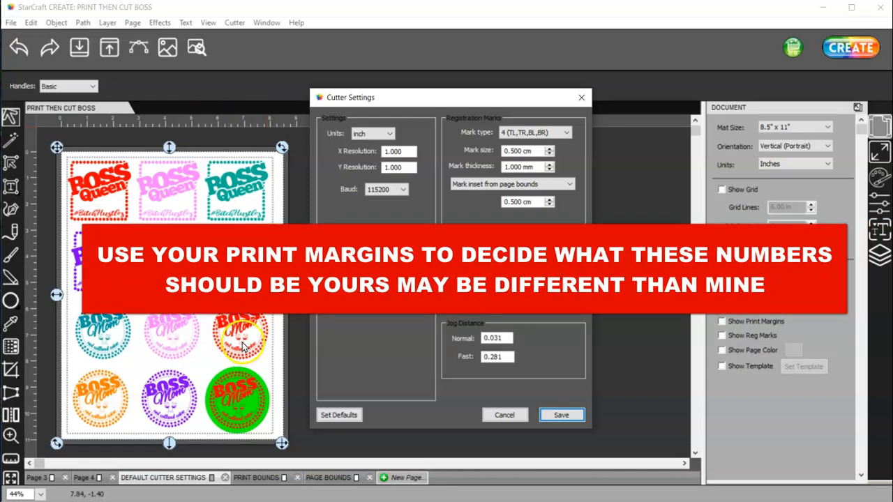
mouse_move(473, 153)
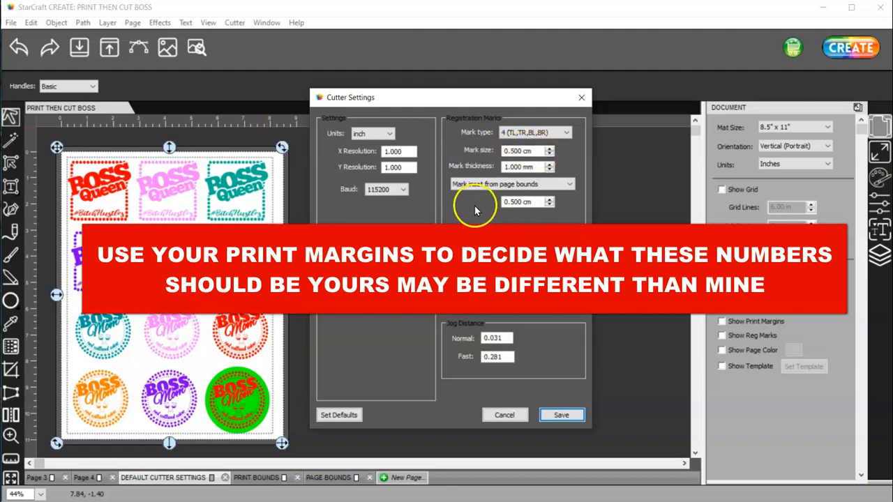
mouse_move(527, 201)
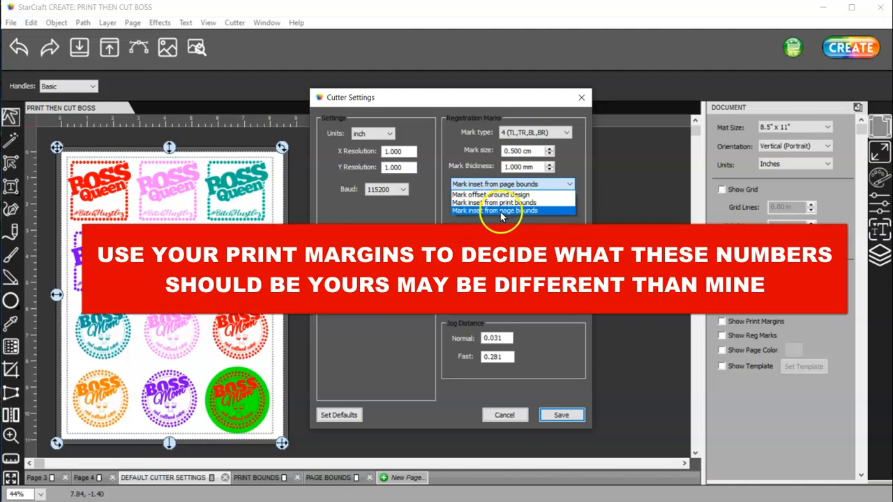
left_click(496, 210)
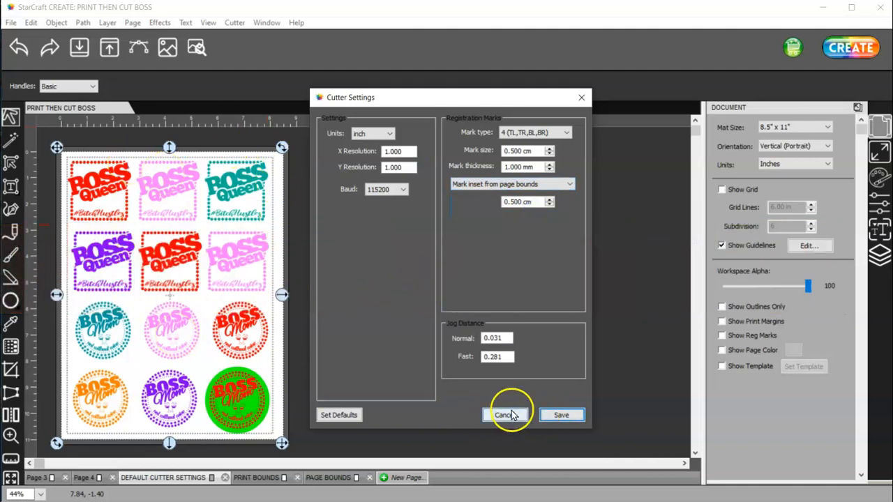
left_click(502, 416)
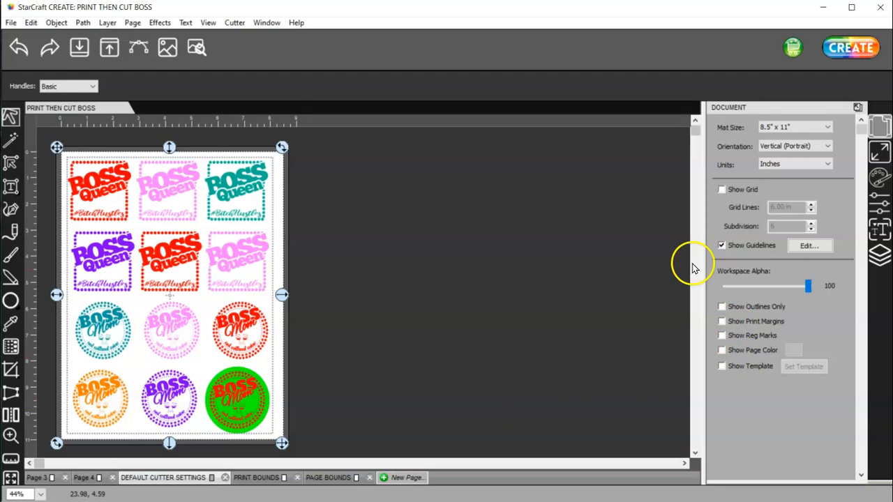
left_click(849, 47)
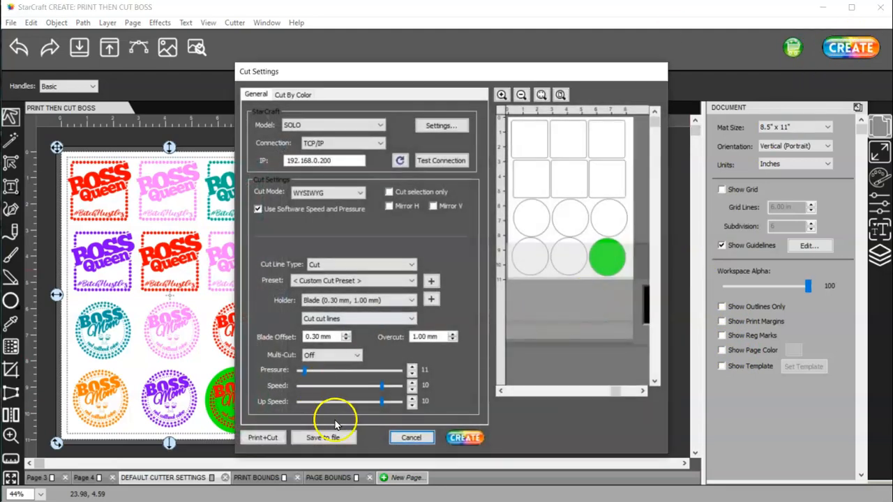
left_click(410, 438)
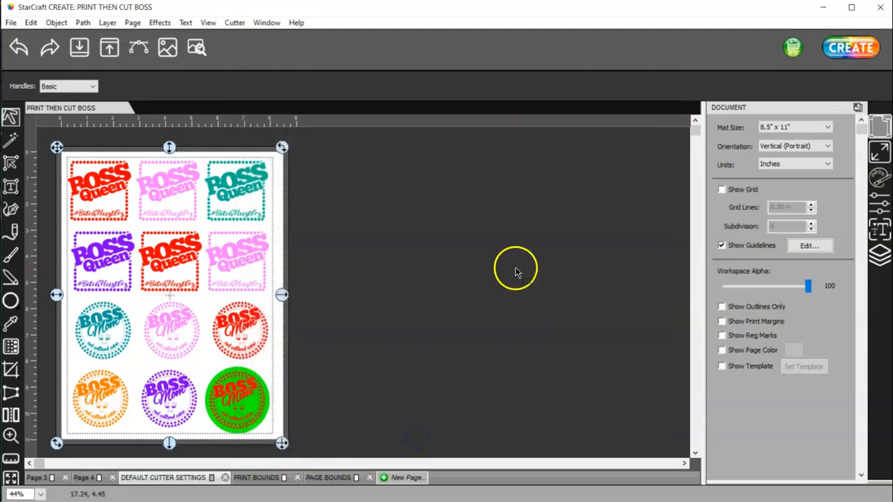